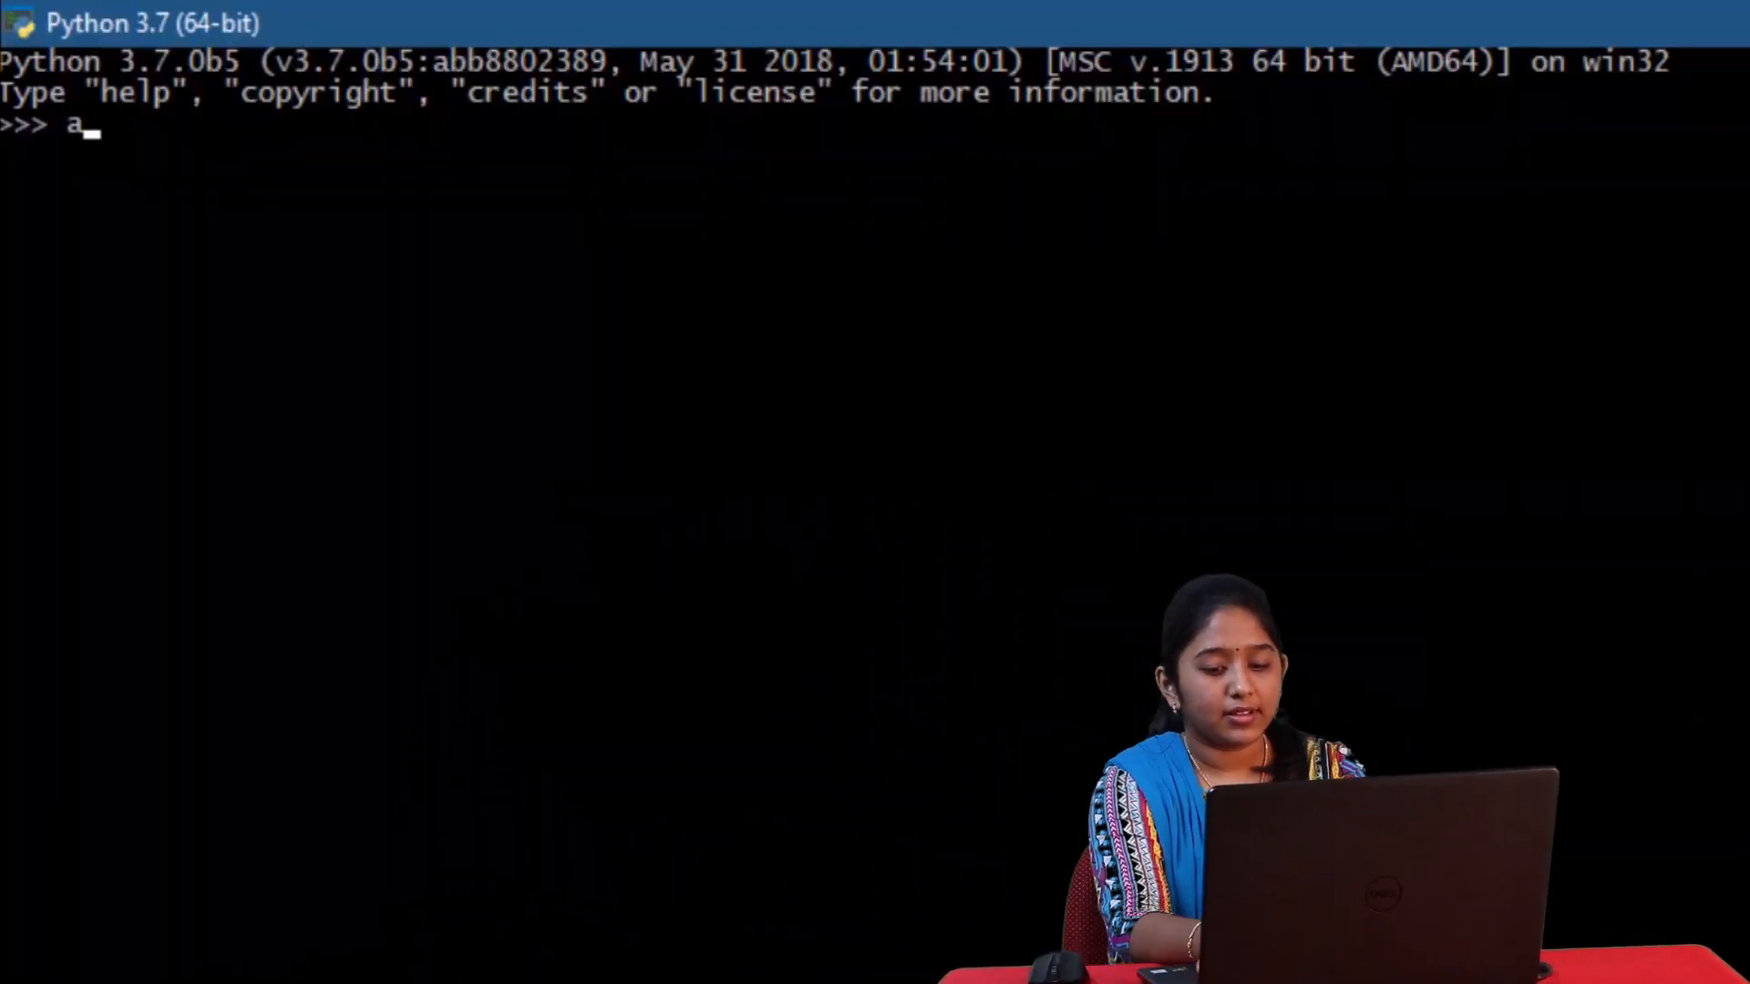
- Evaluate a + b with neither defined, raising NameError: name 'a' is not defined
text(+ b)
text(x = 2)
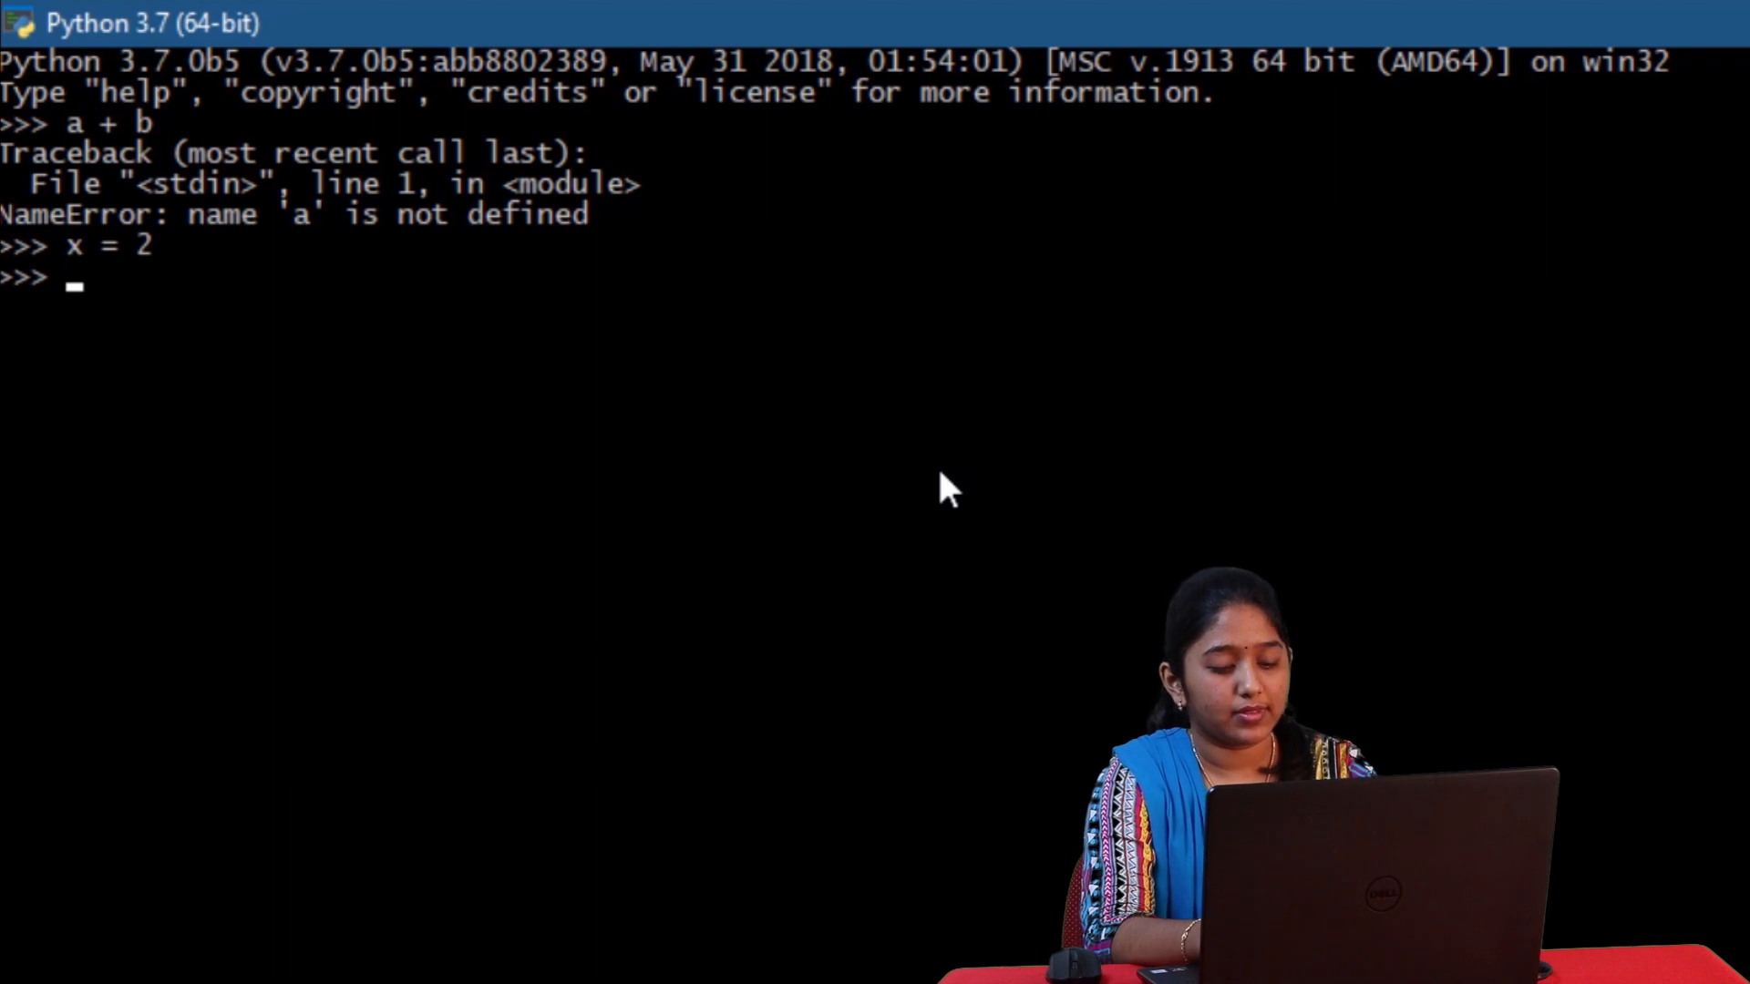
- Set y to 3 and evaluate x + y, x - y, x * y and x / y
text(y =)
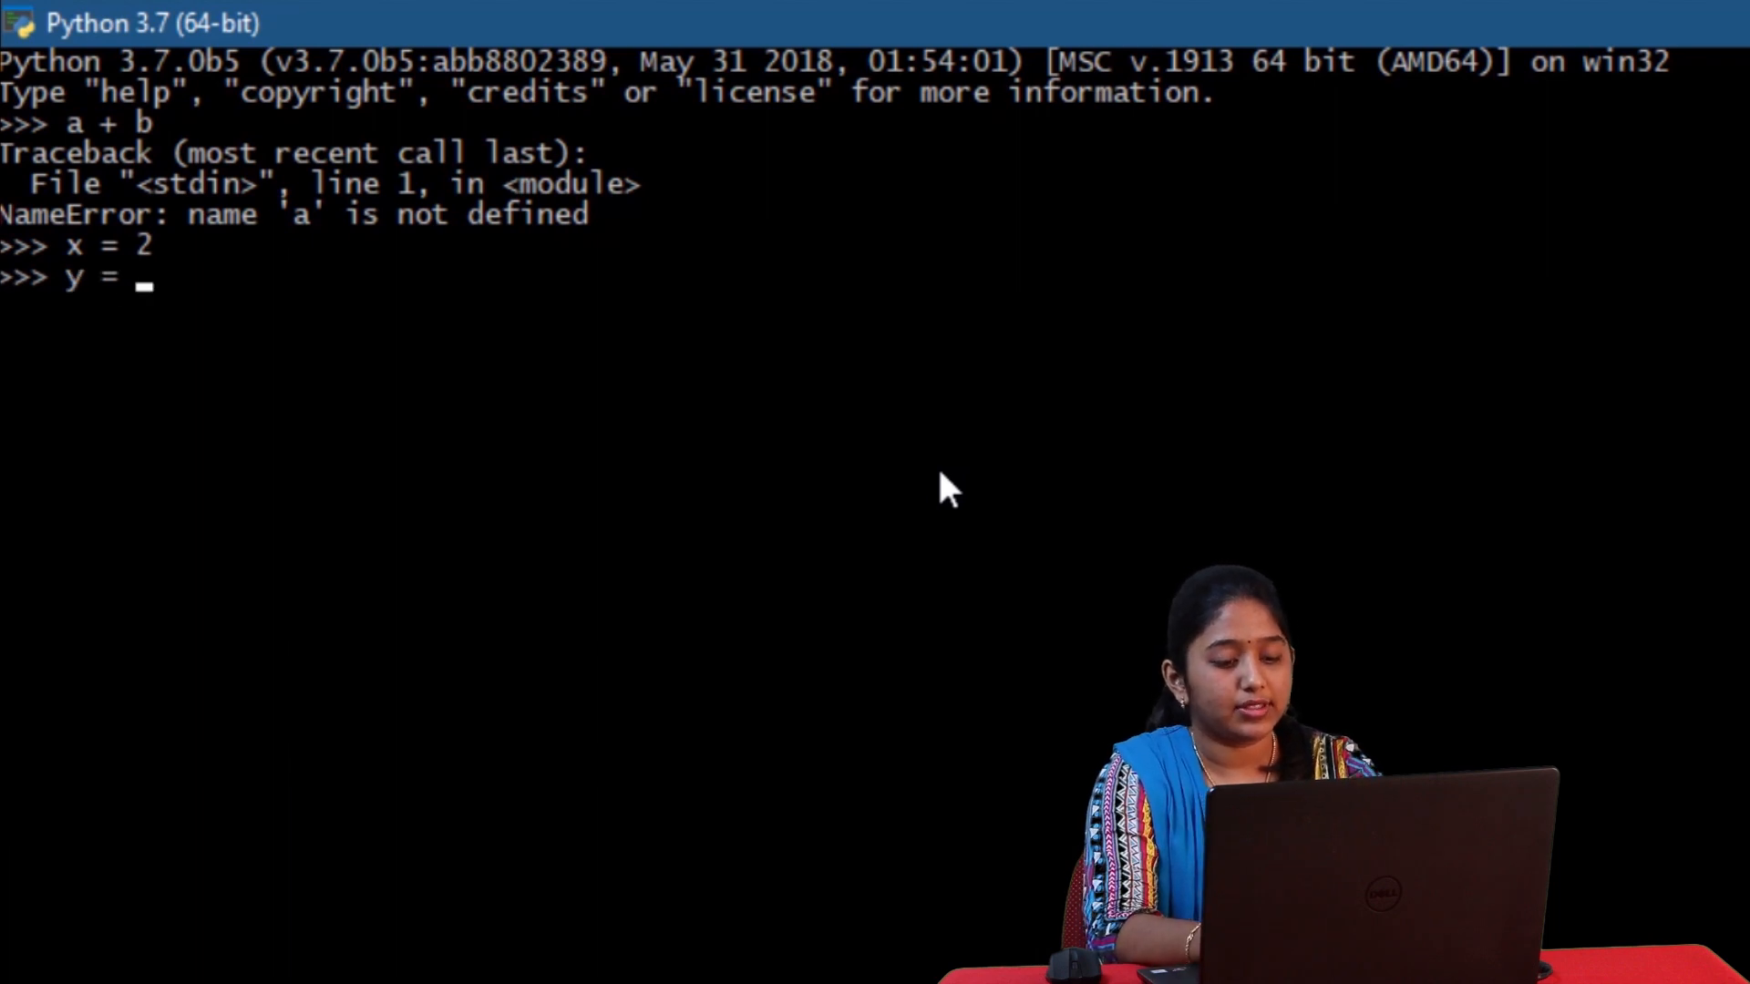
text(3)
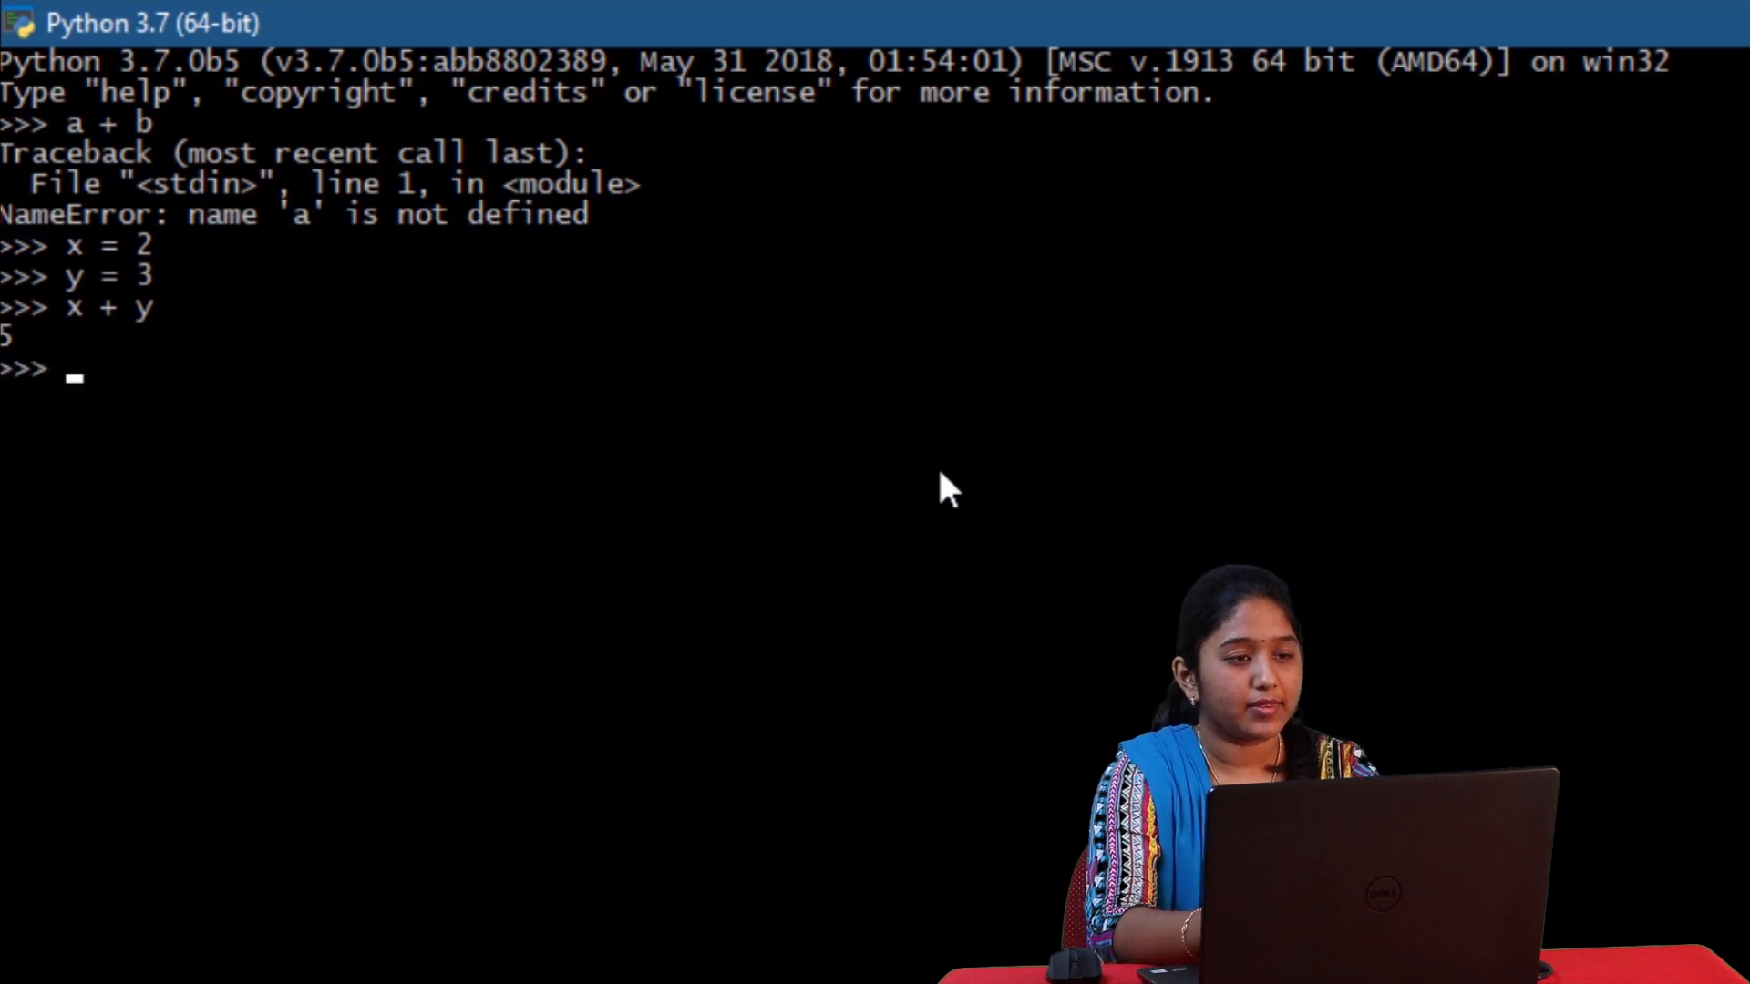
text(x - y)
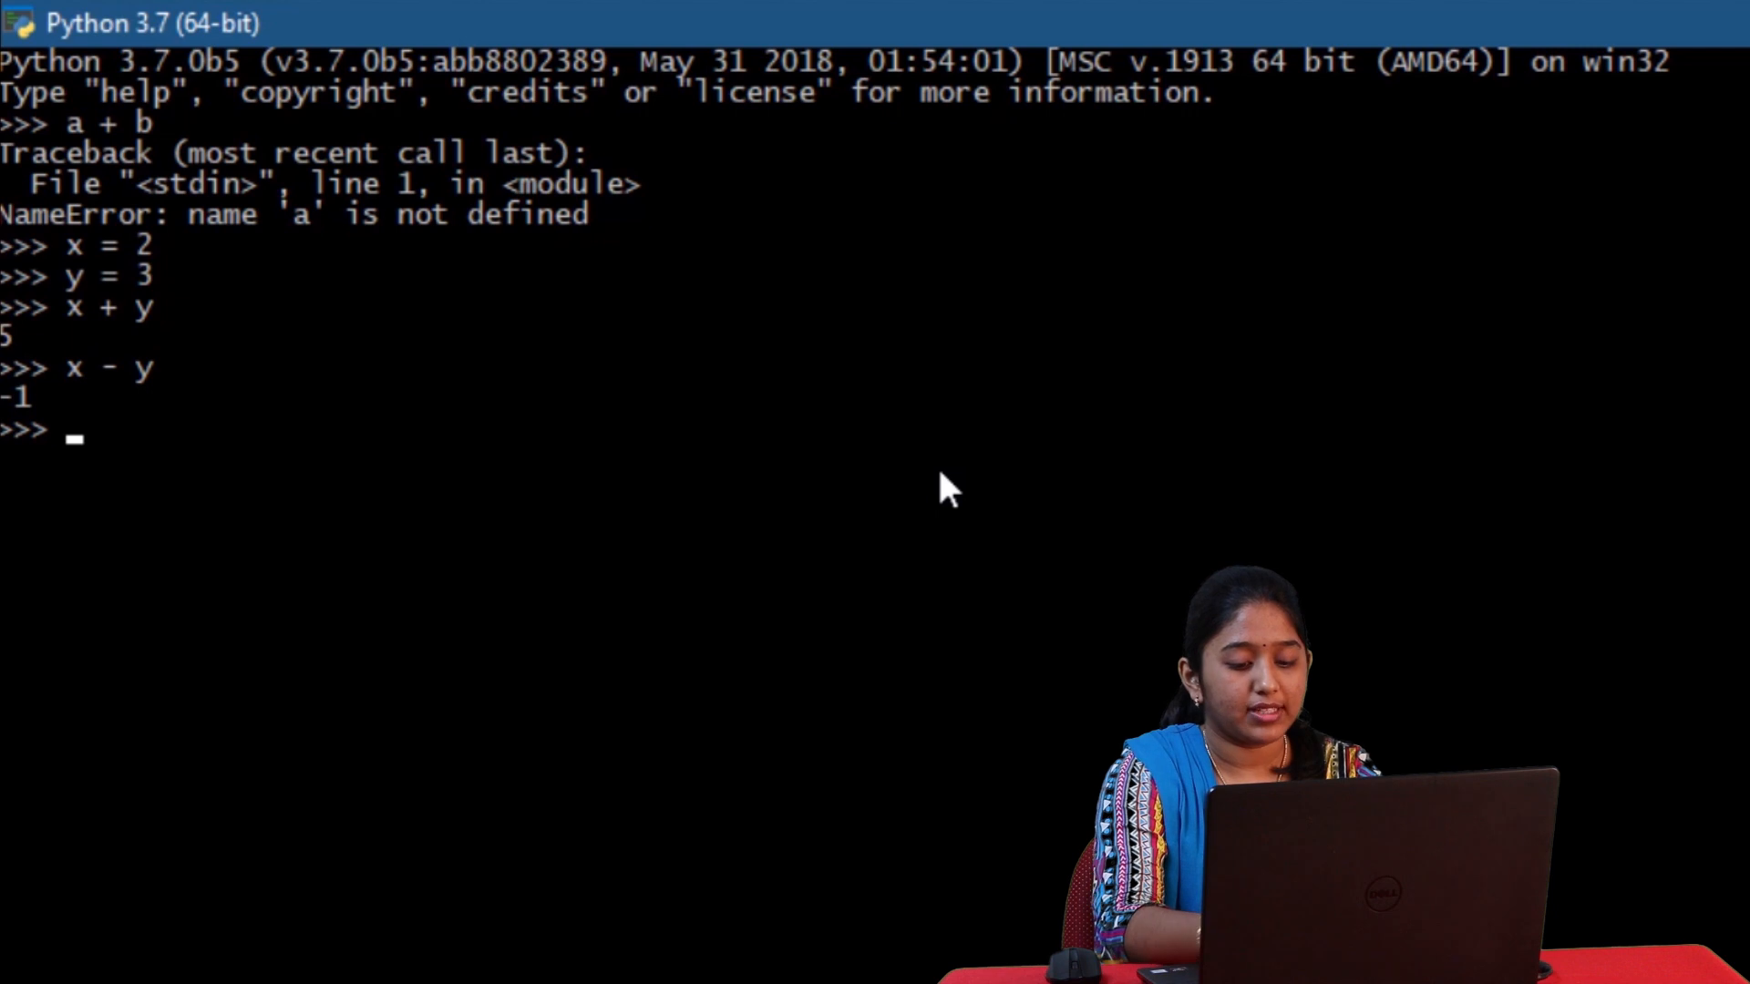
text(x)
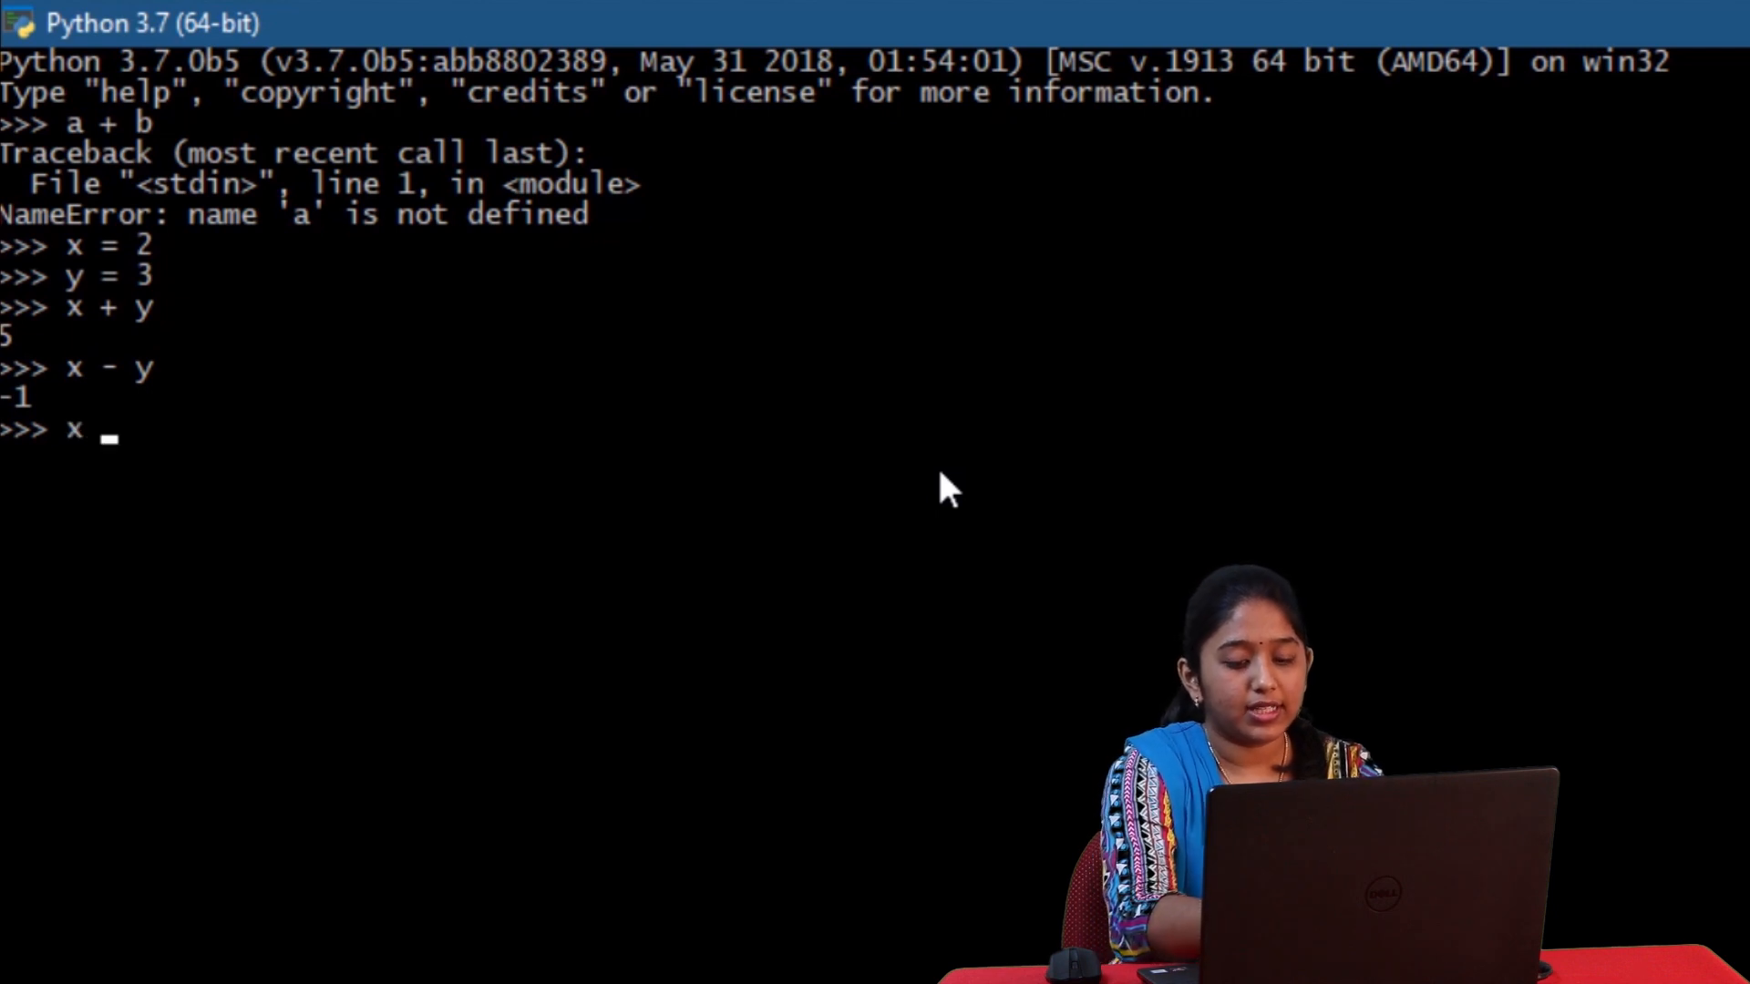
text(* y)
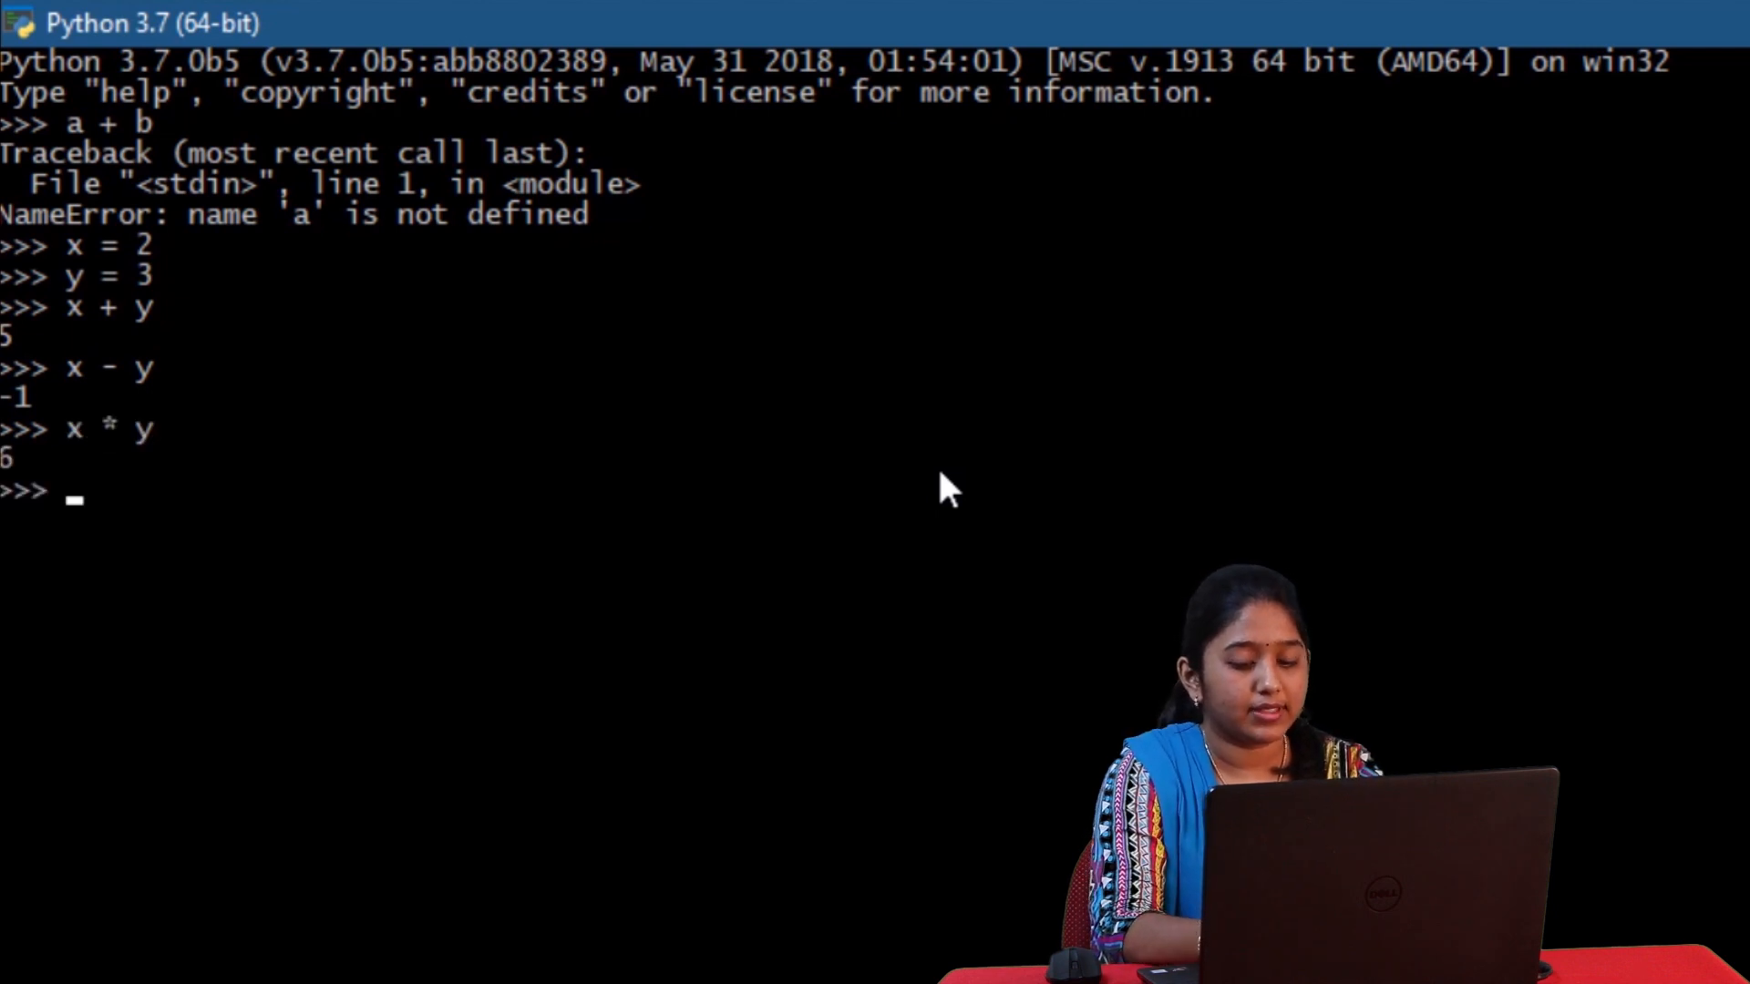
text(x / y)
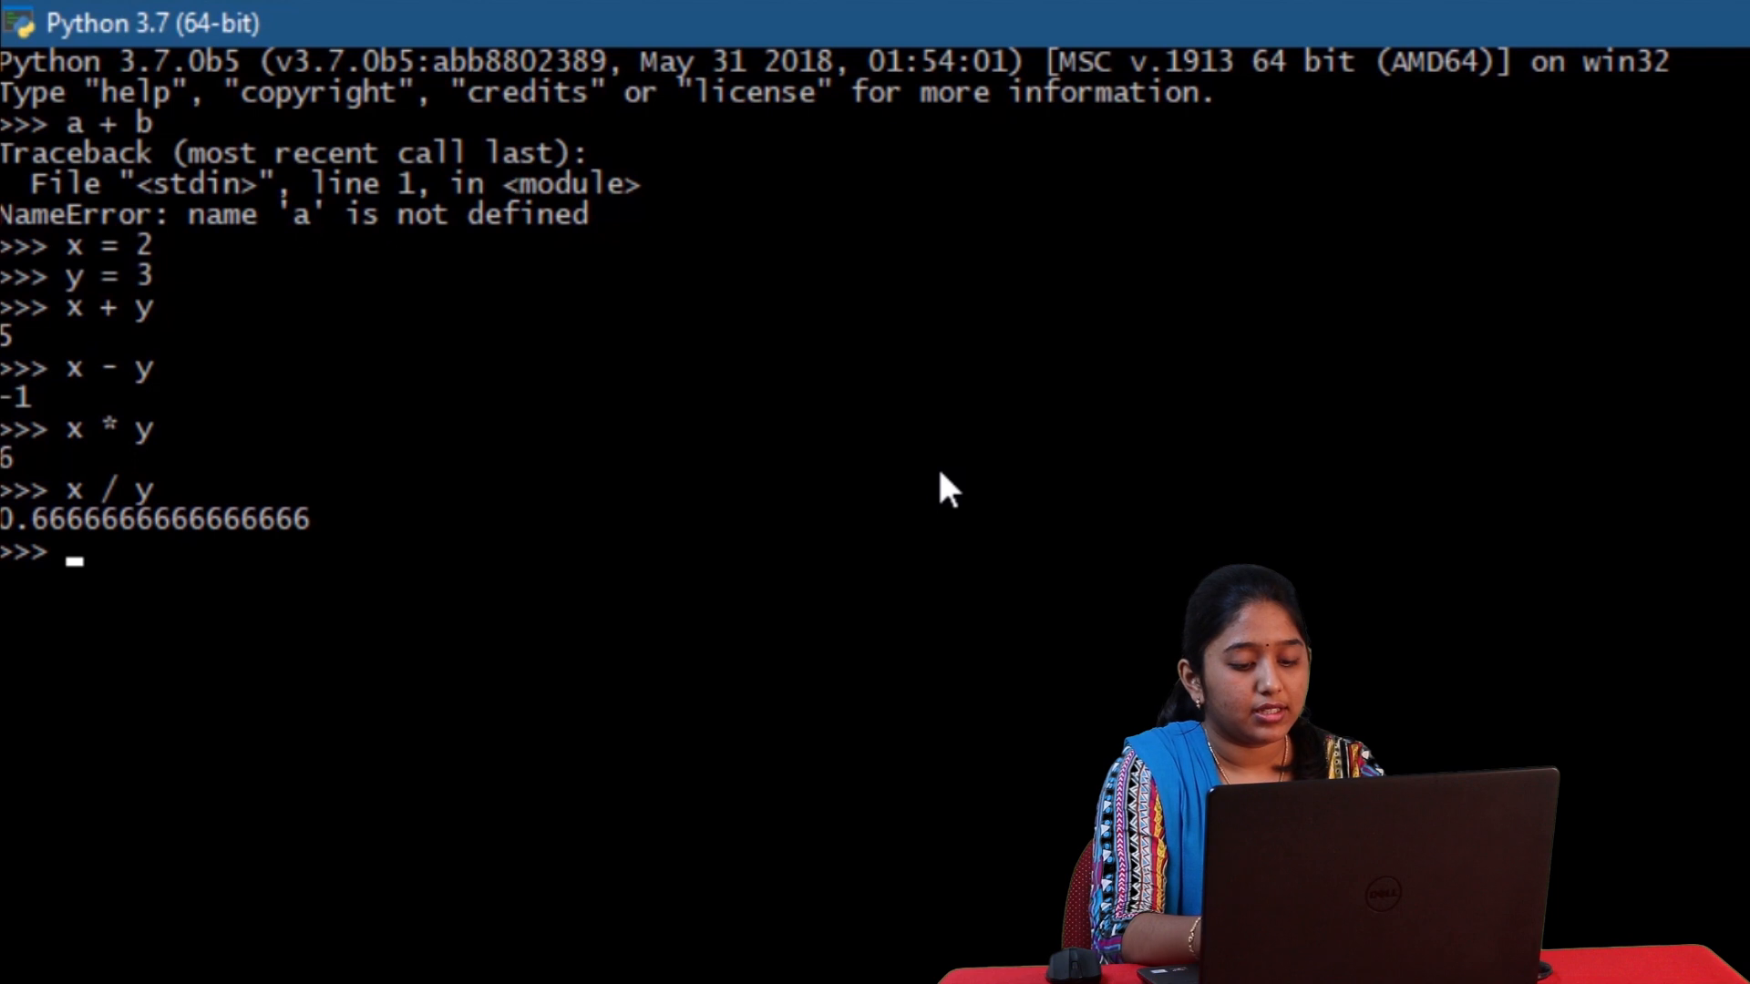
- Evaluate floor division x//y, remainder x % y and power x ** y
text(x//y)
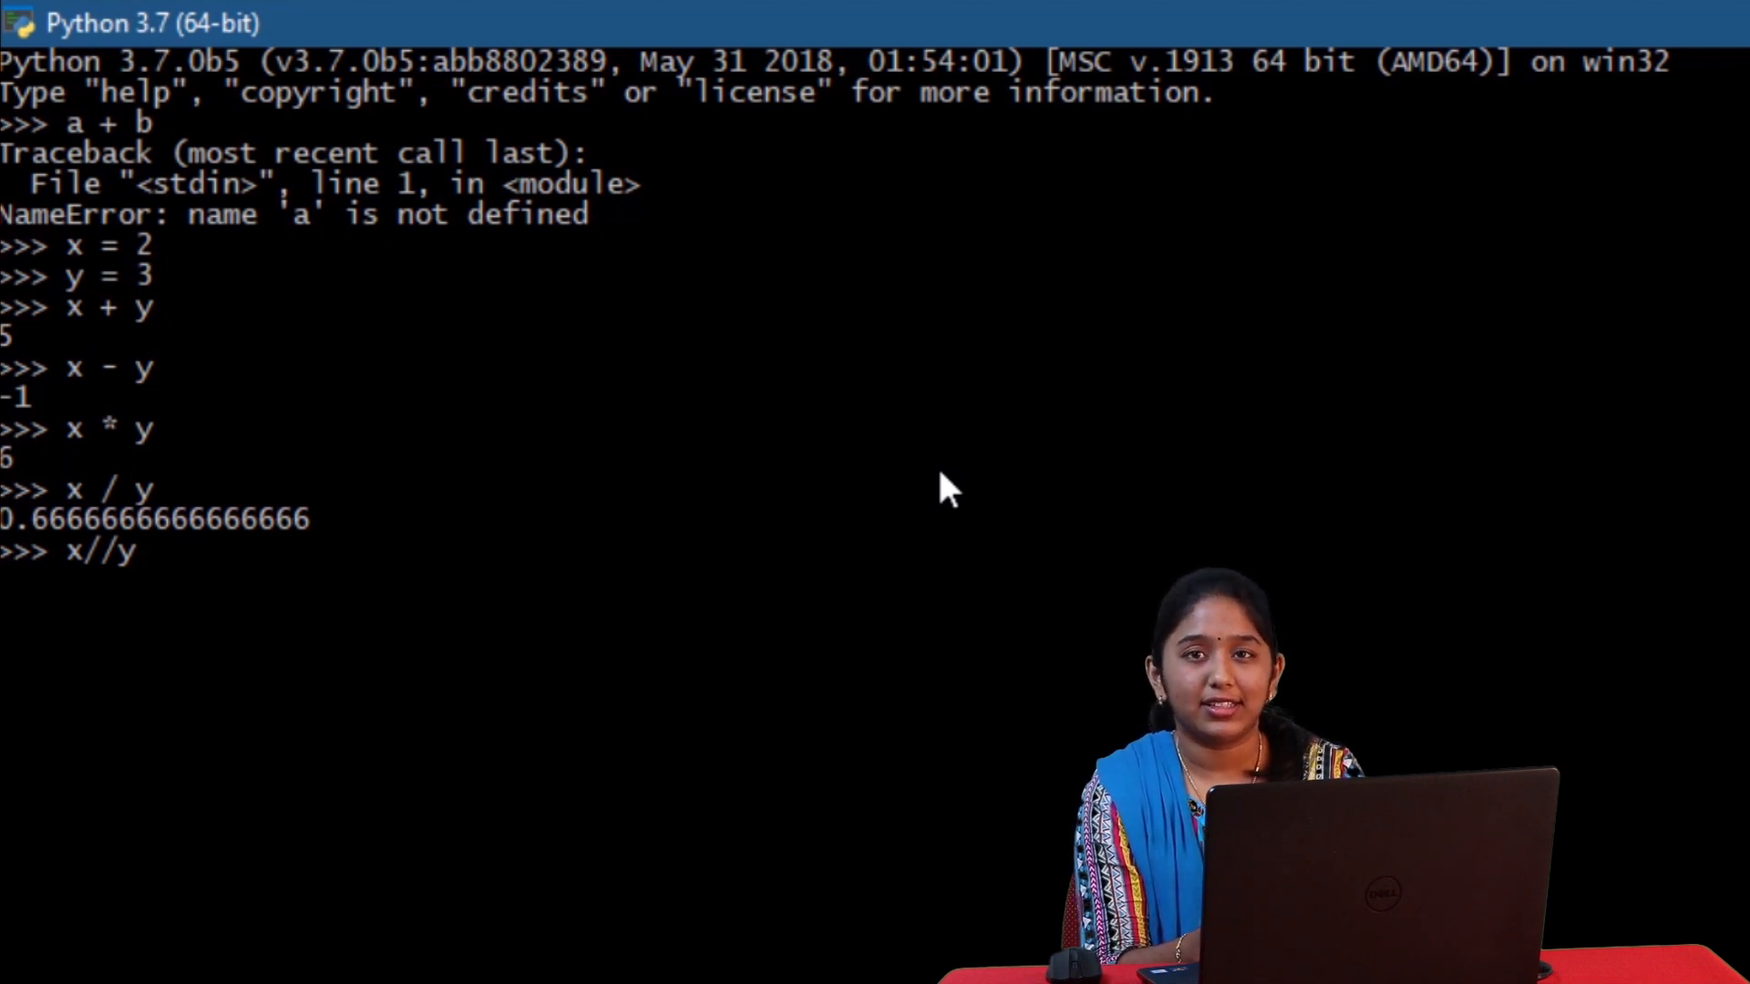
key(enter)
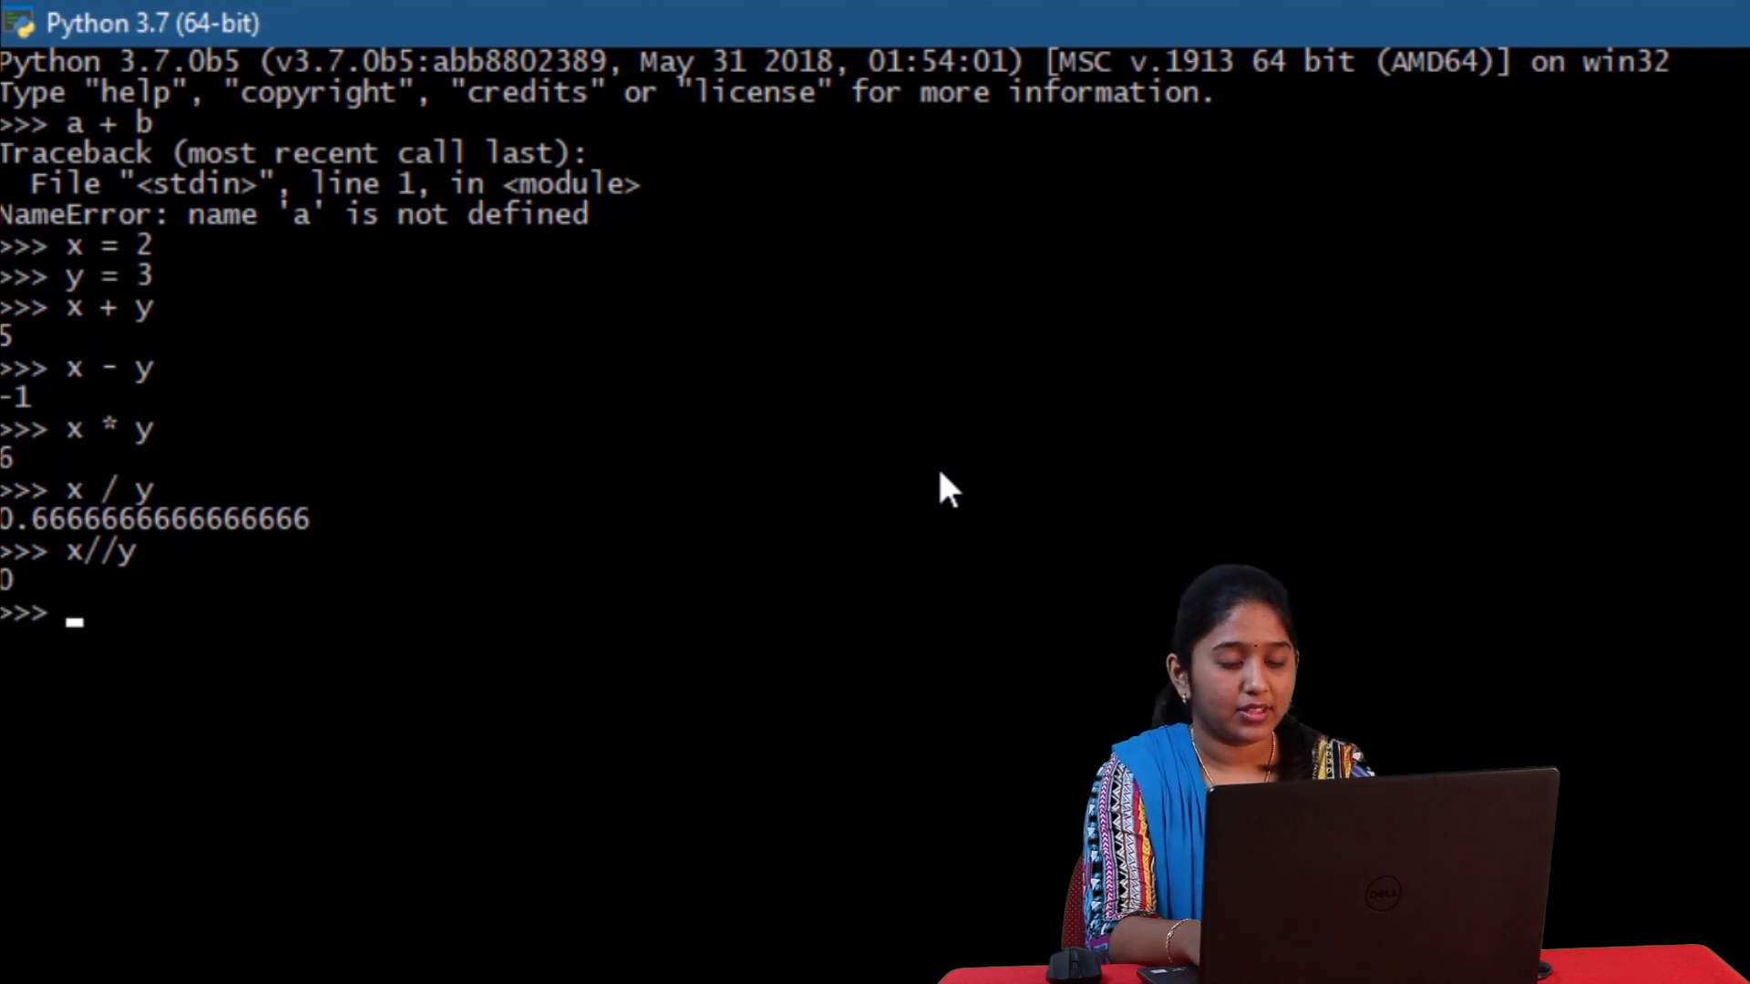
text(x)
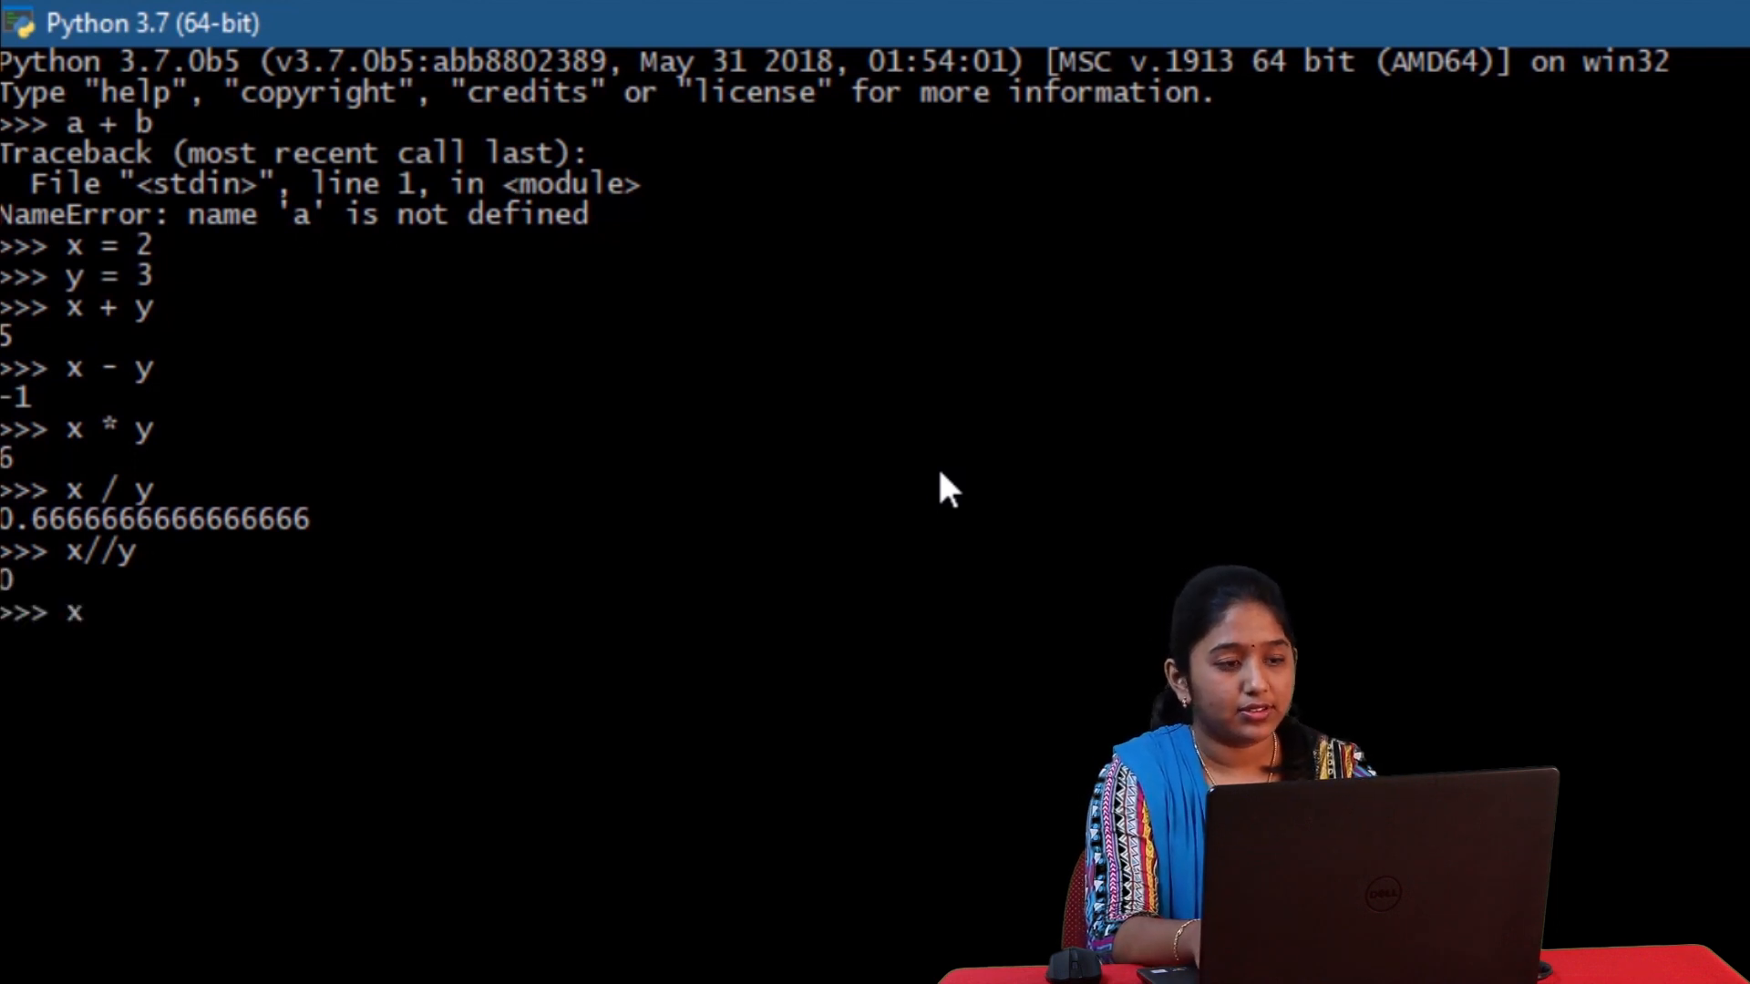
text(% y)
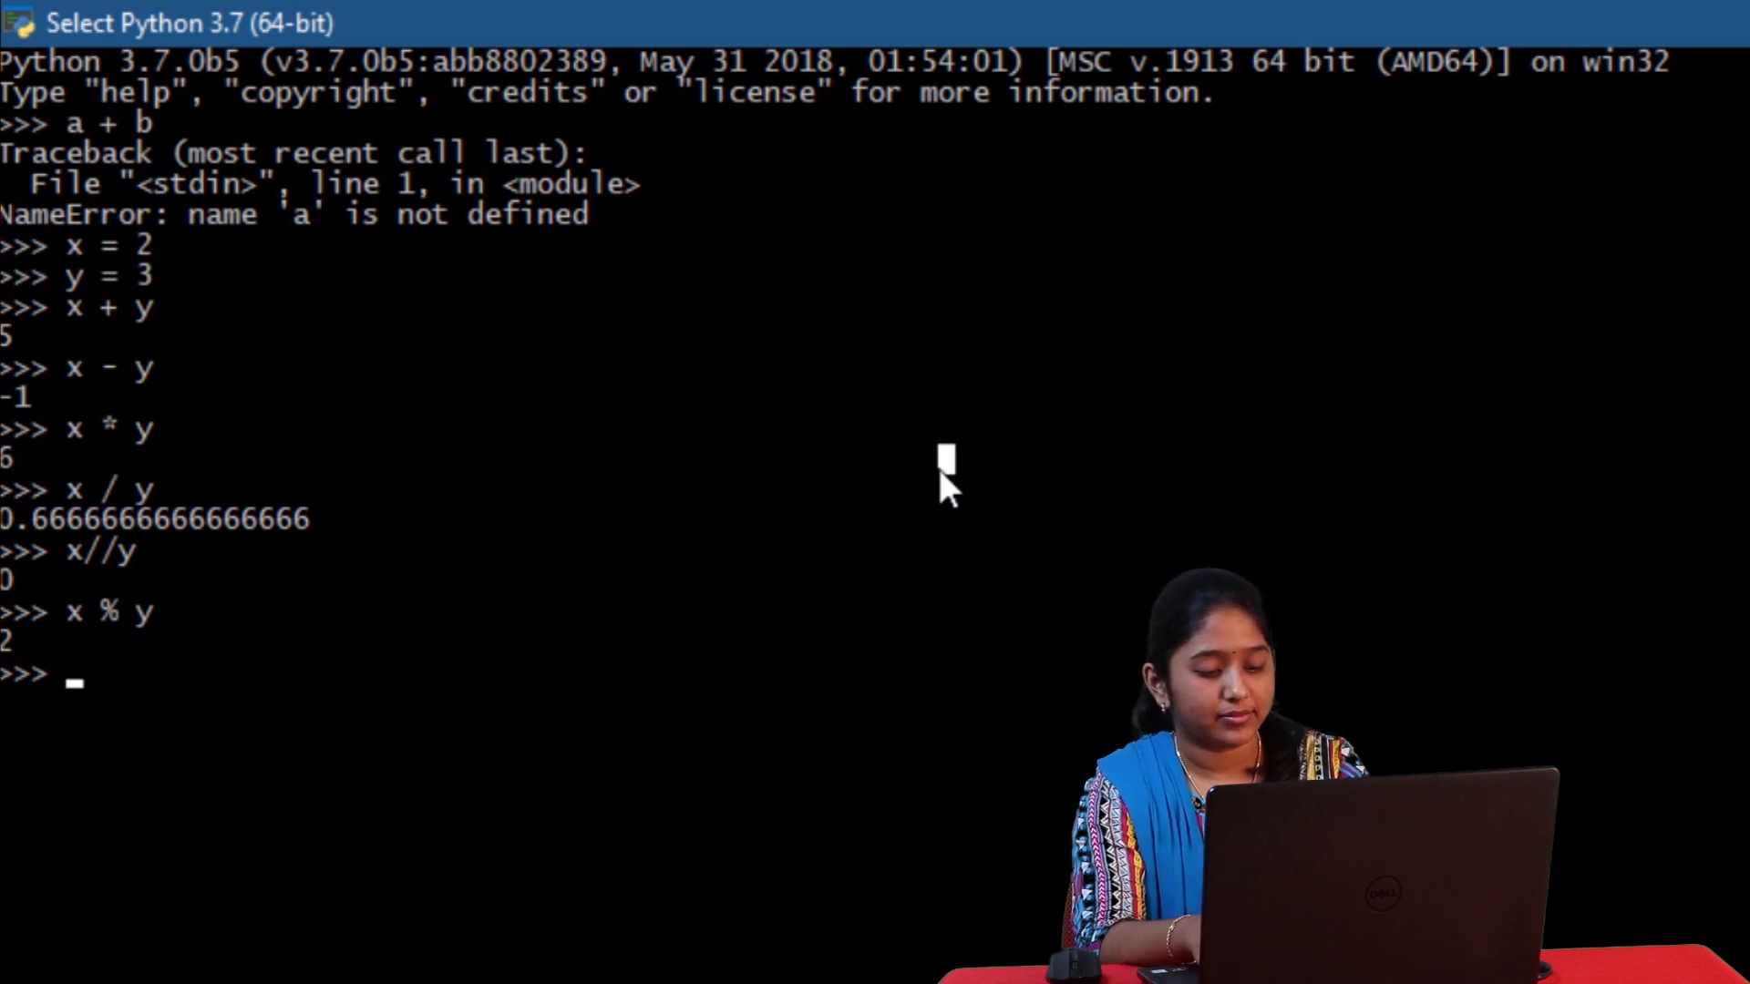
text(x *)
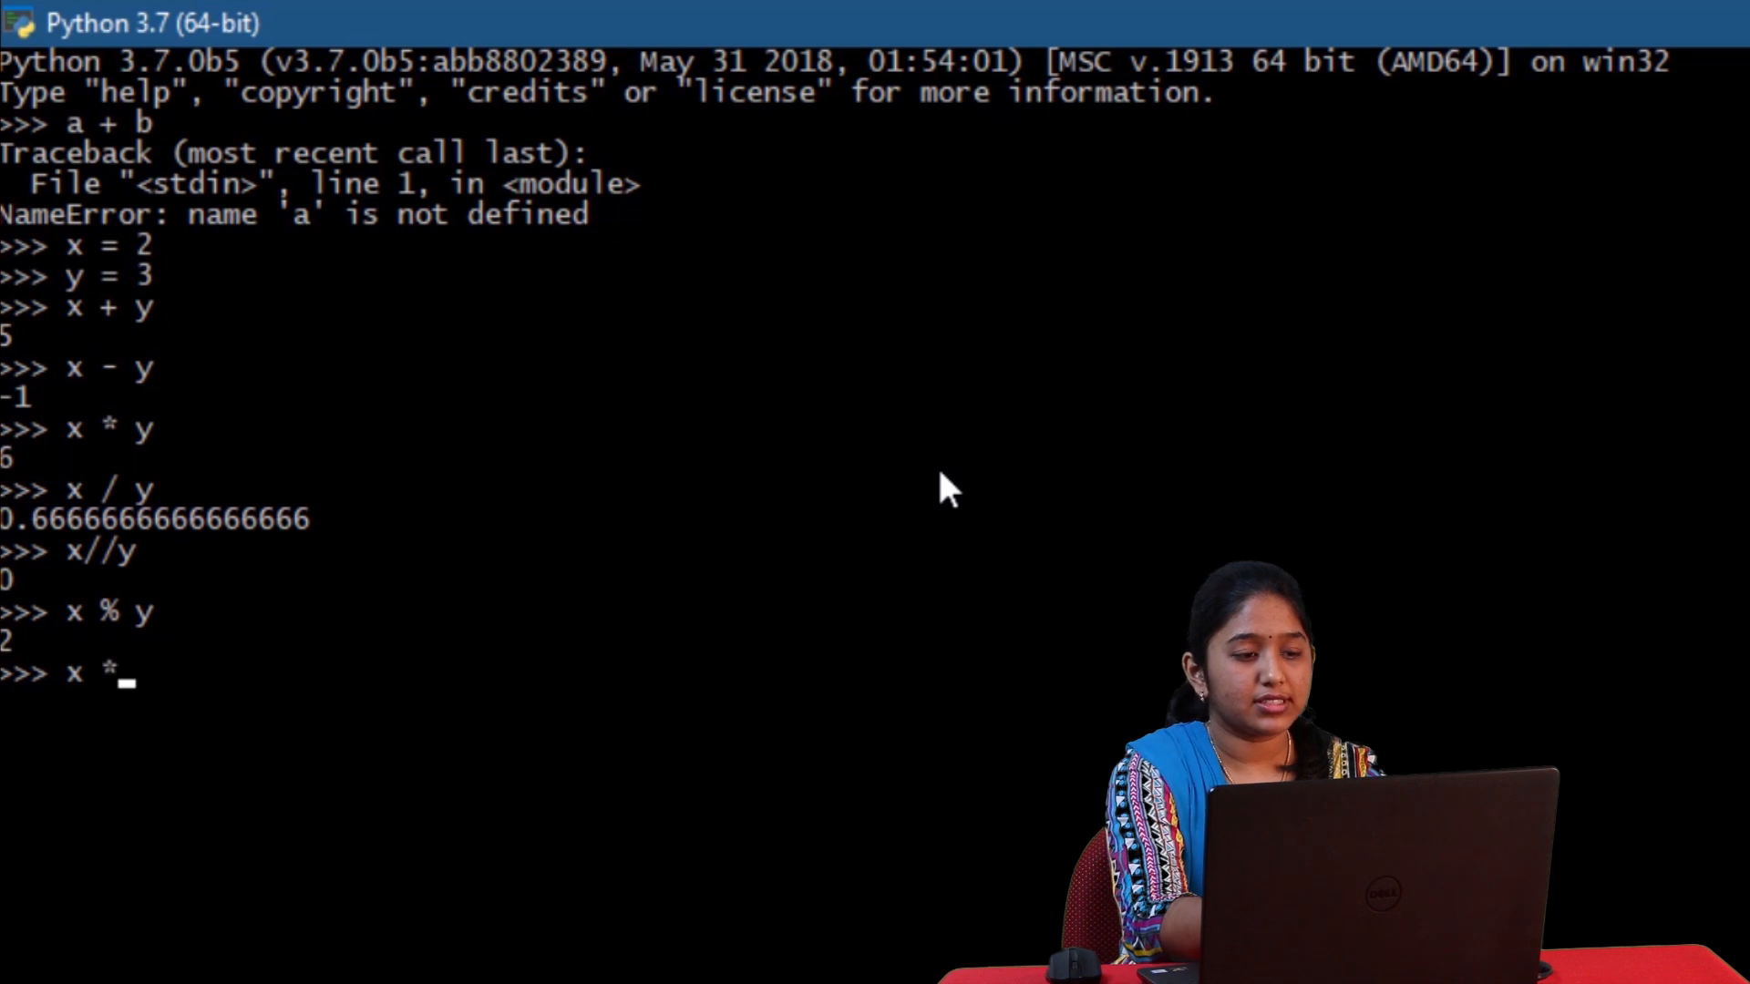
text(* y)
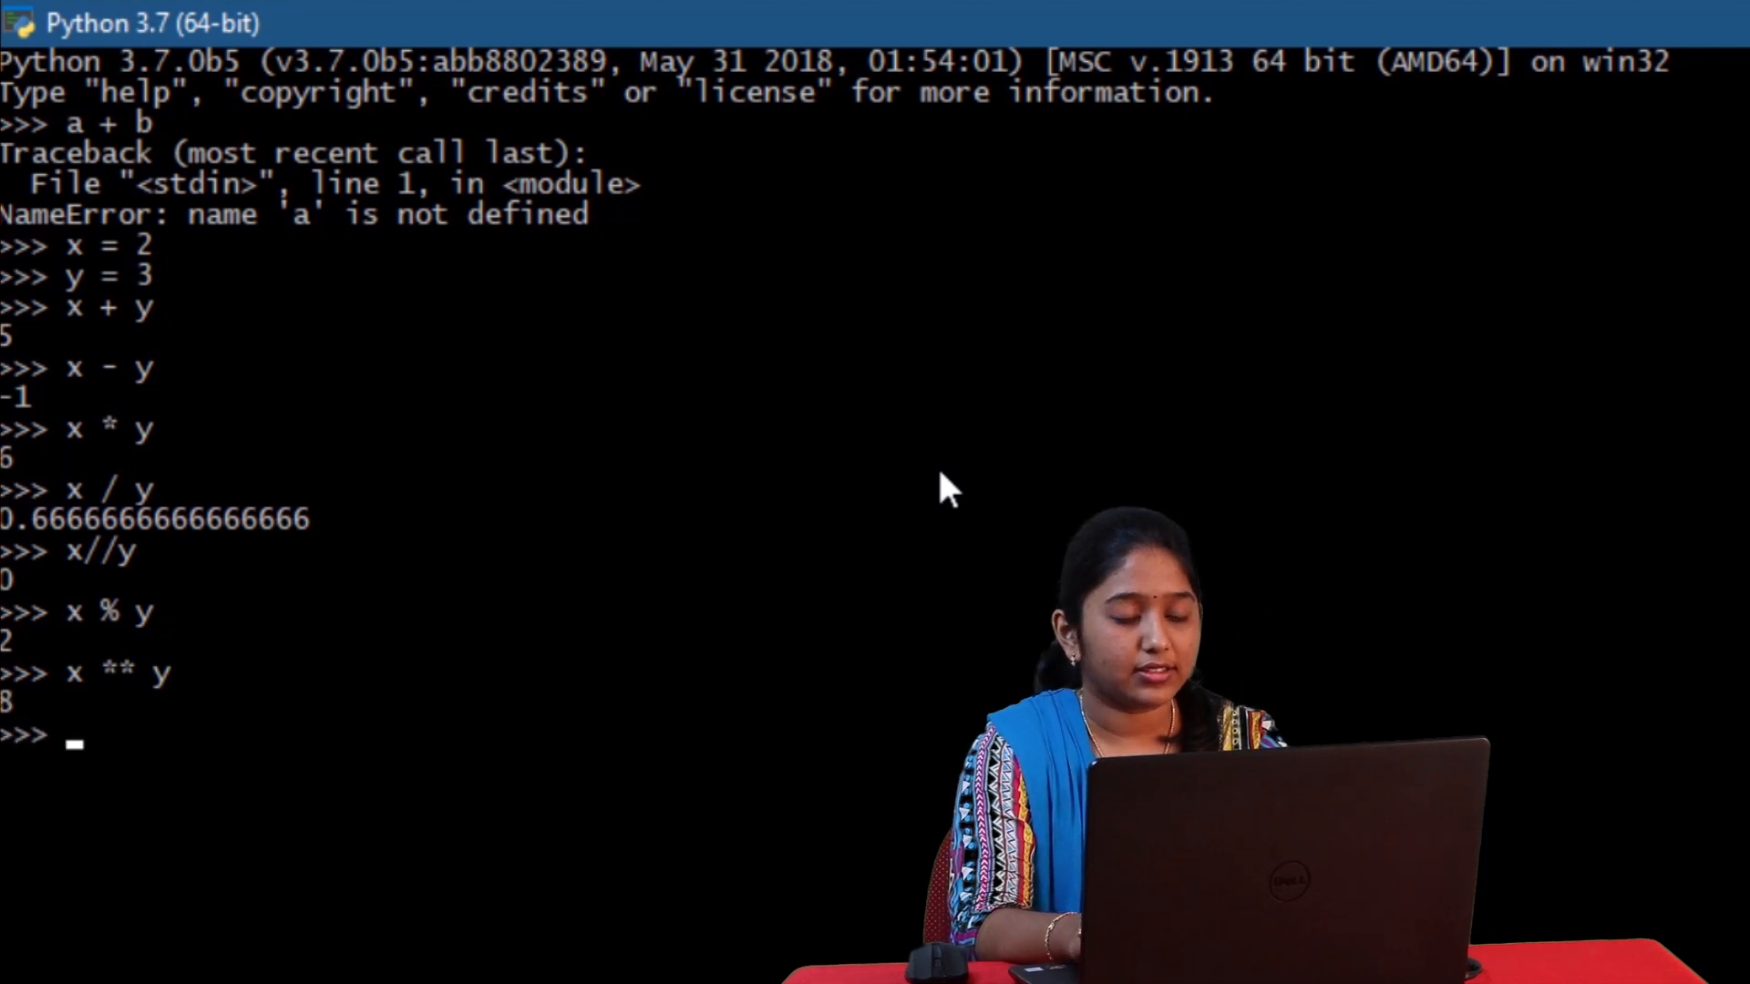
text(a =)
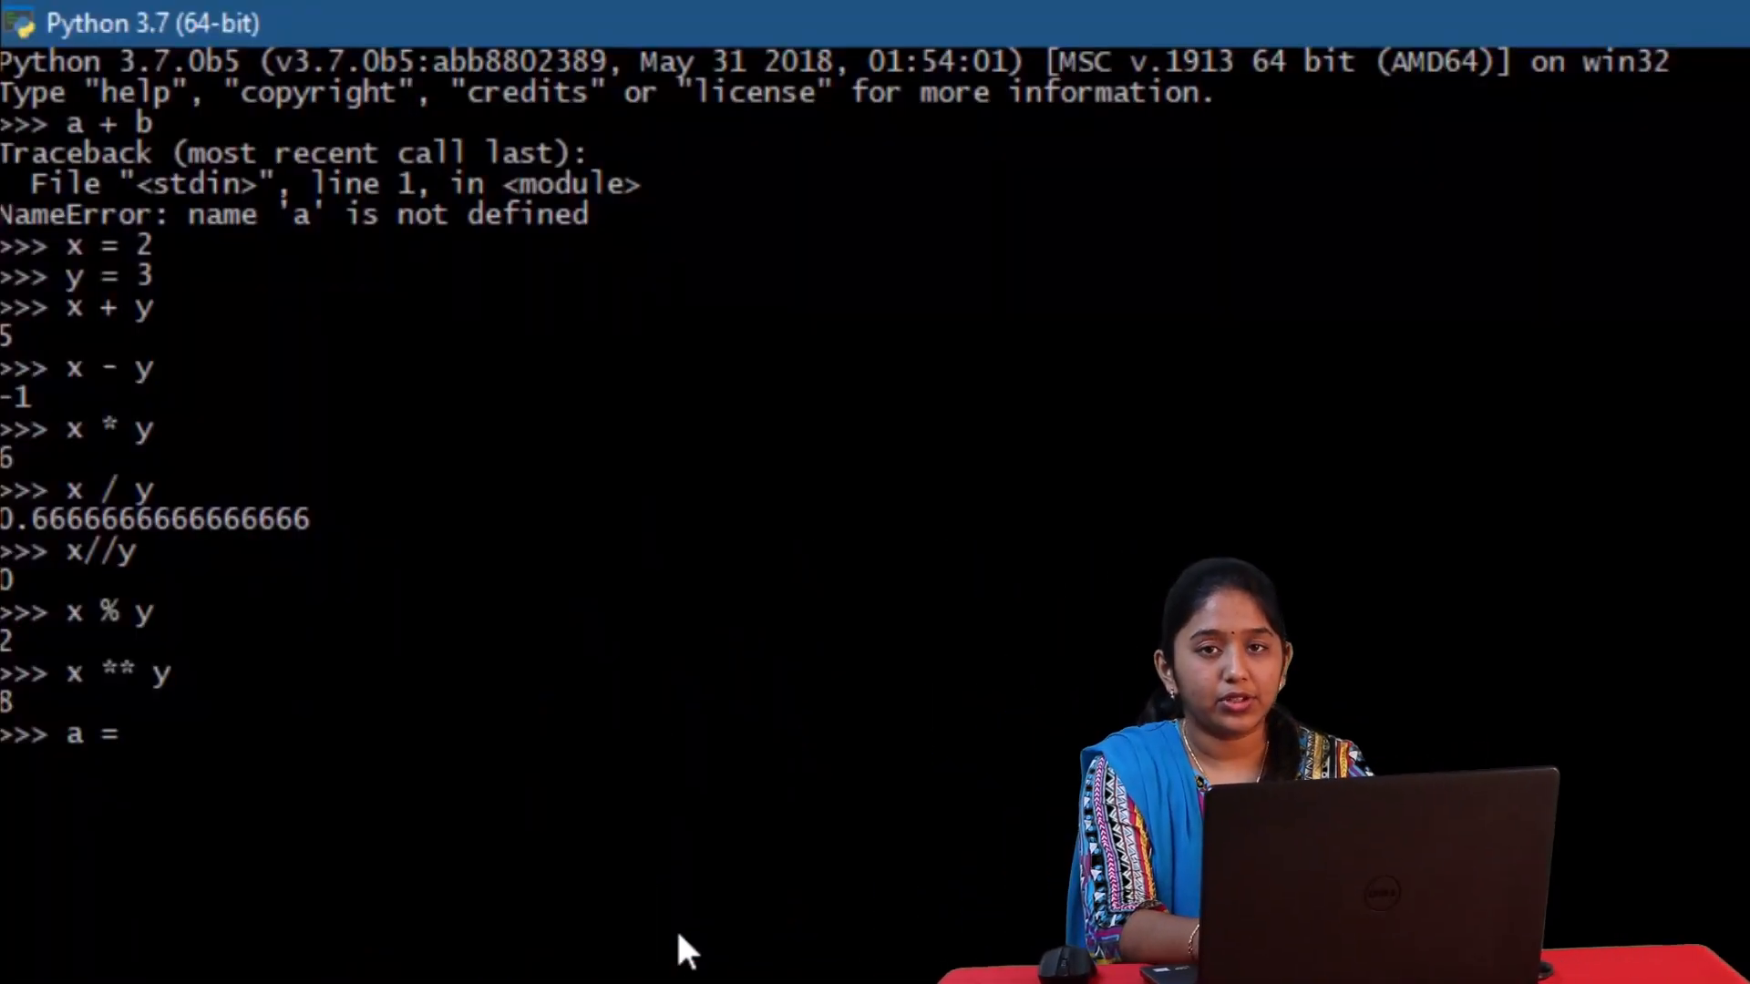
- Set a to 22, raise it with a += 2 and display the new value 24
text(22)
text(a)
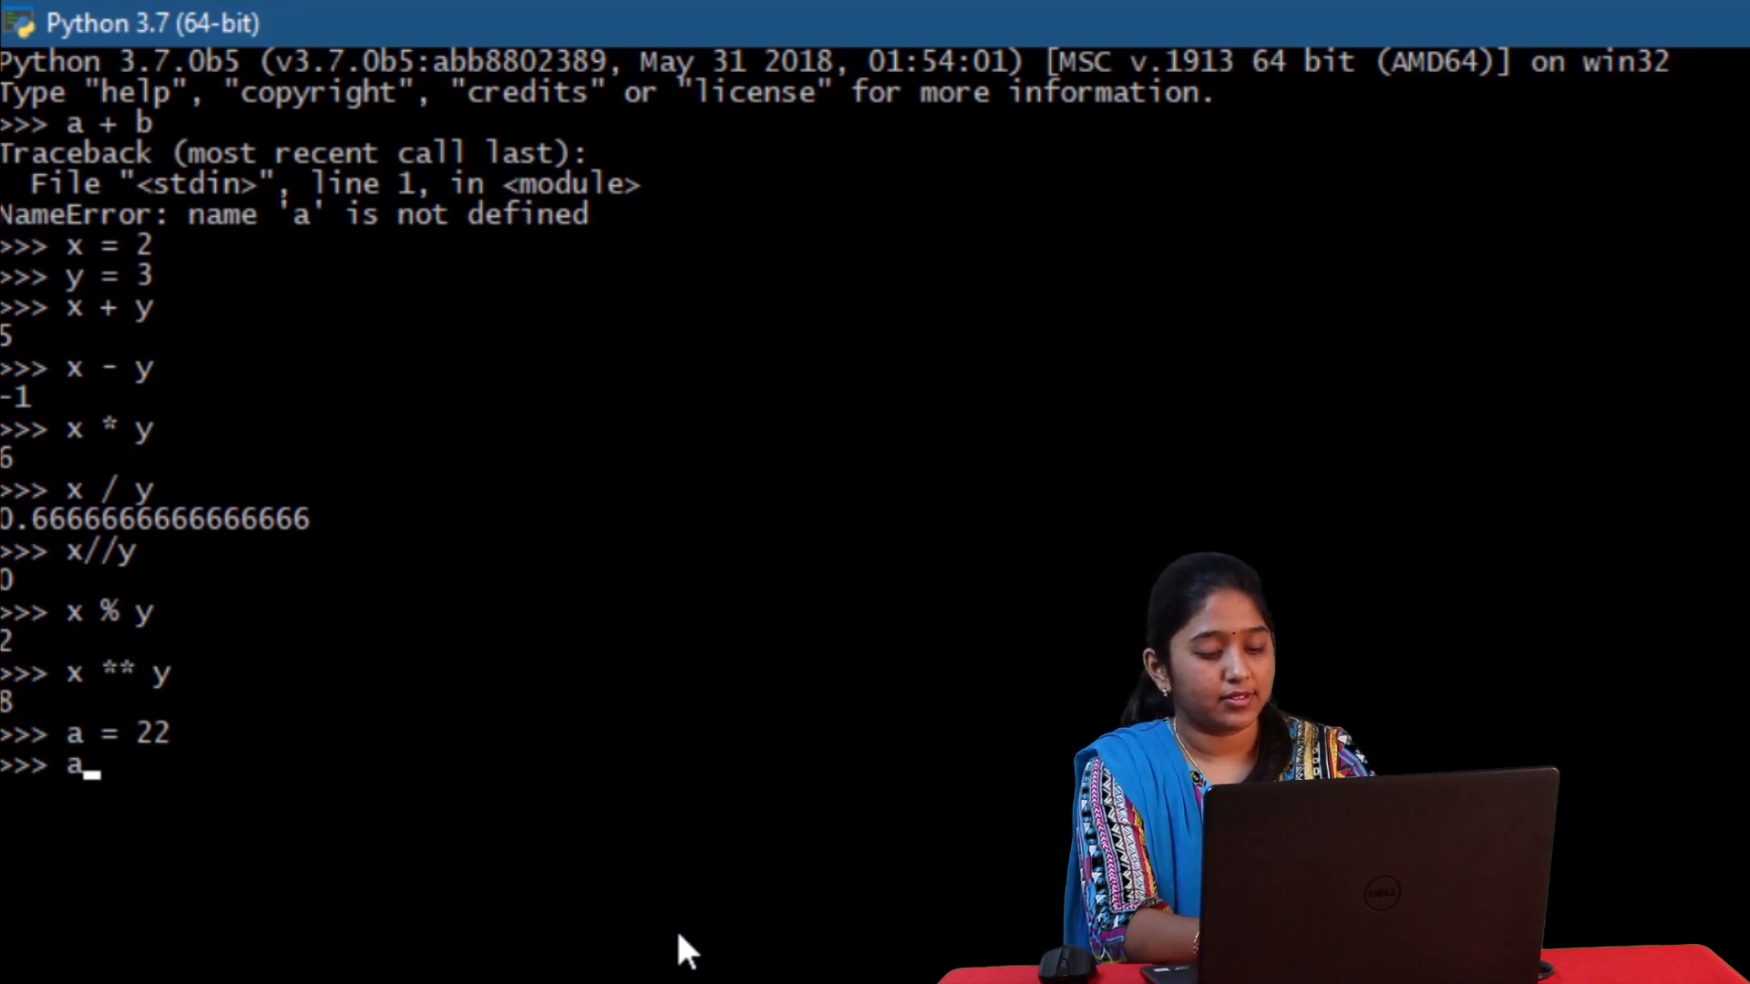
text(+=)
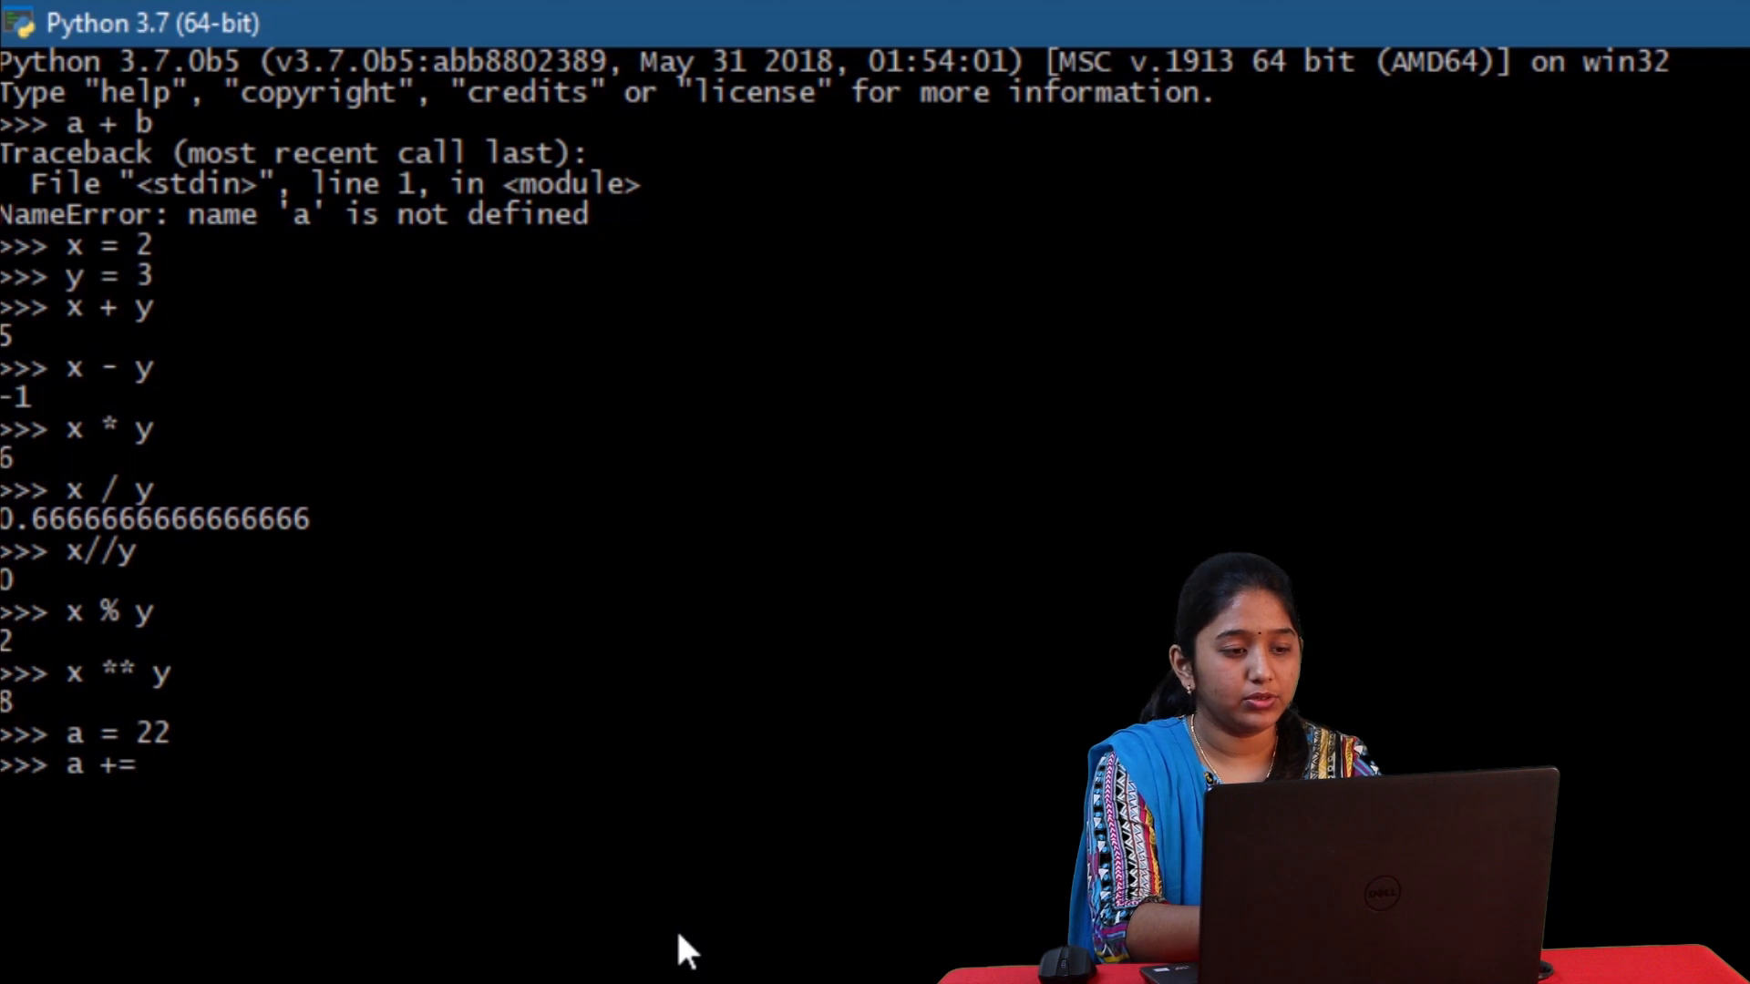
text(2)
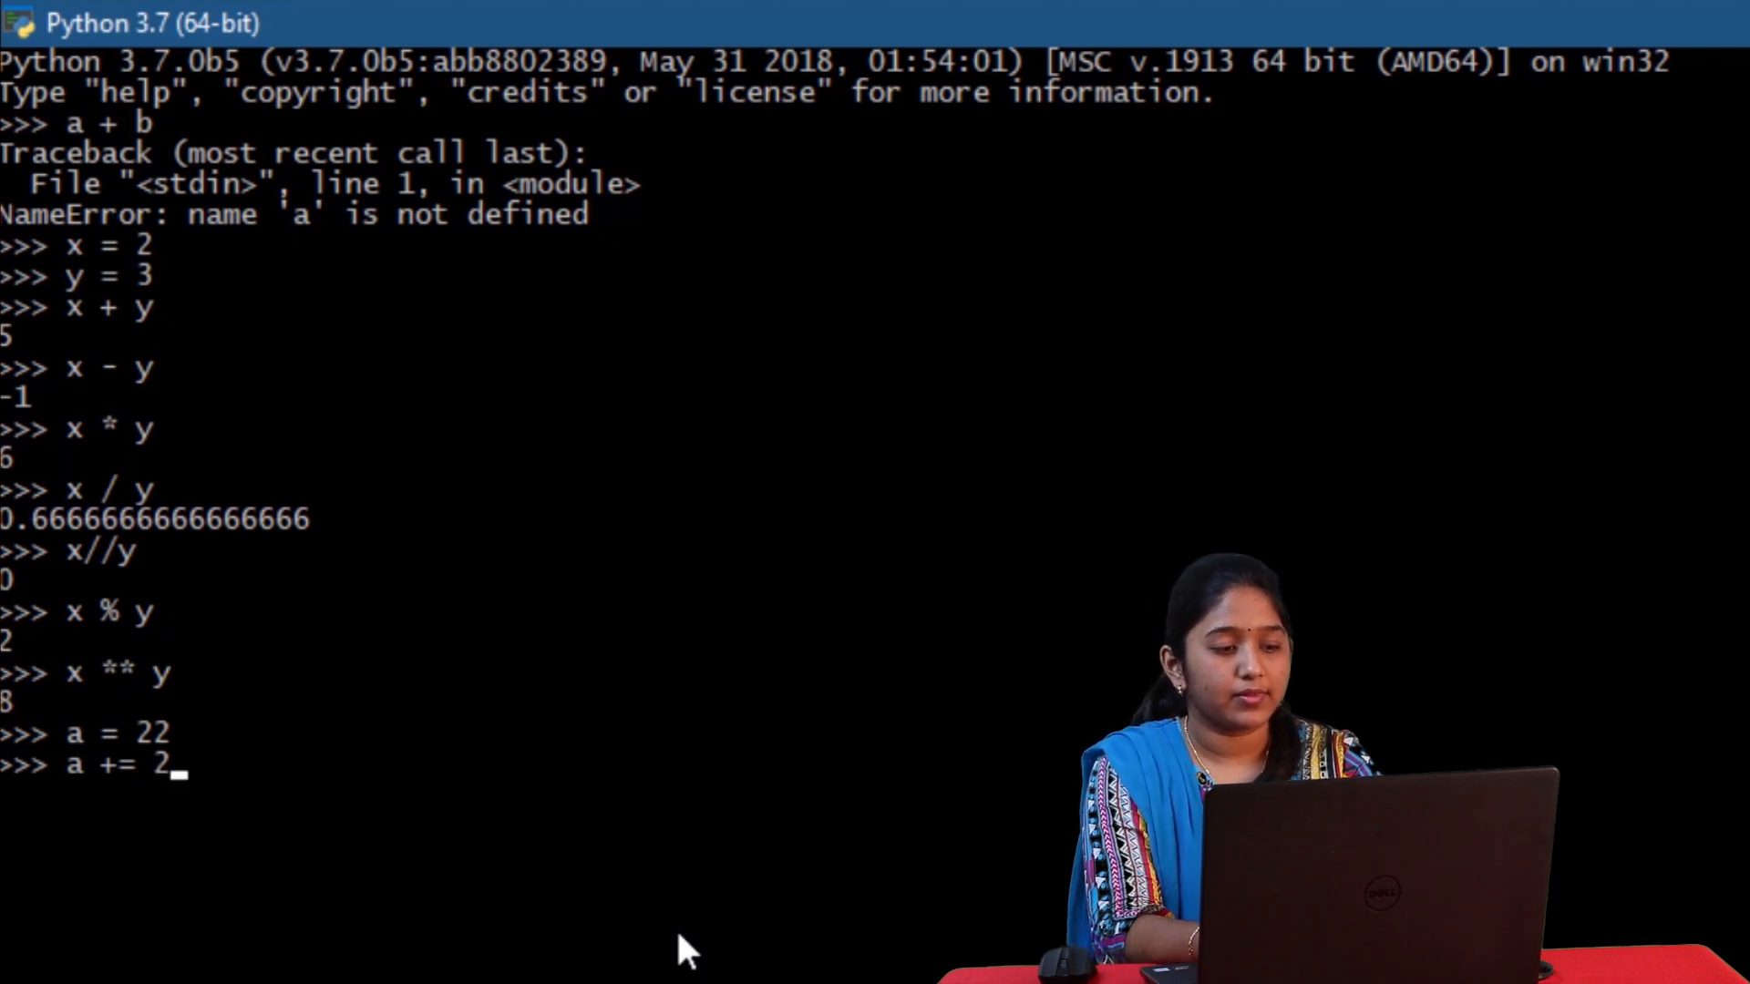
key(enter)
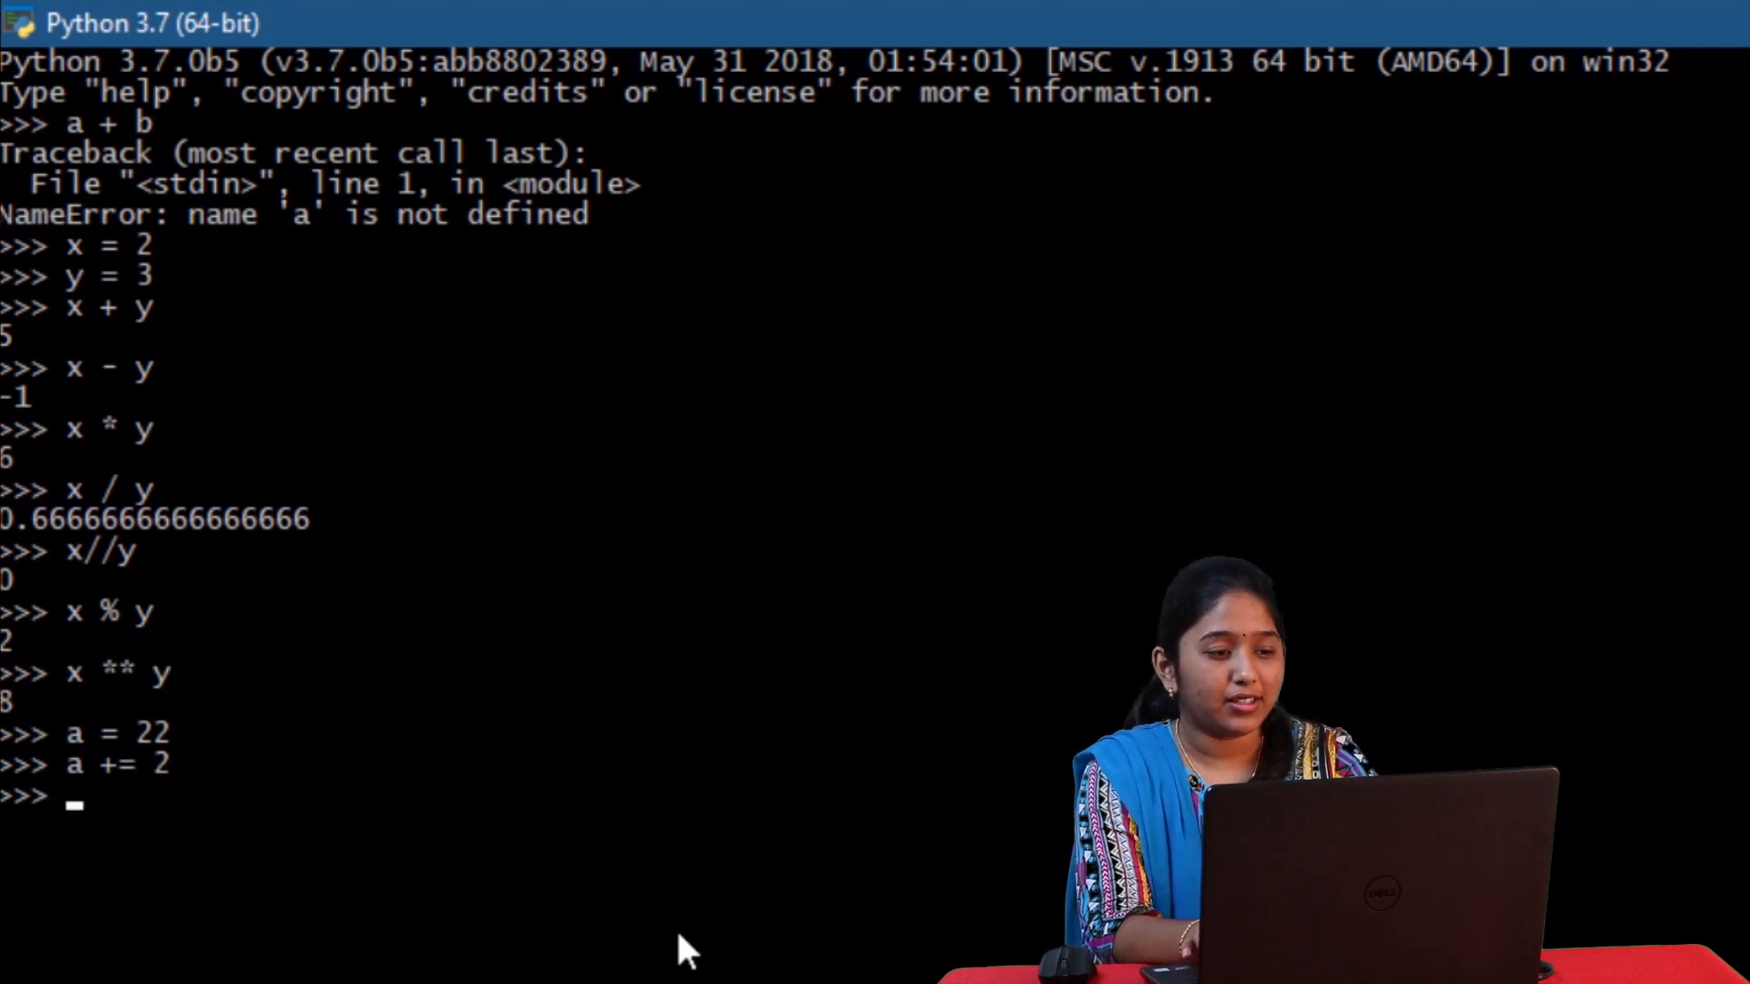
text(a = a)
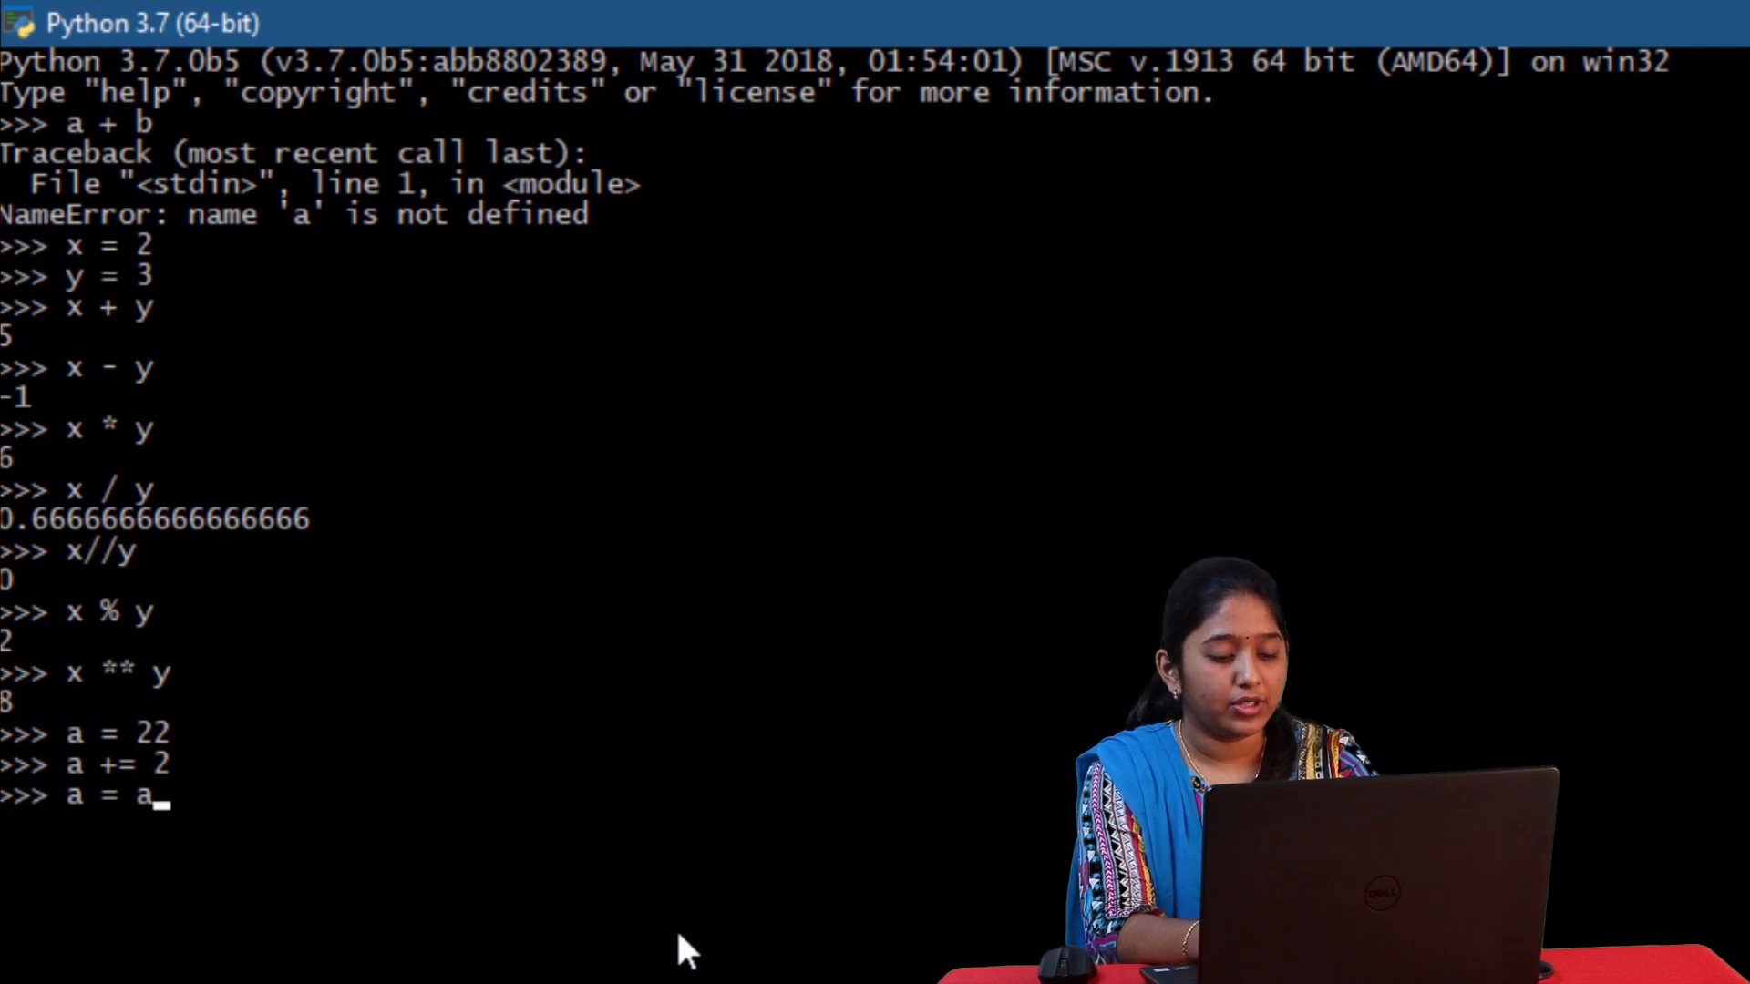
text(+2)
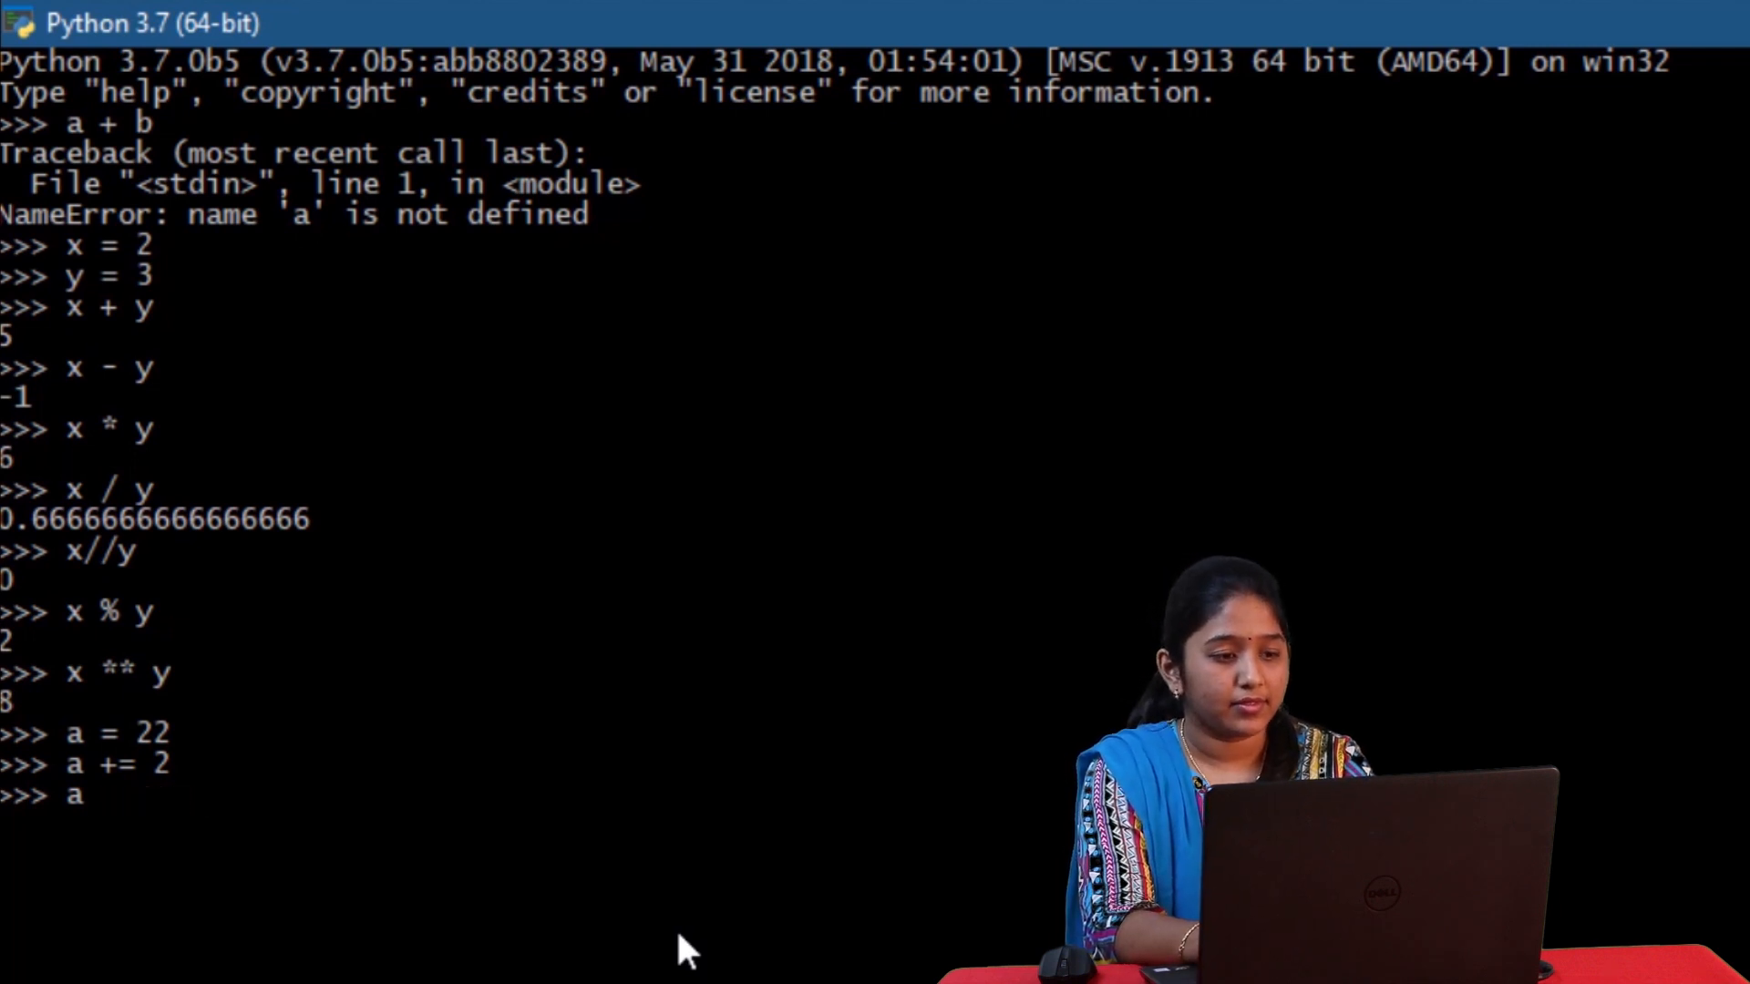
key(enter)
text(a)
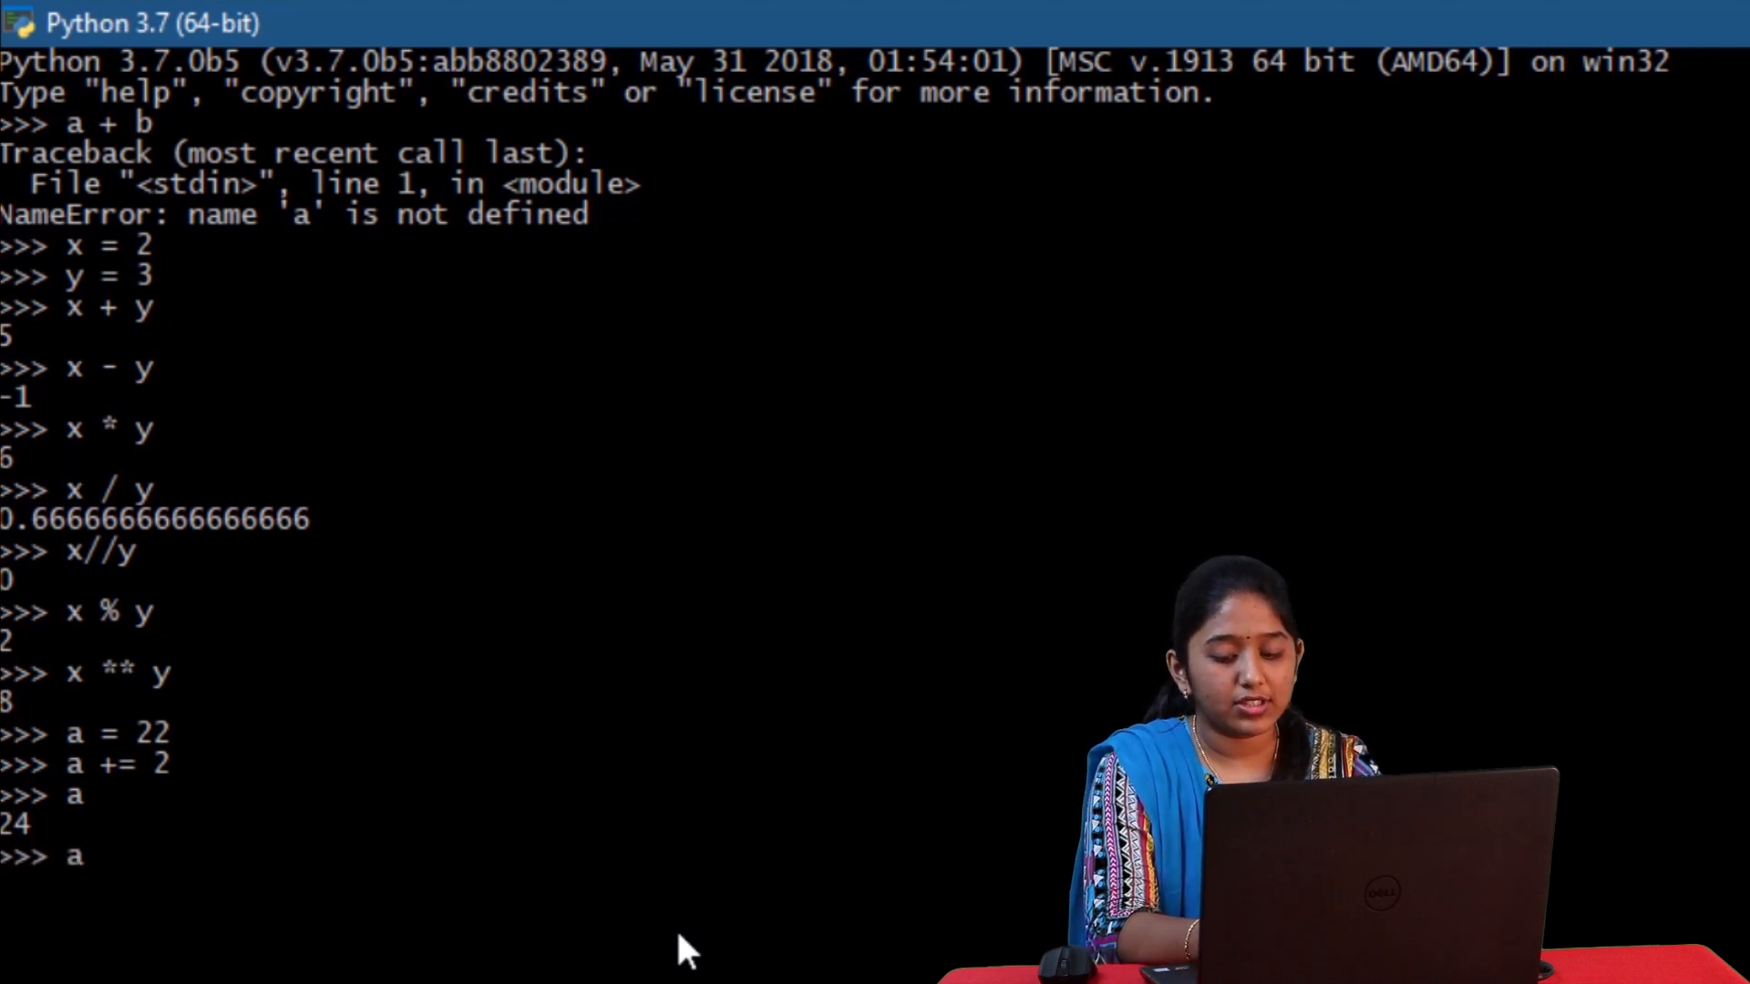
- Try the other compound assignments a -= 2, a *= 2 and a %= on a
text(-)
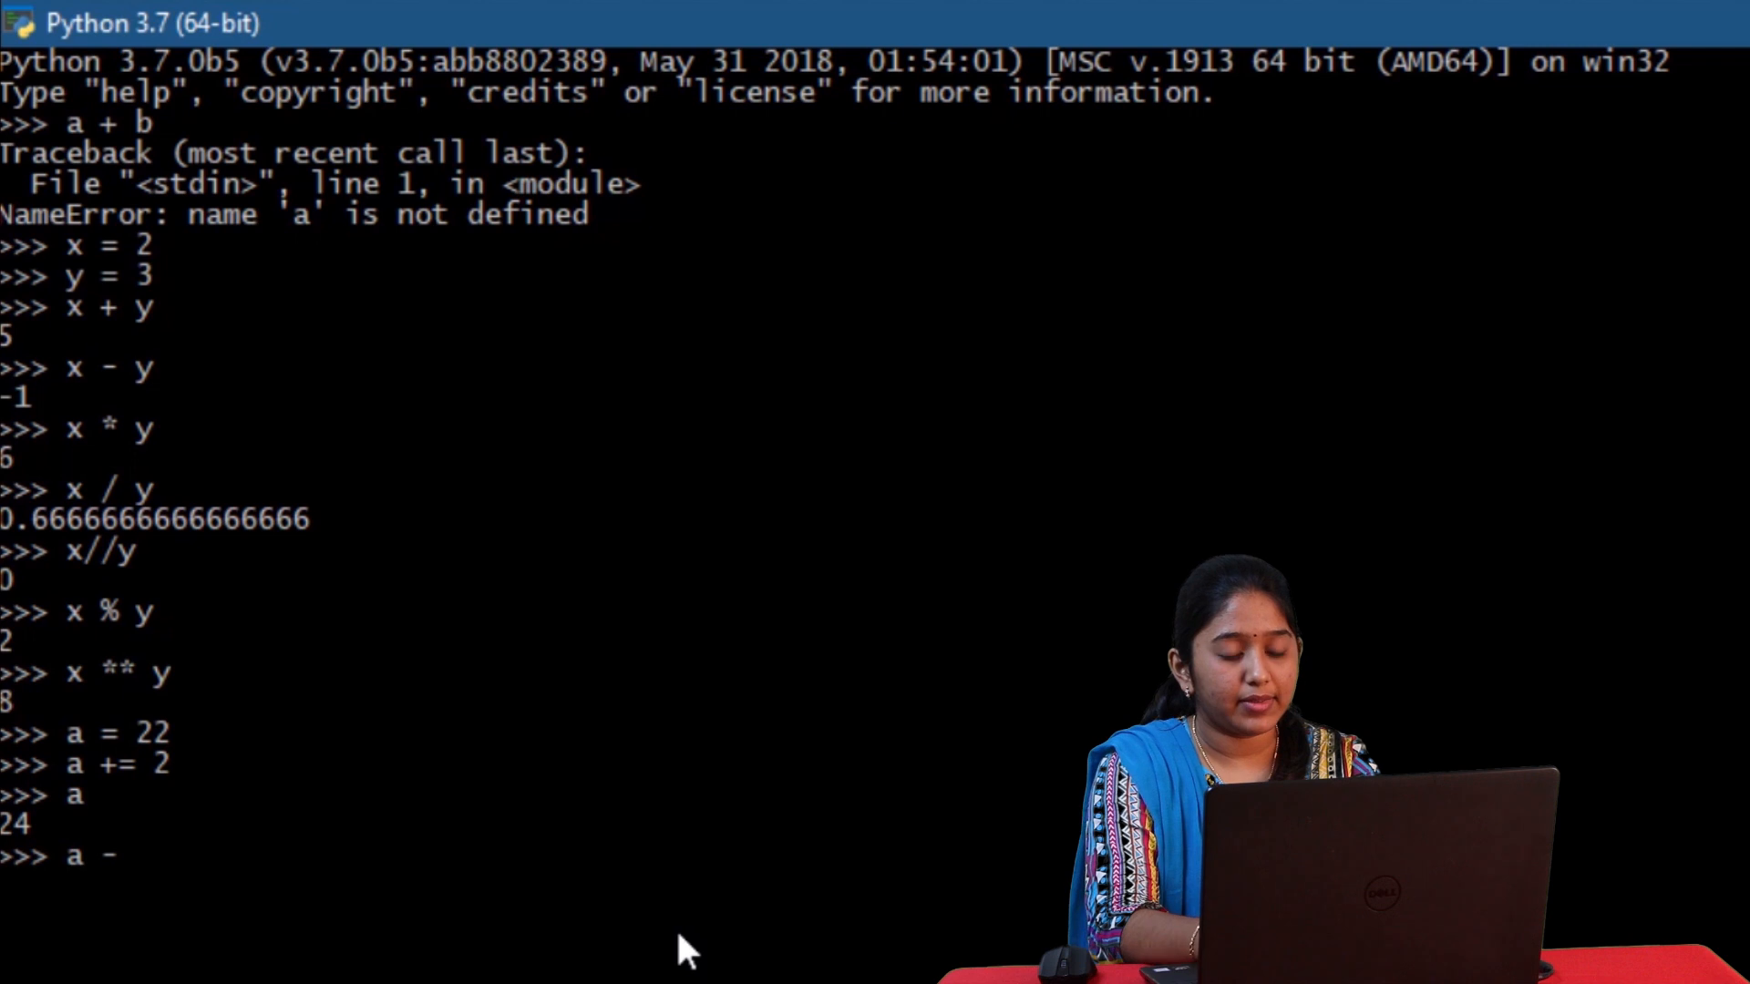
text(-= 2)
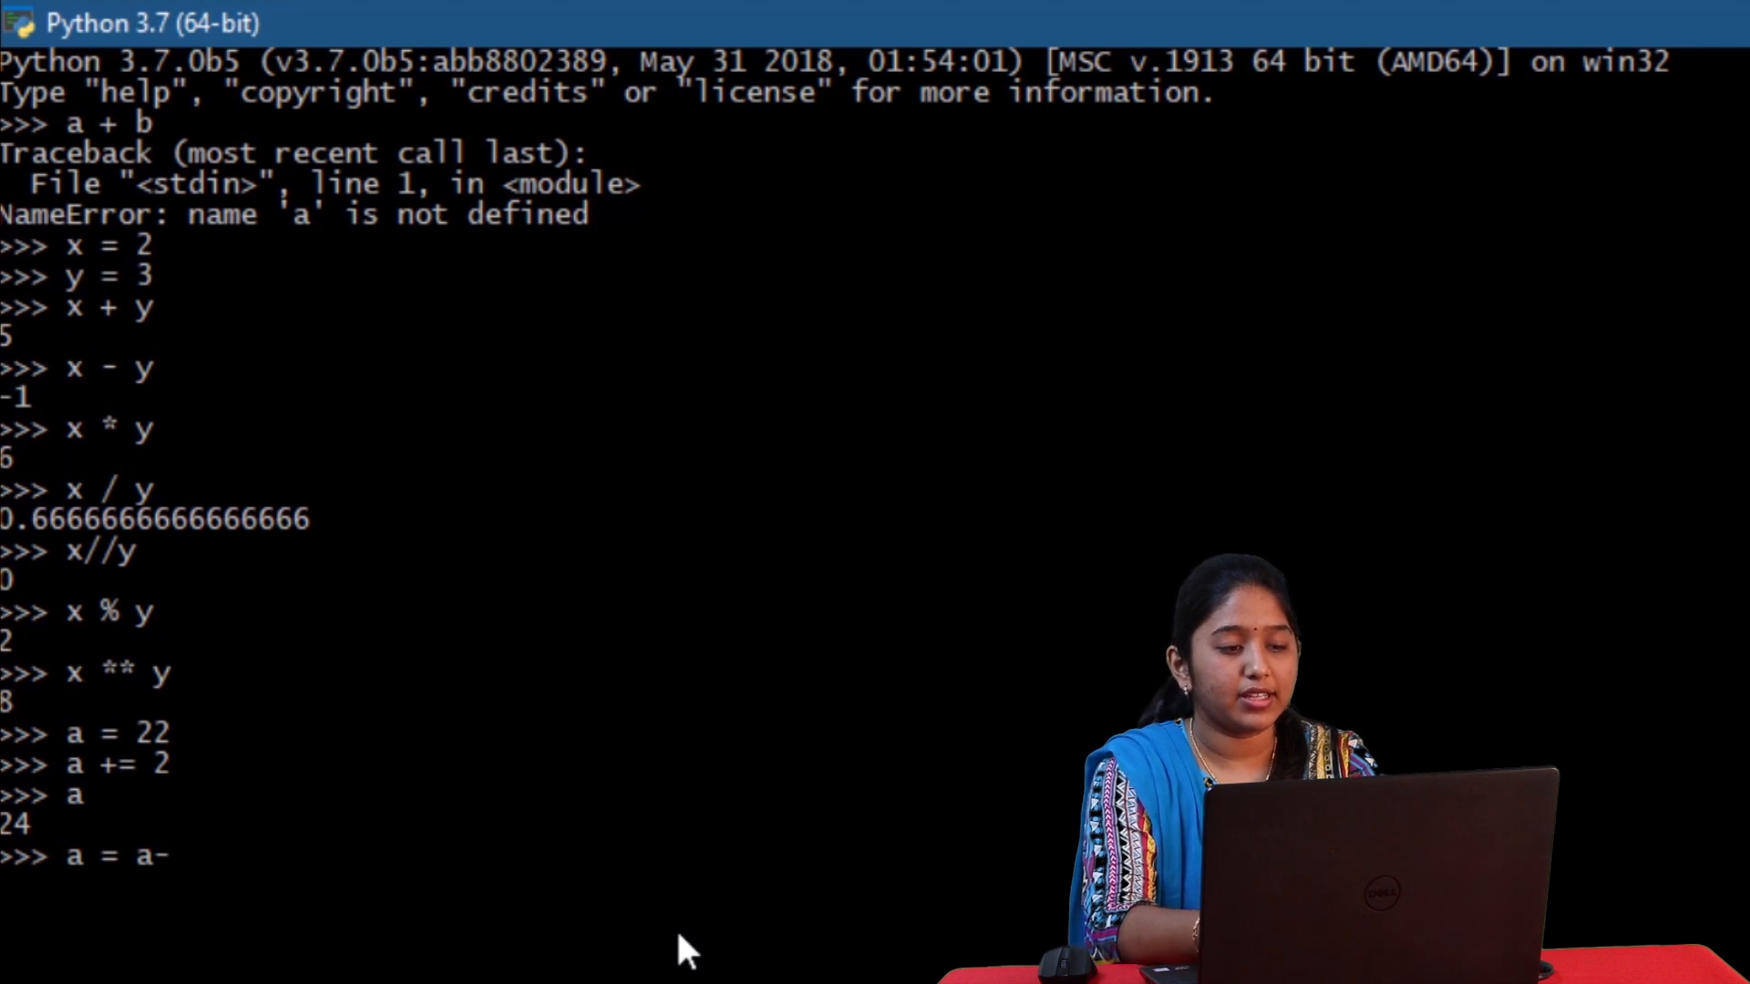
text(a *)
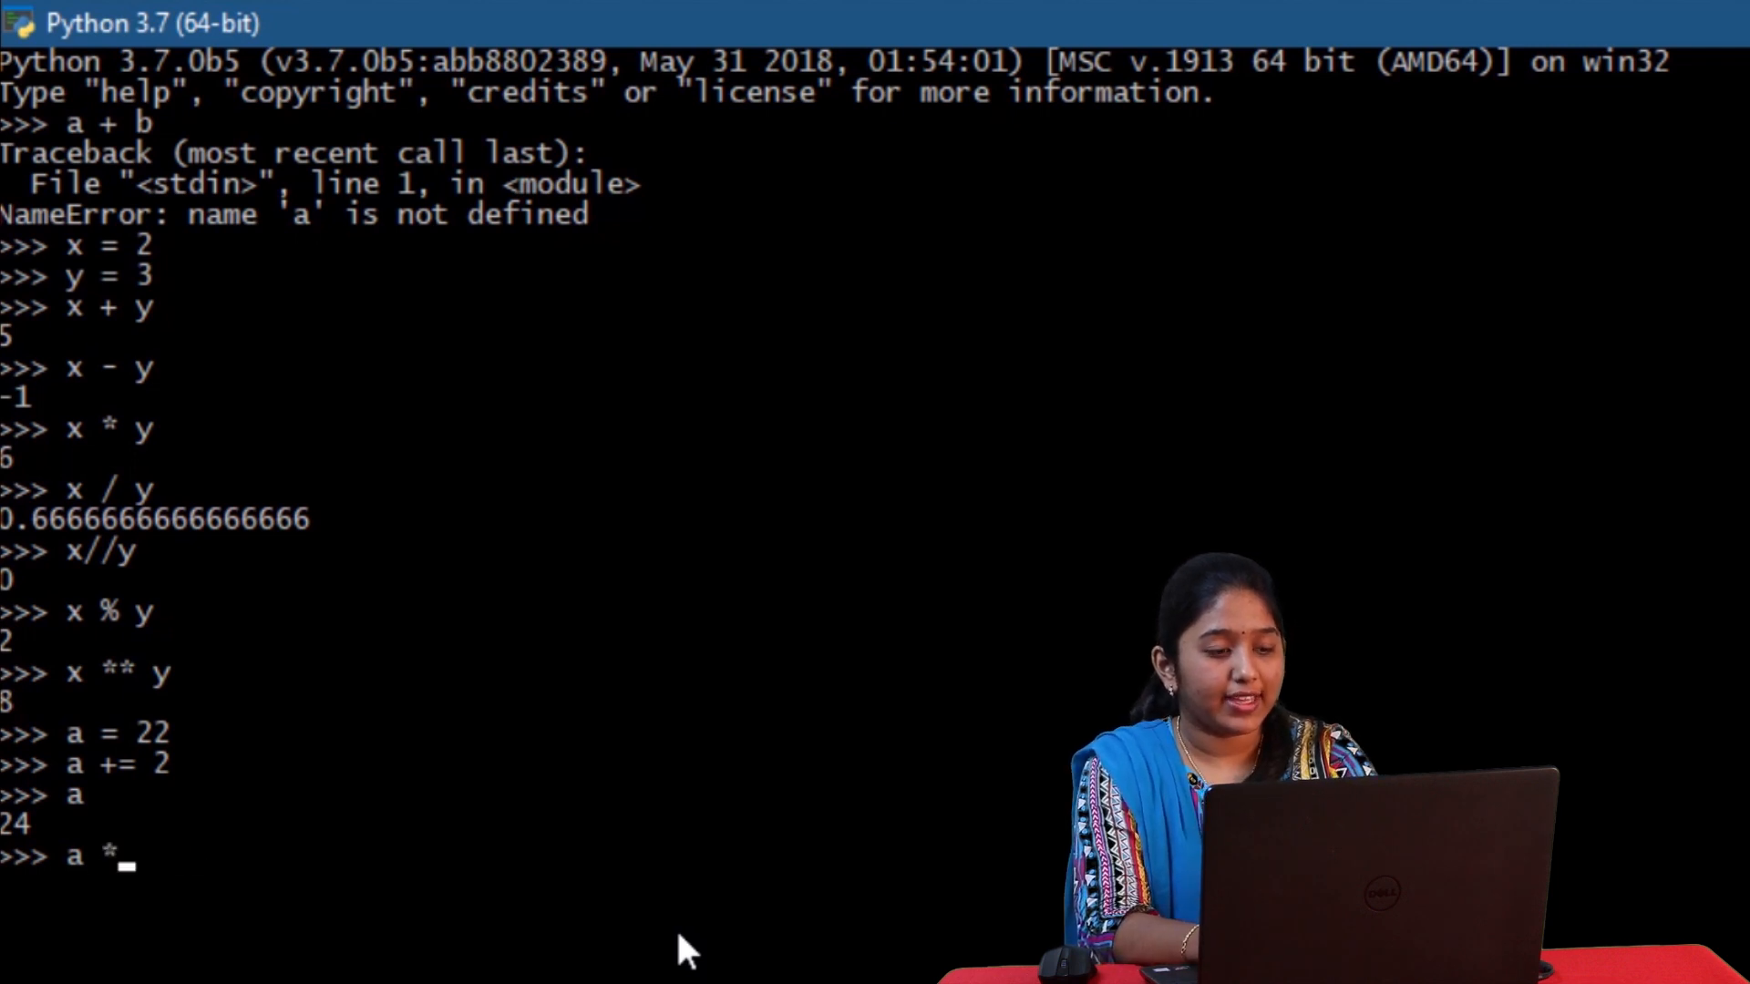
text(*= 2)
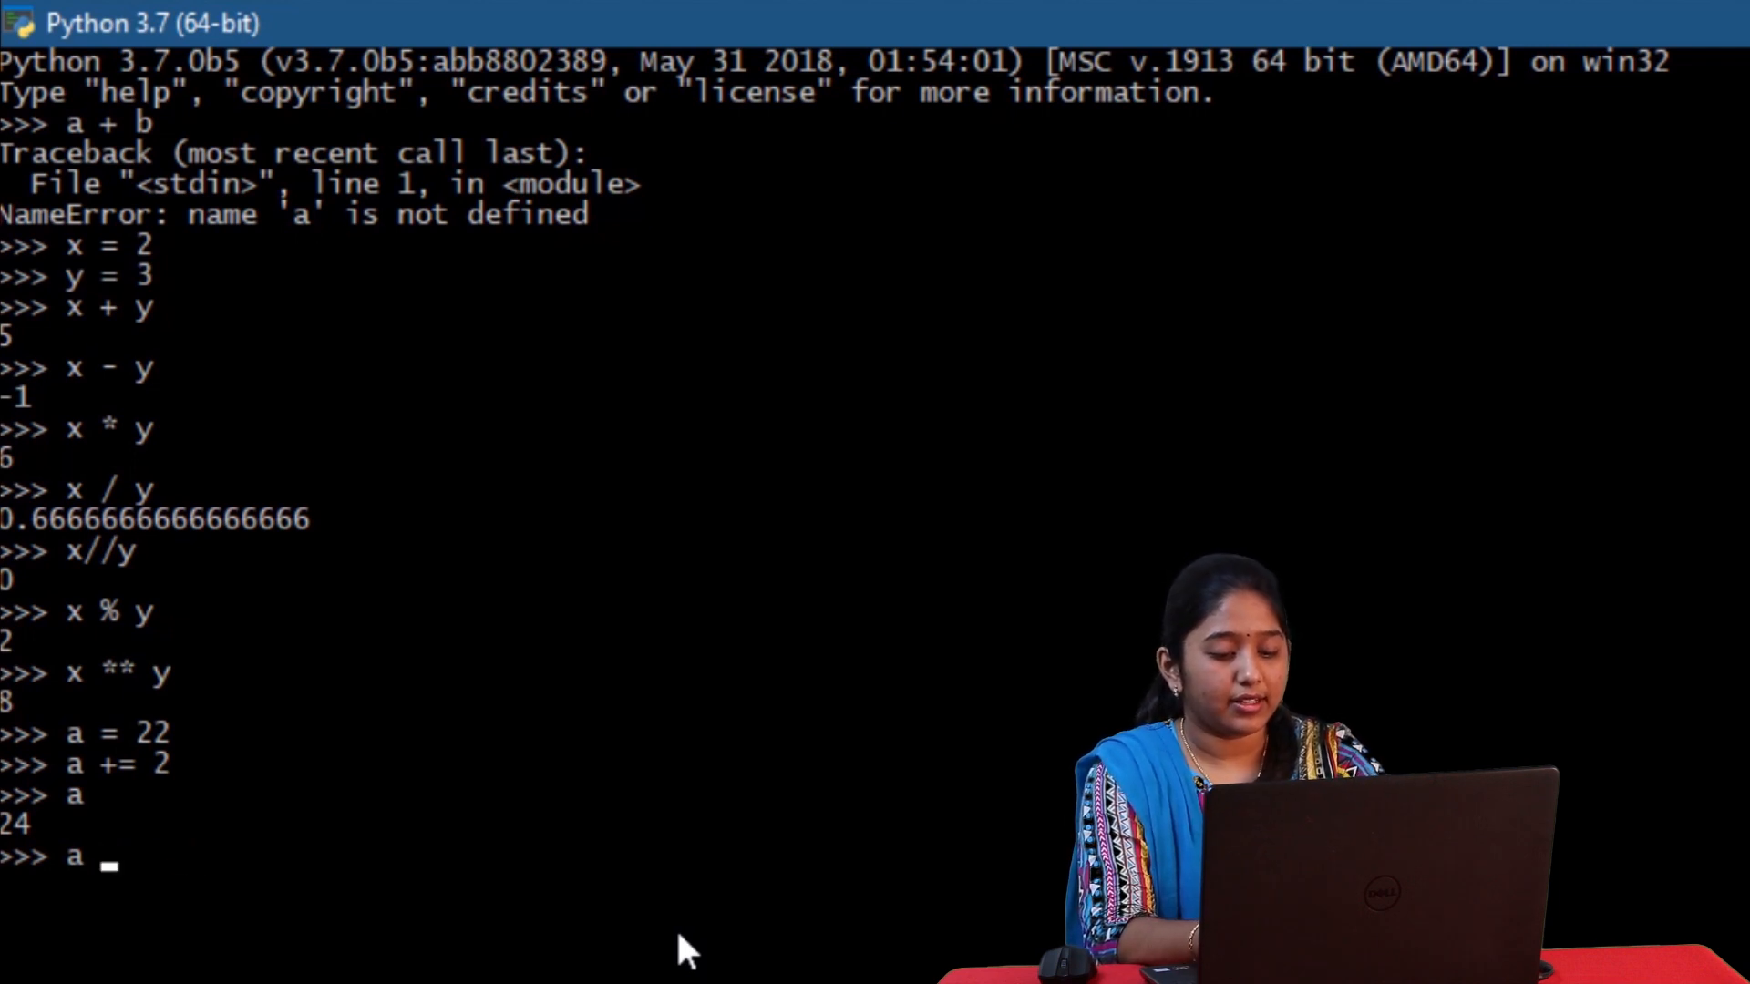
text(%=)
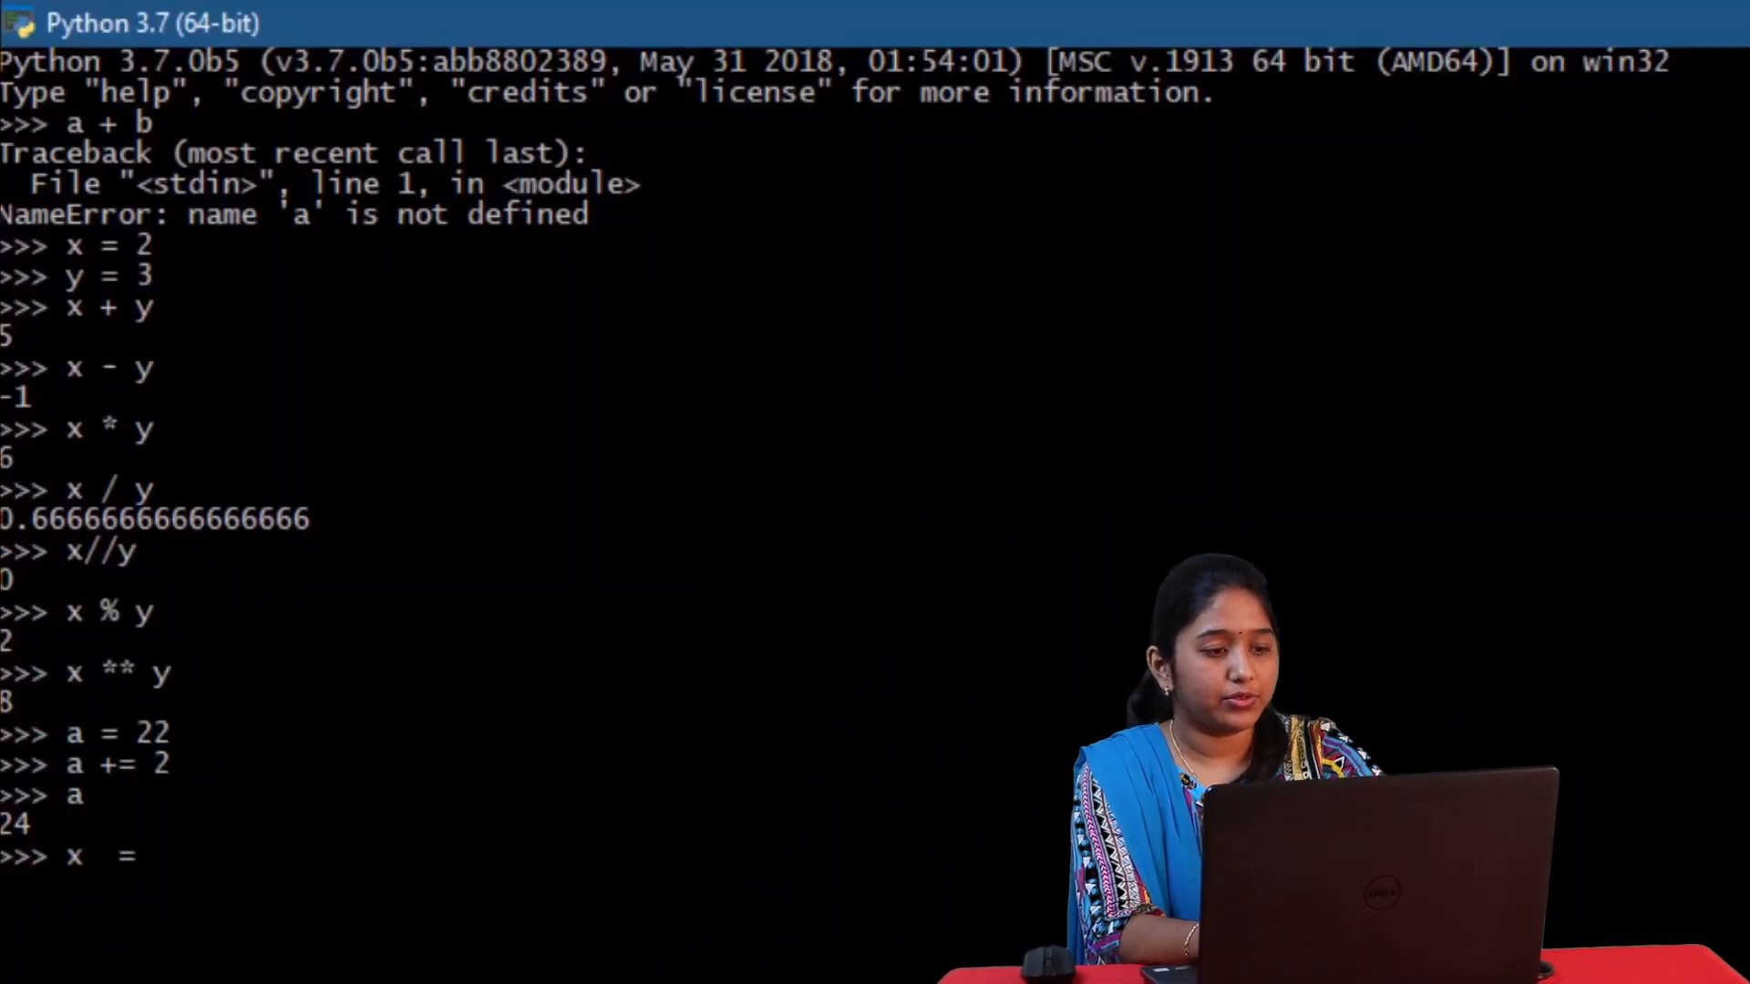
- Set x to 5 and y to 10, then compare them with ==, !=, <, <= and >=
text(5)
text(y)
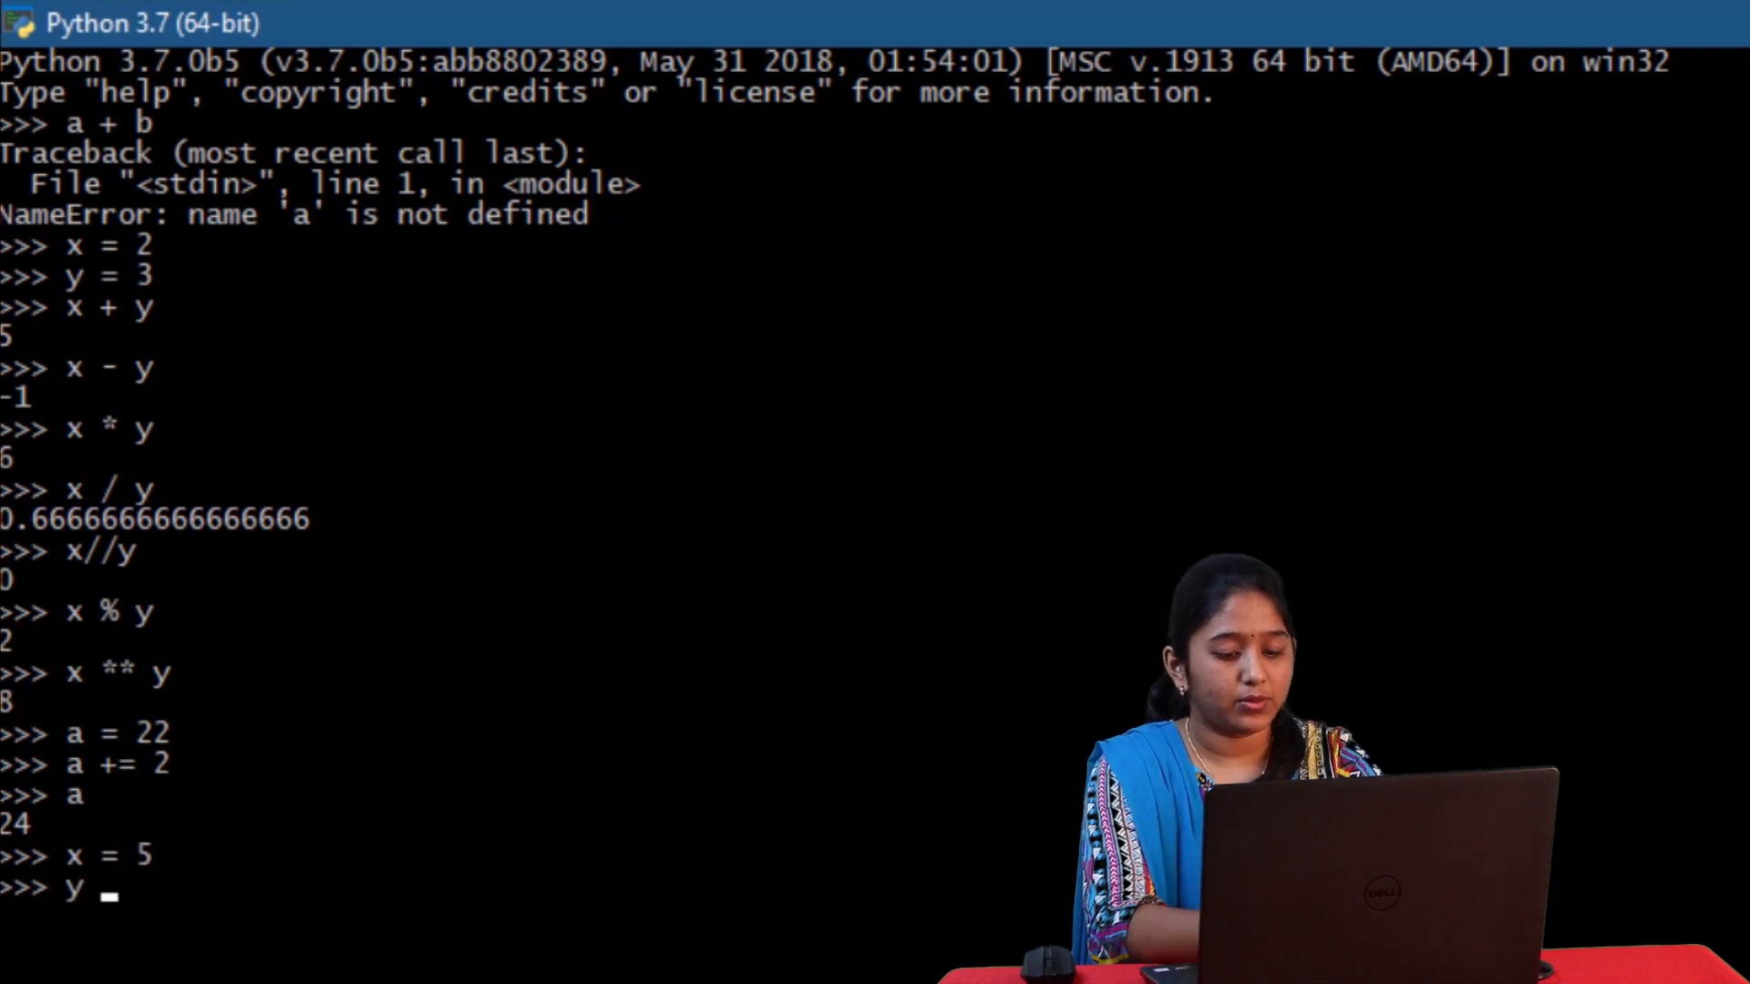
text(= 10)
text(x ==)
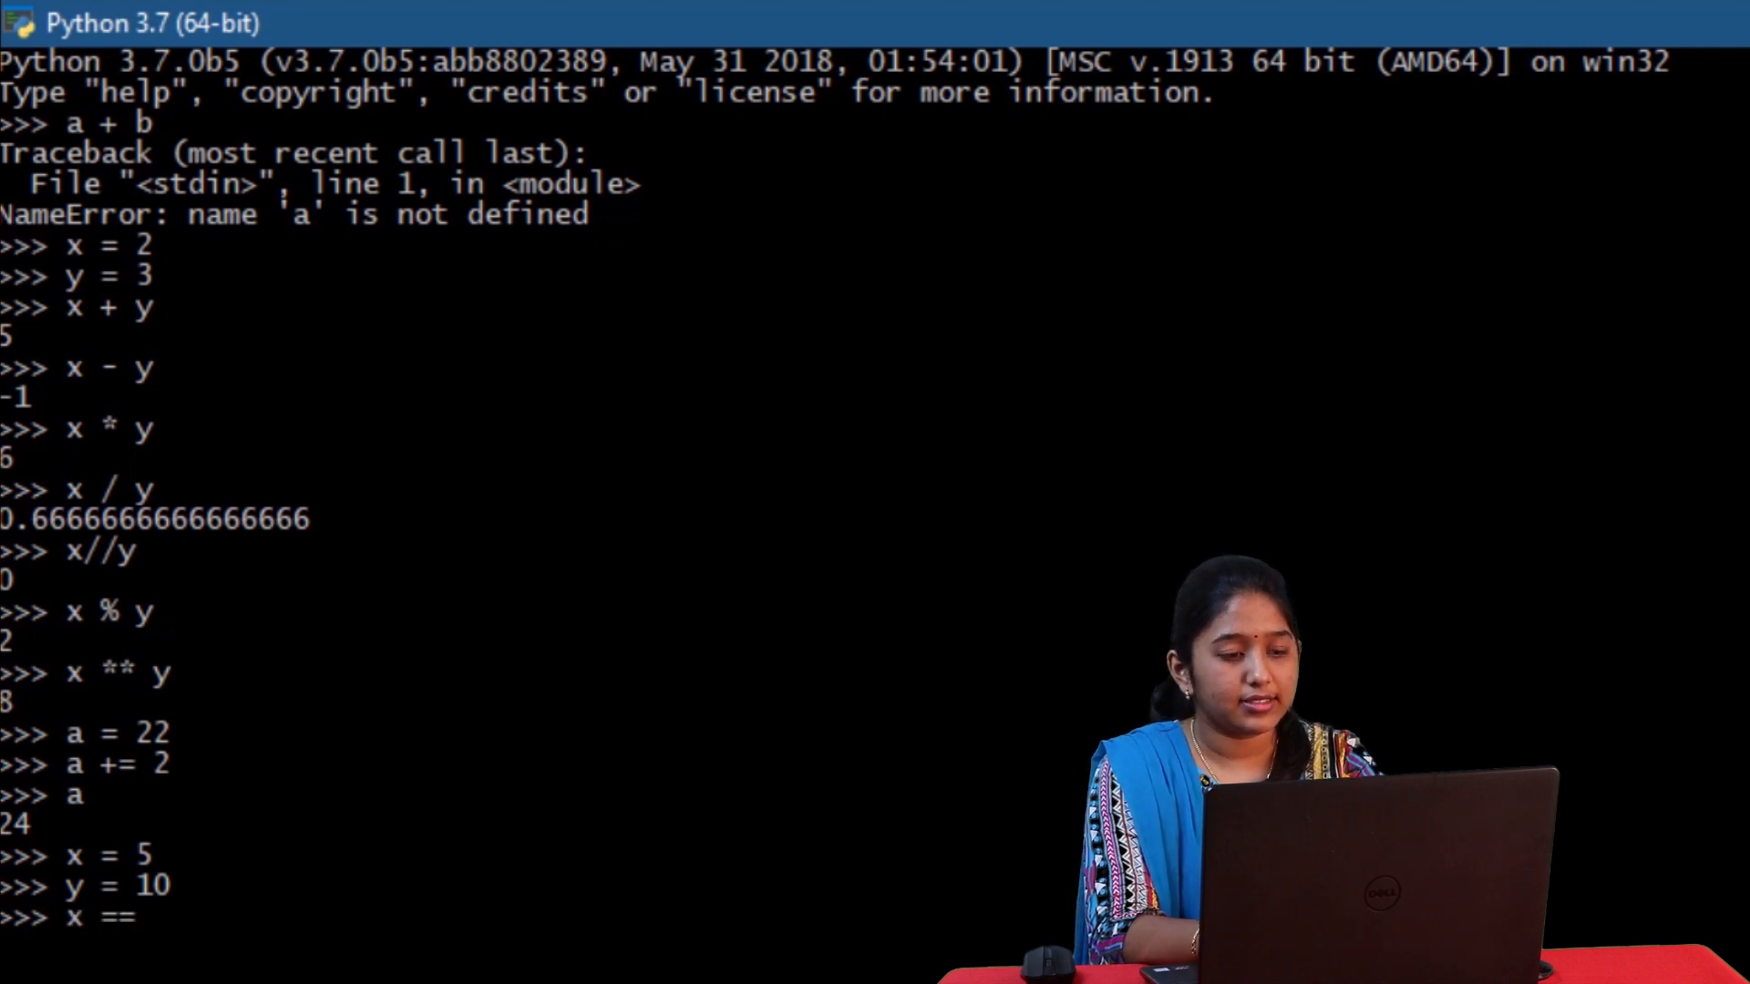
text(y)
text(x <= y)
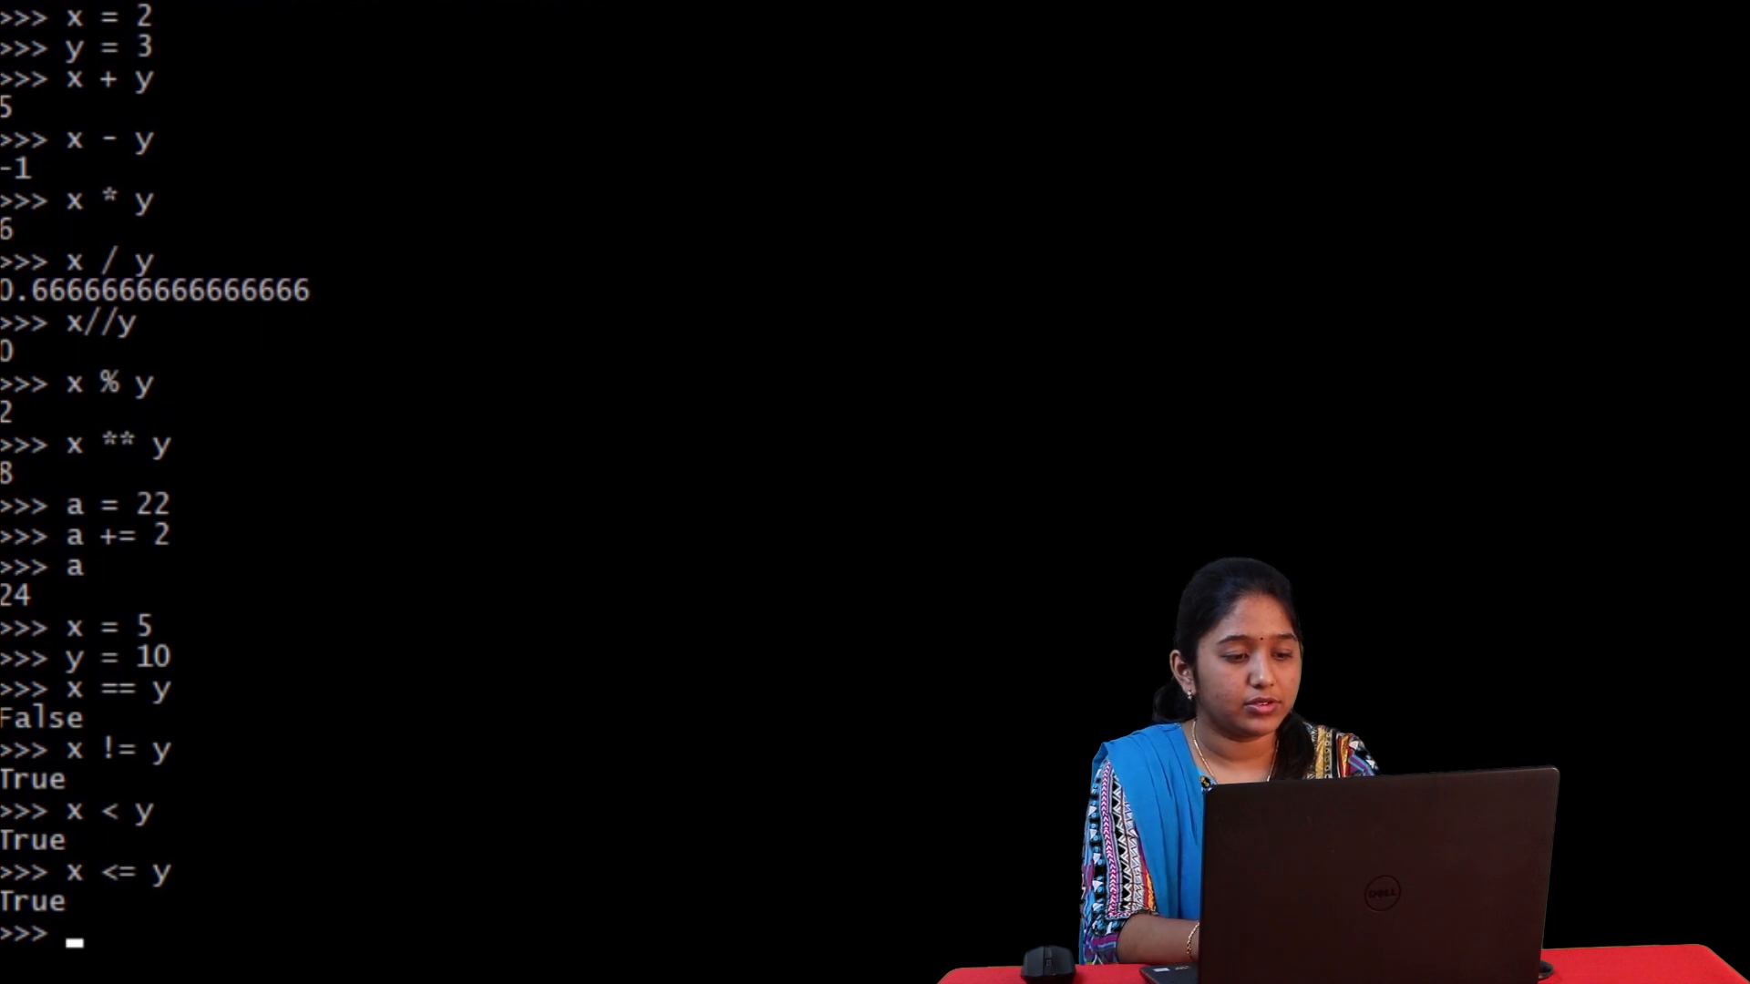
text(x>= y)
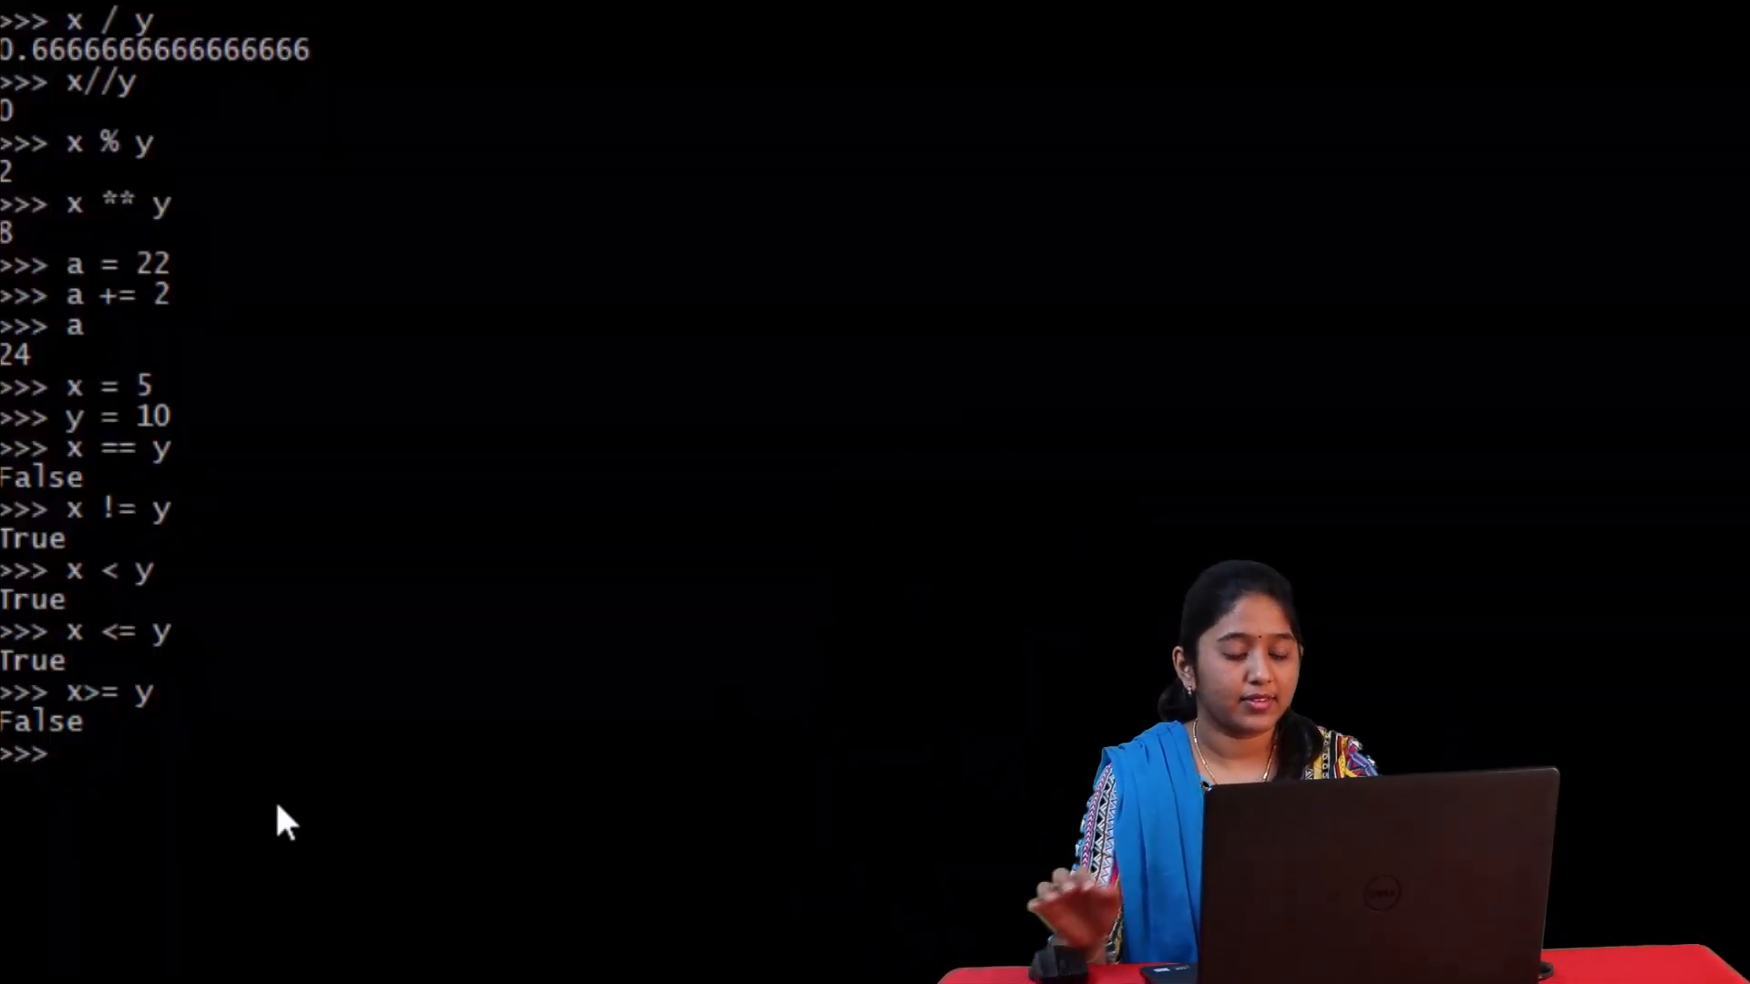
- Set x to 7 and evaluate x%2==0 and x<20 (False), then the or version
text(x)
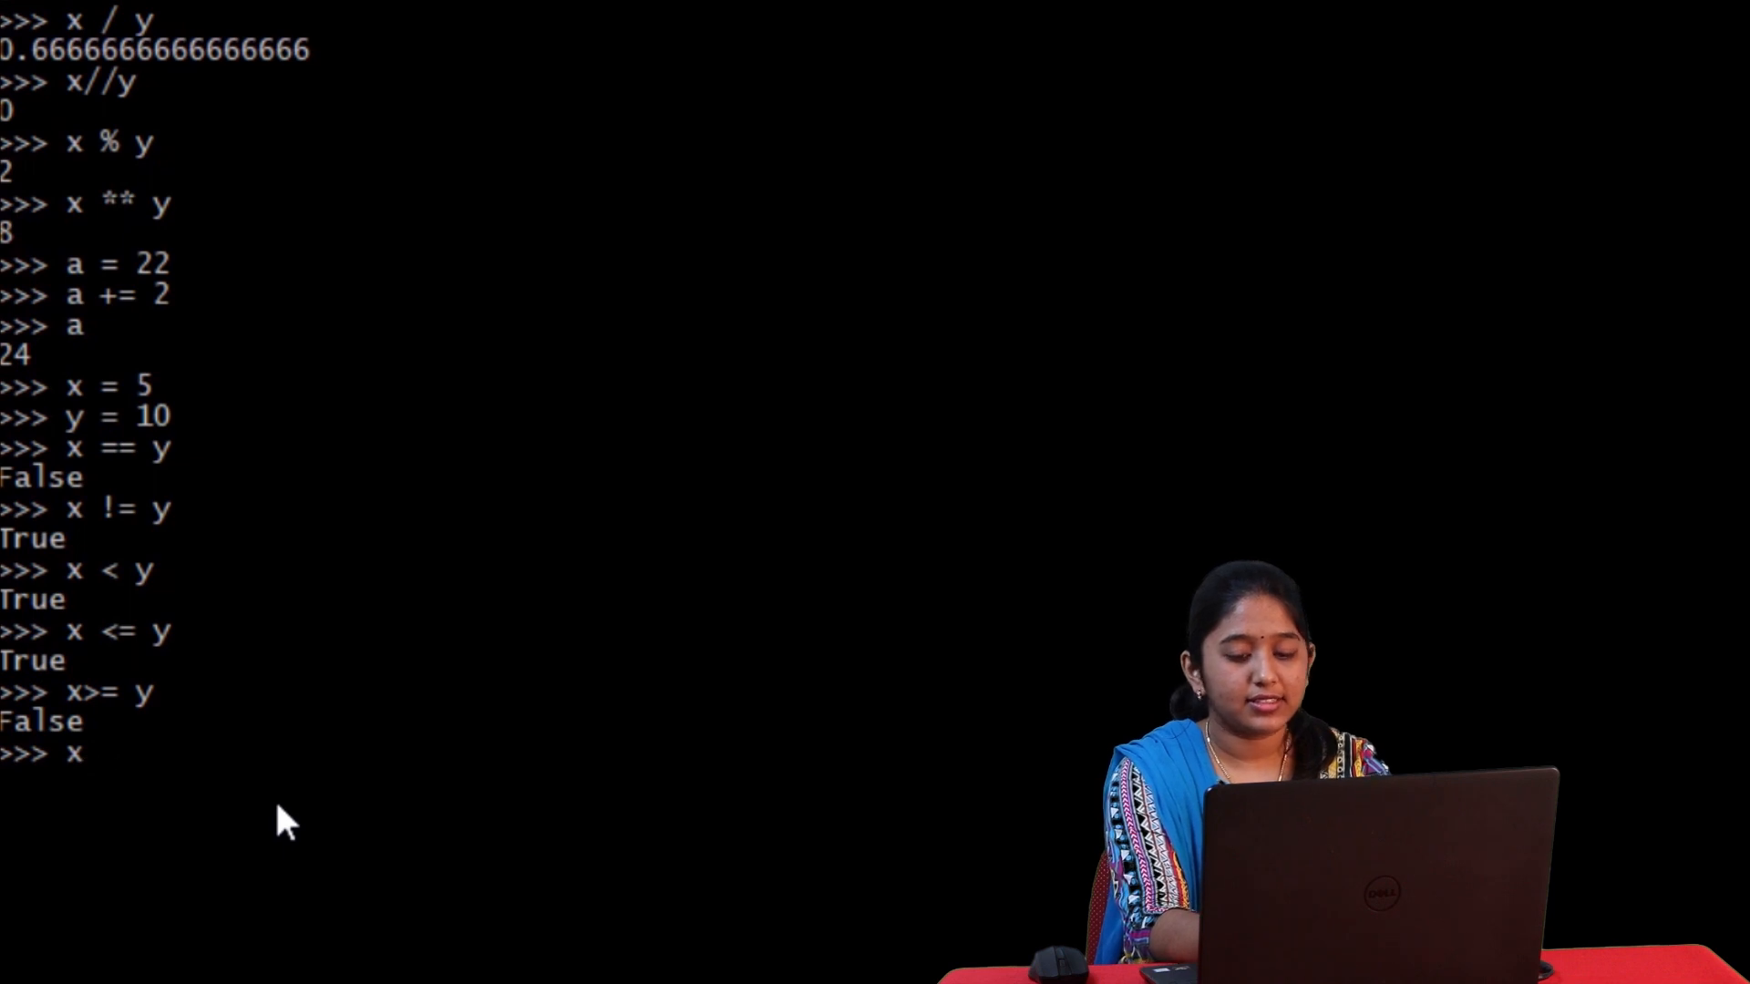
text(= 7)
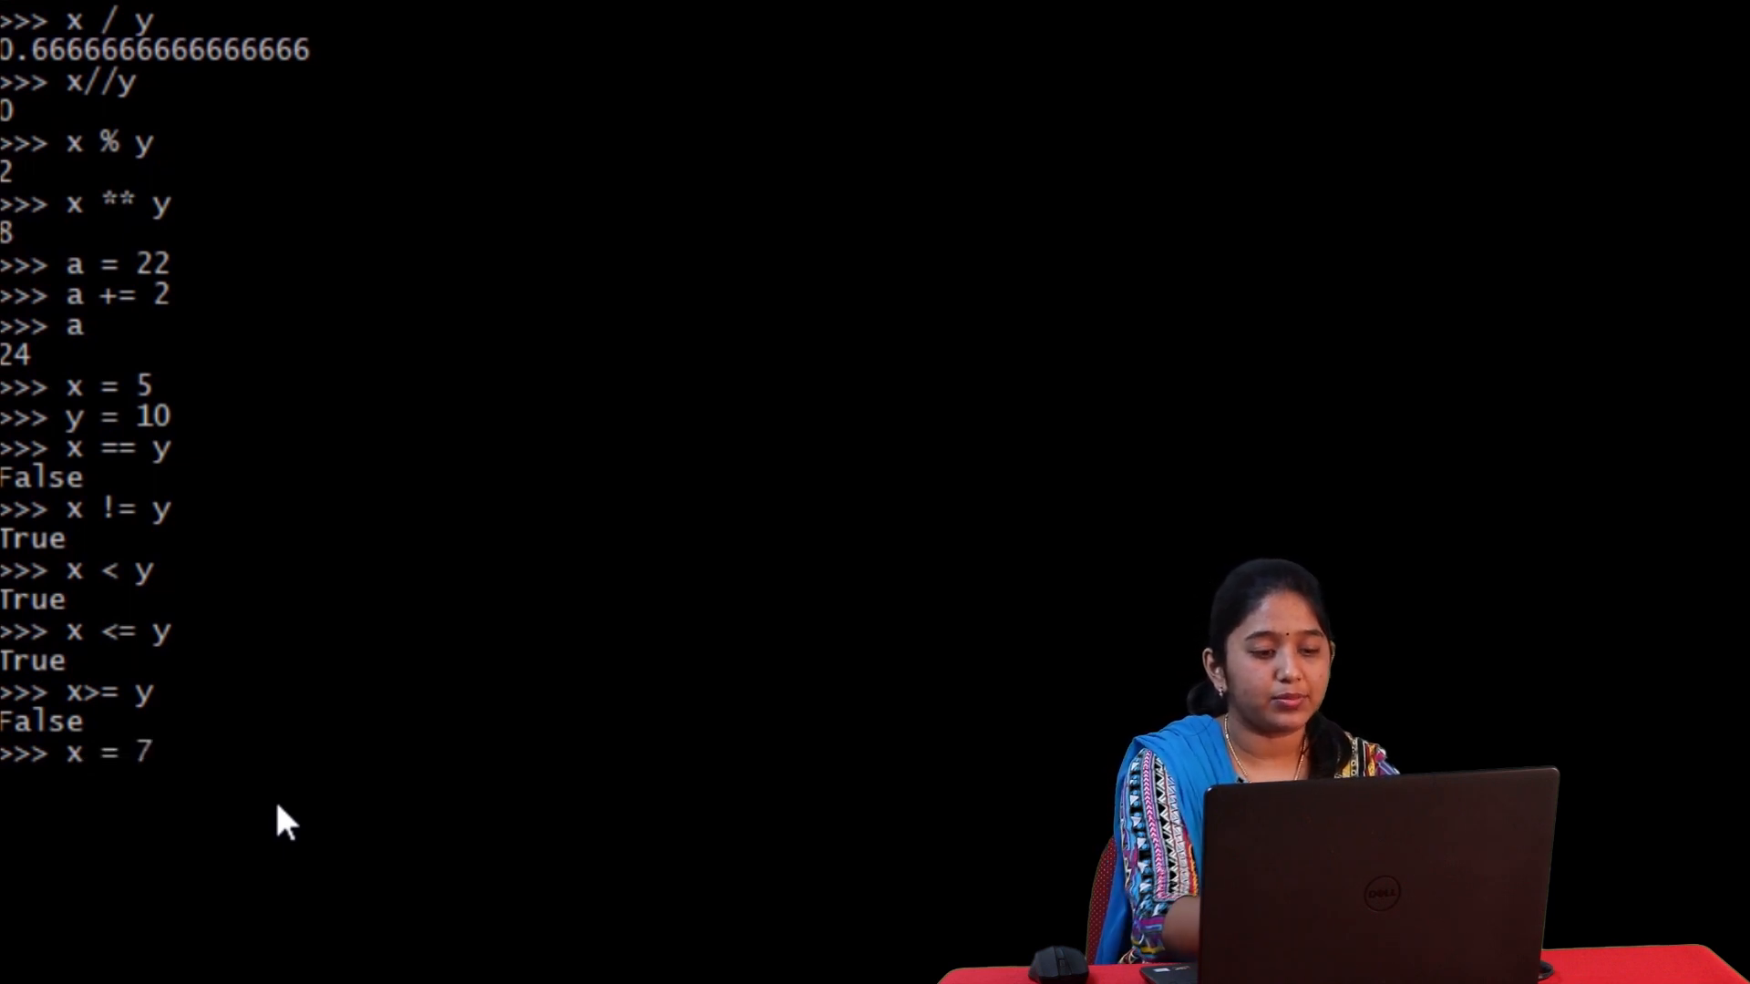
key(Enter)
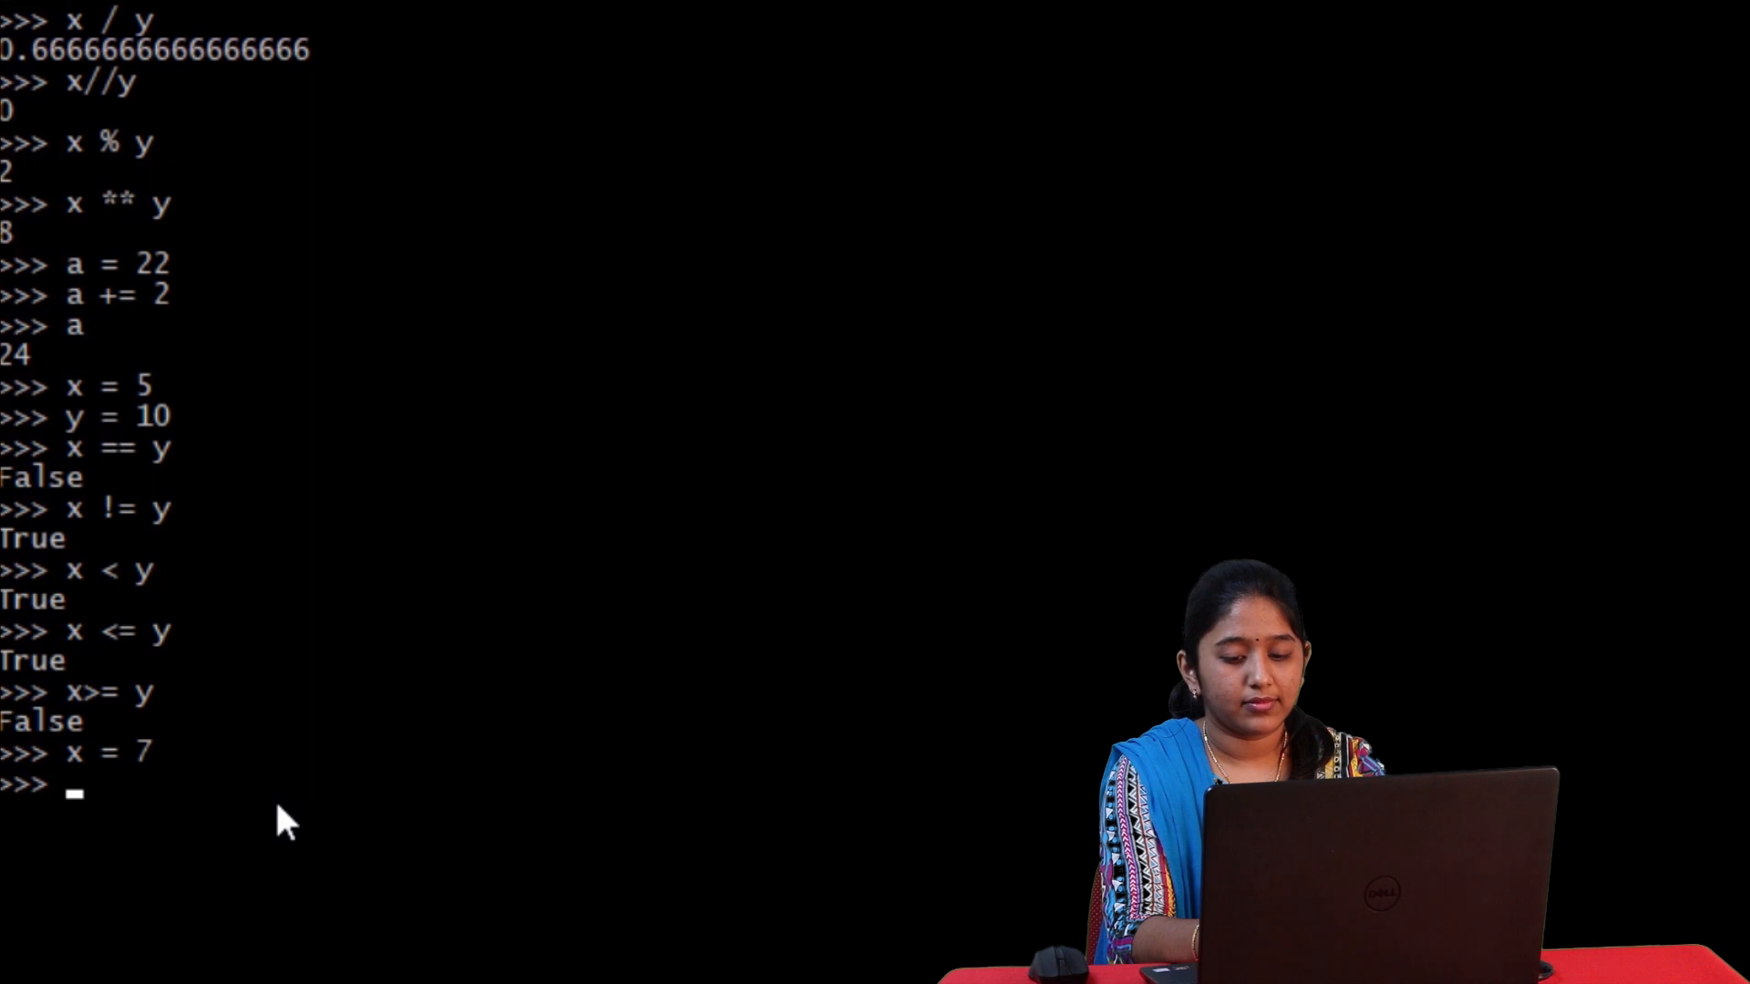
text(x)
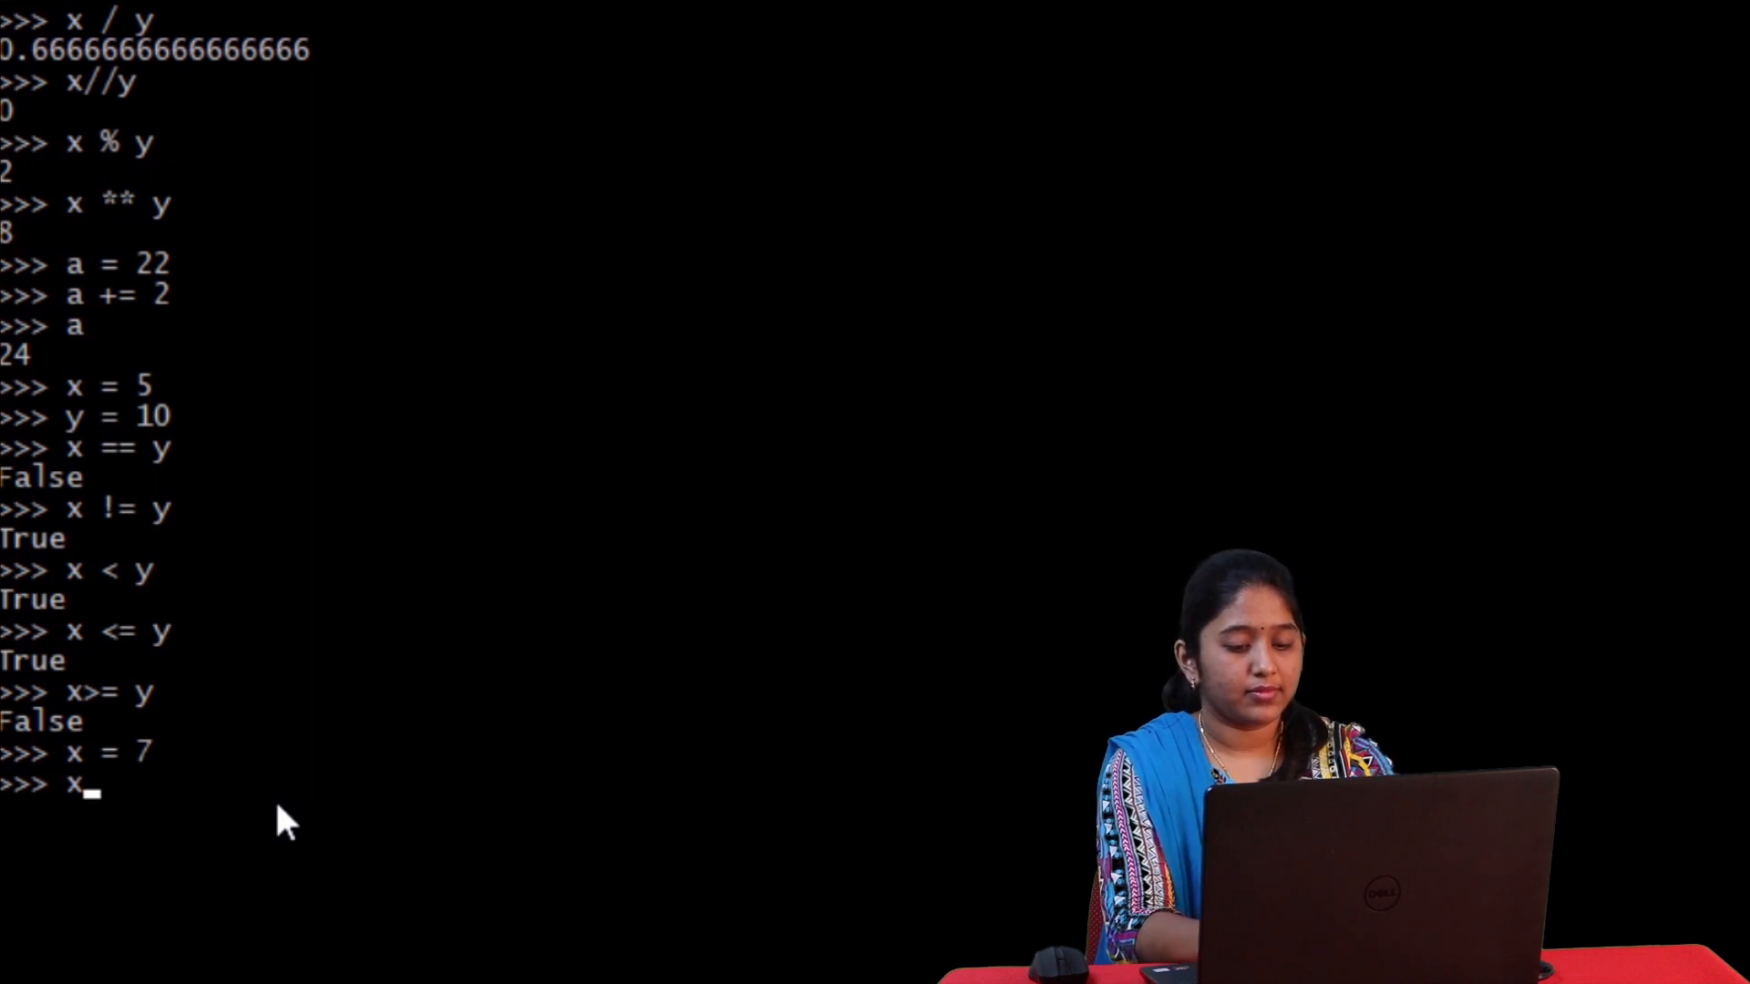
text(%)
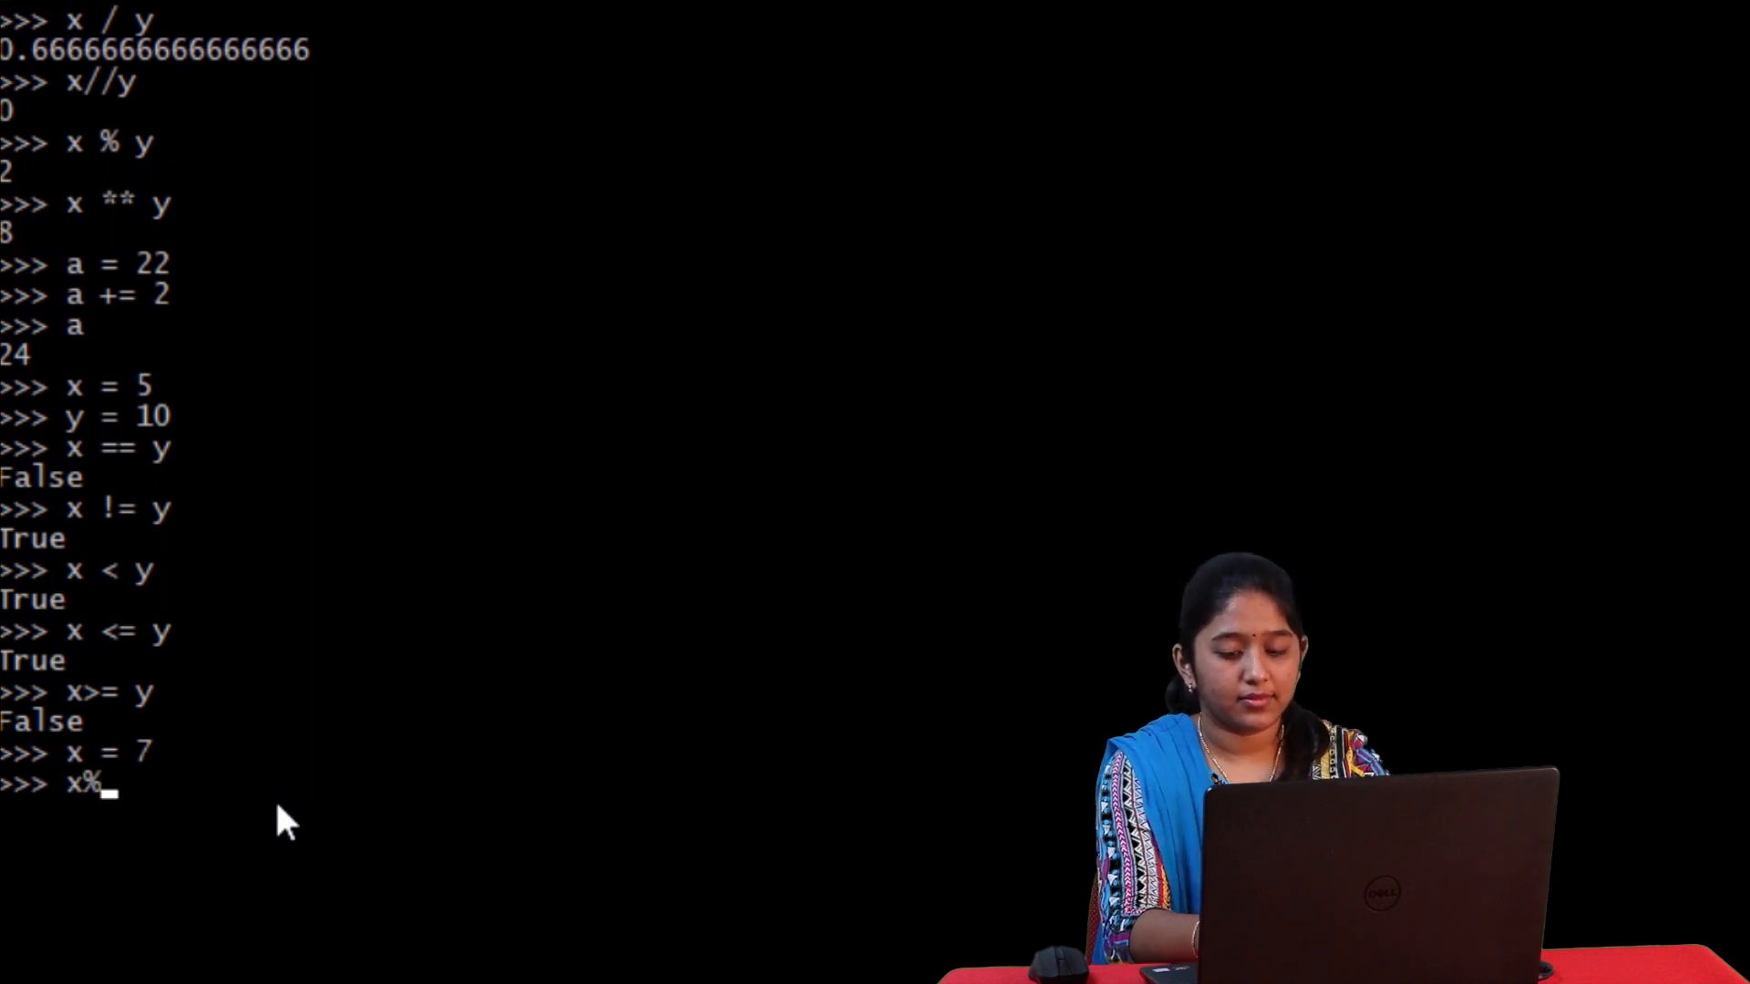
text(2==0 and x)
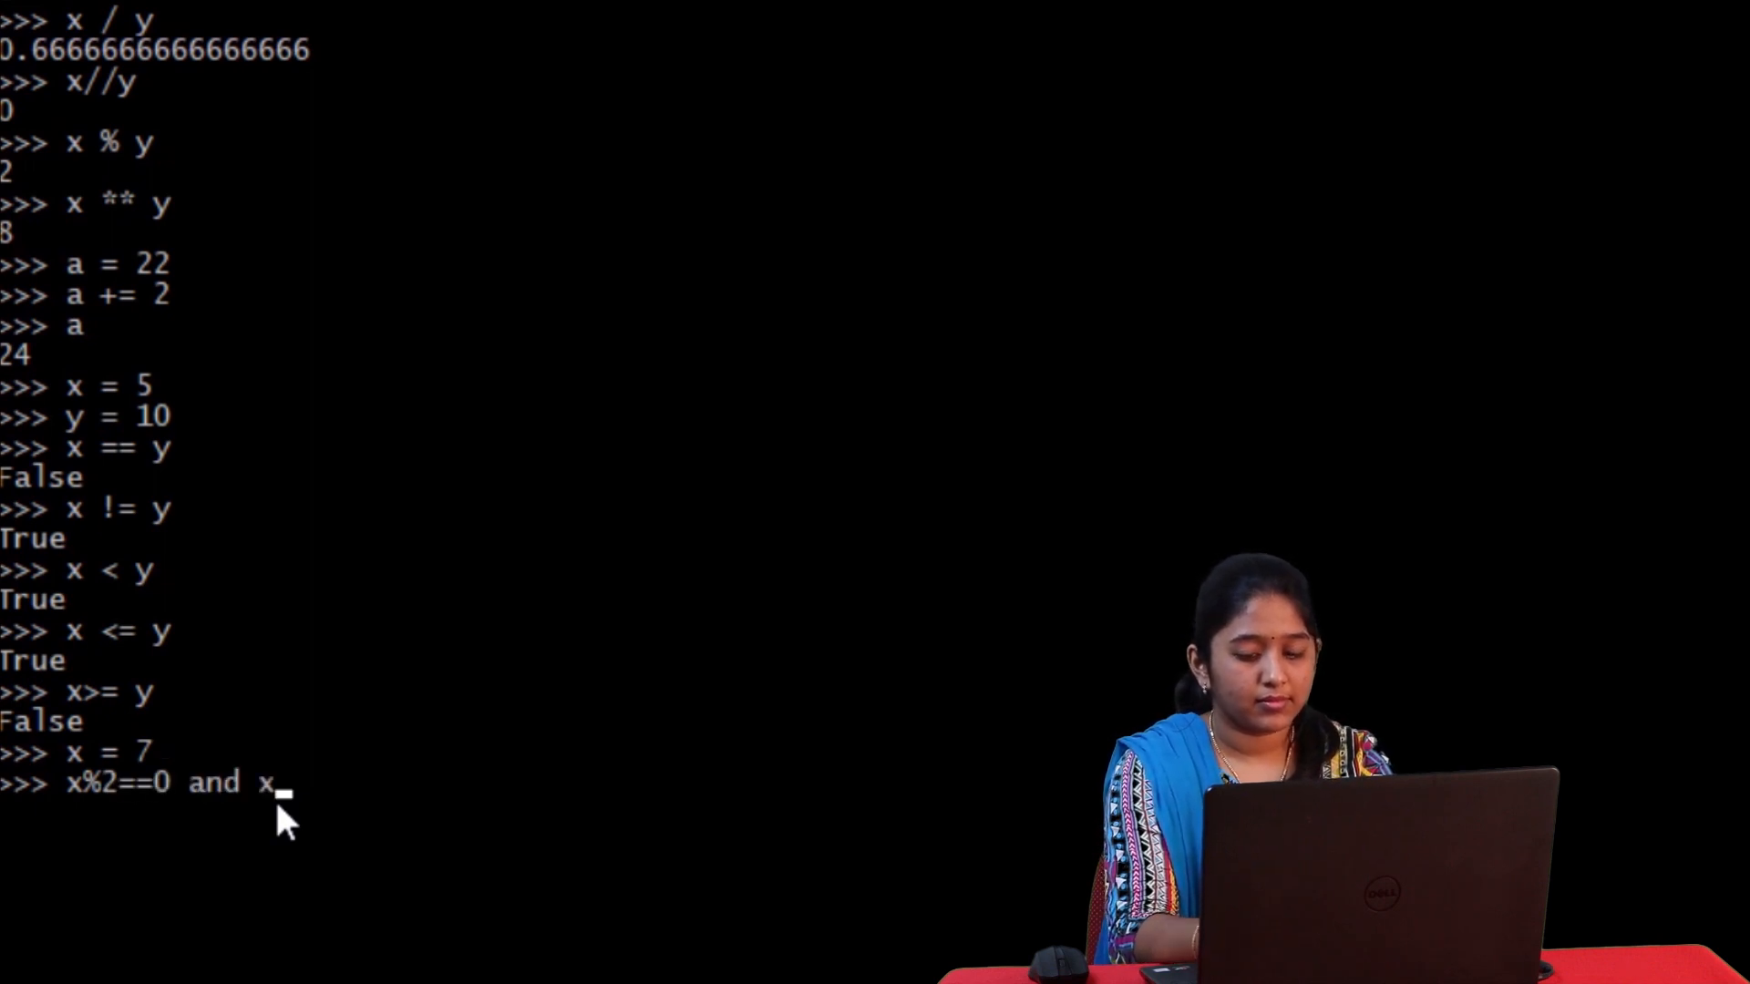
text(<20)
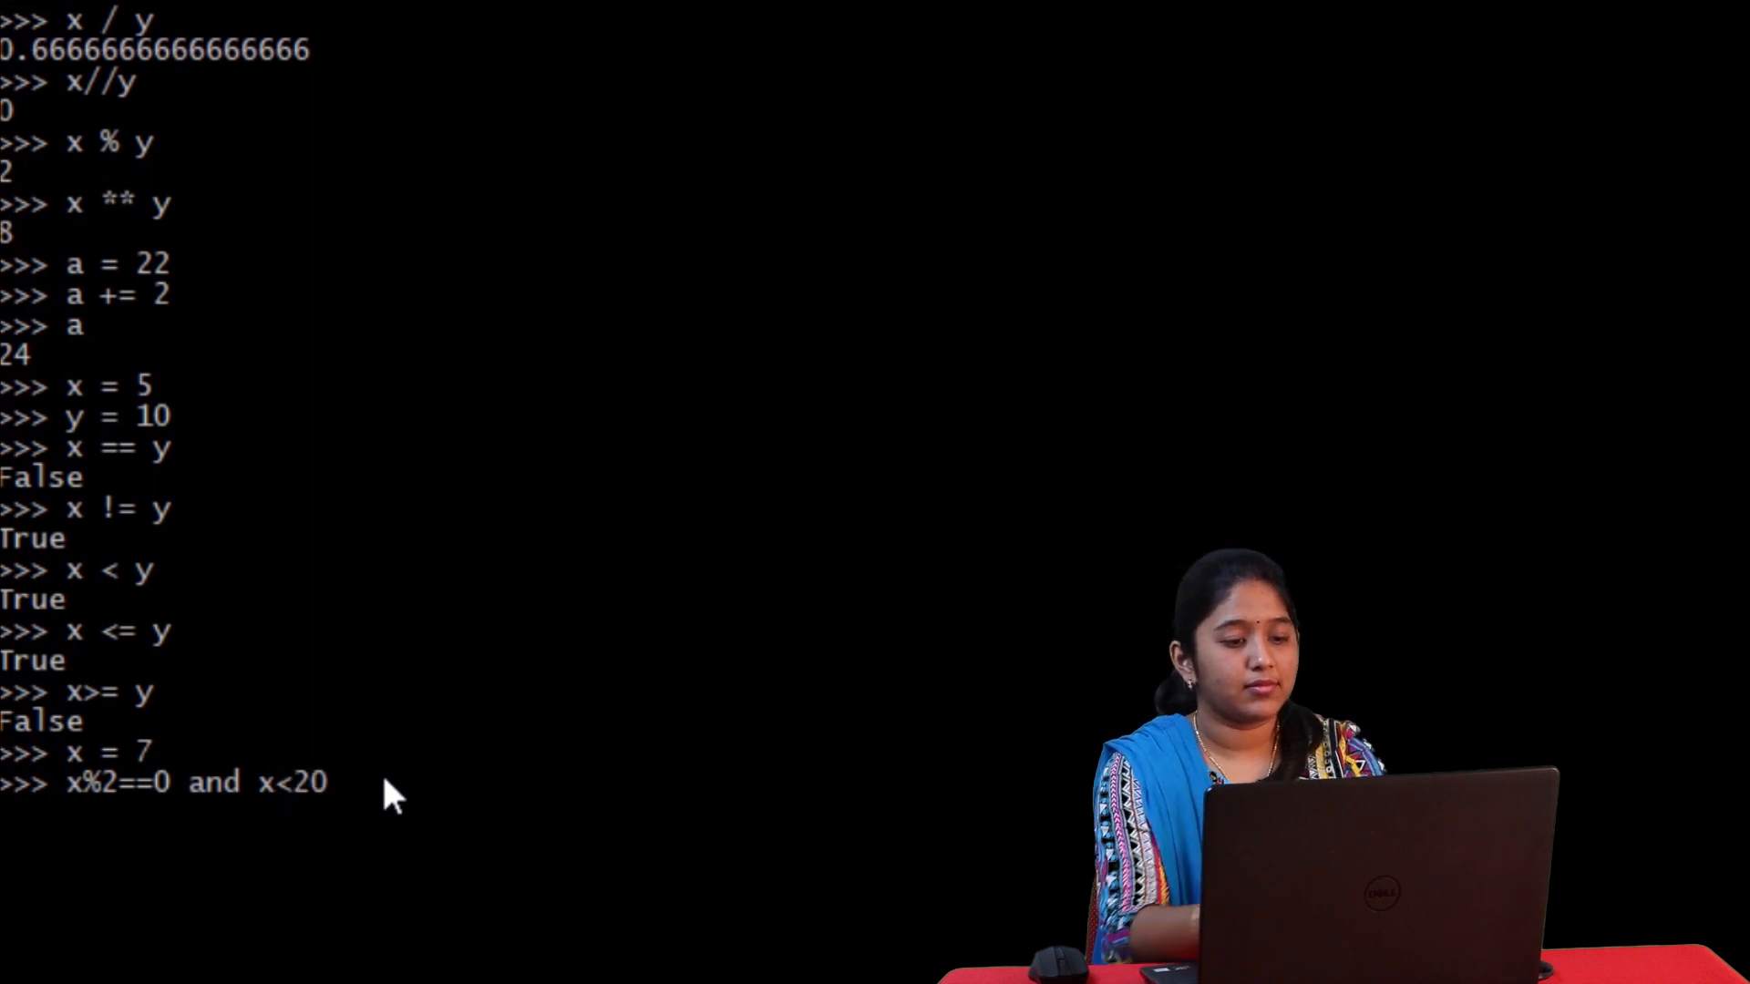
double_click(122, 782)
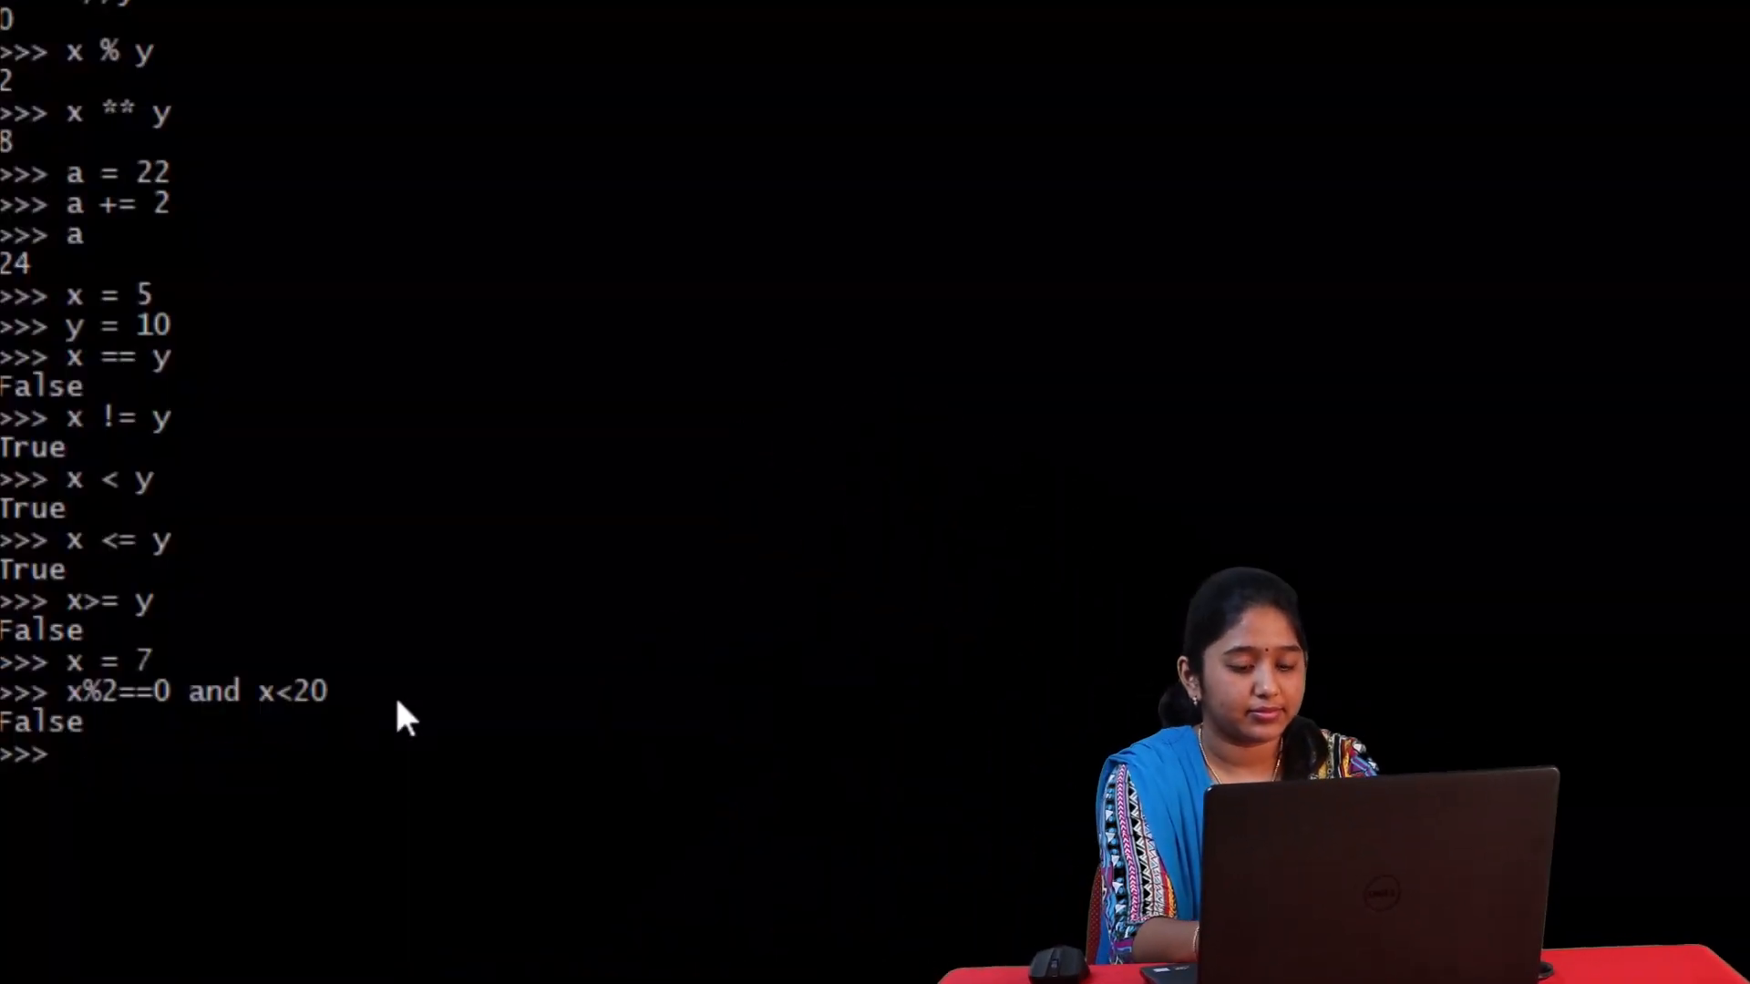
text(x%2==0 and x<20)
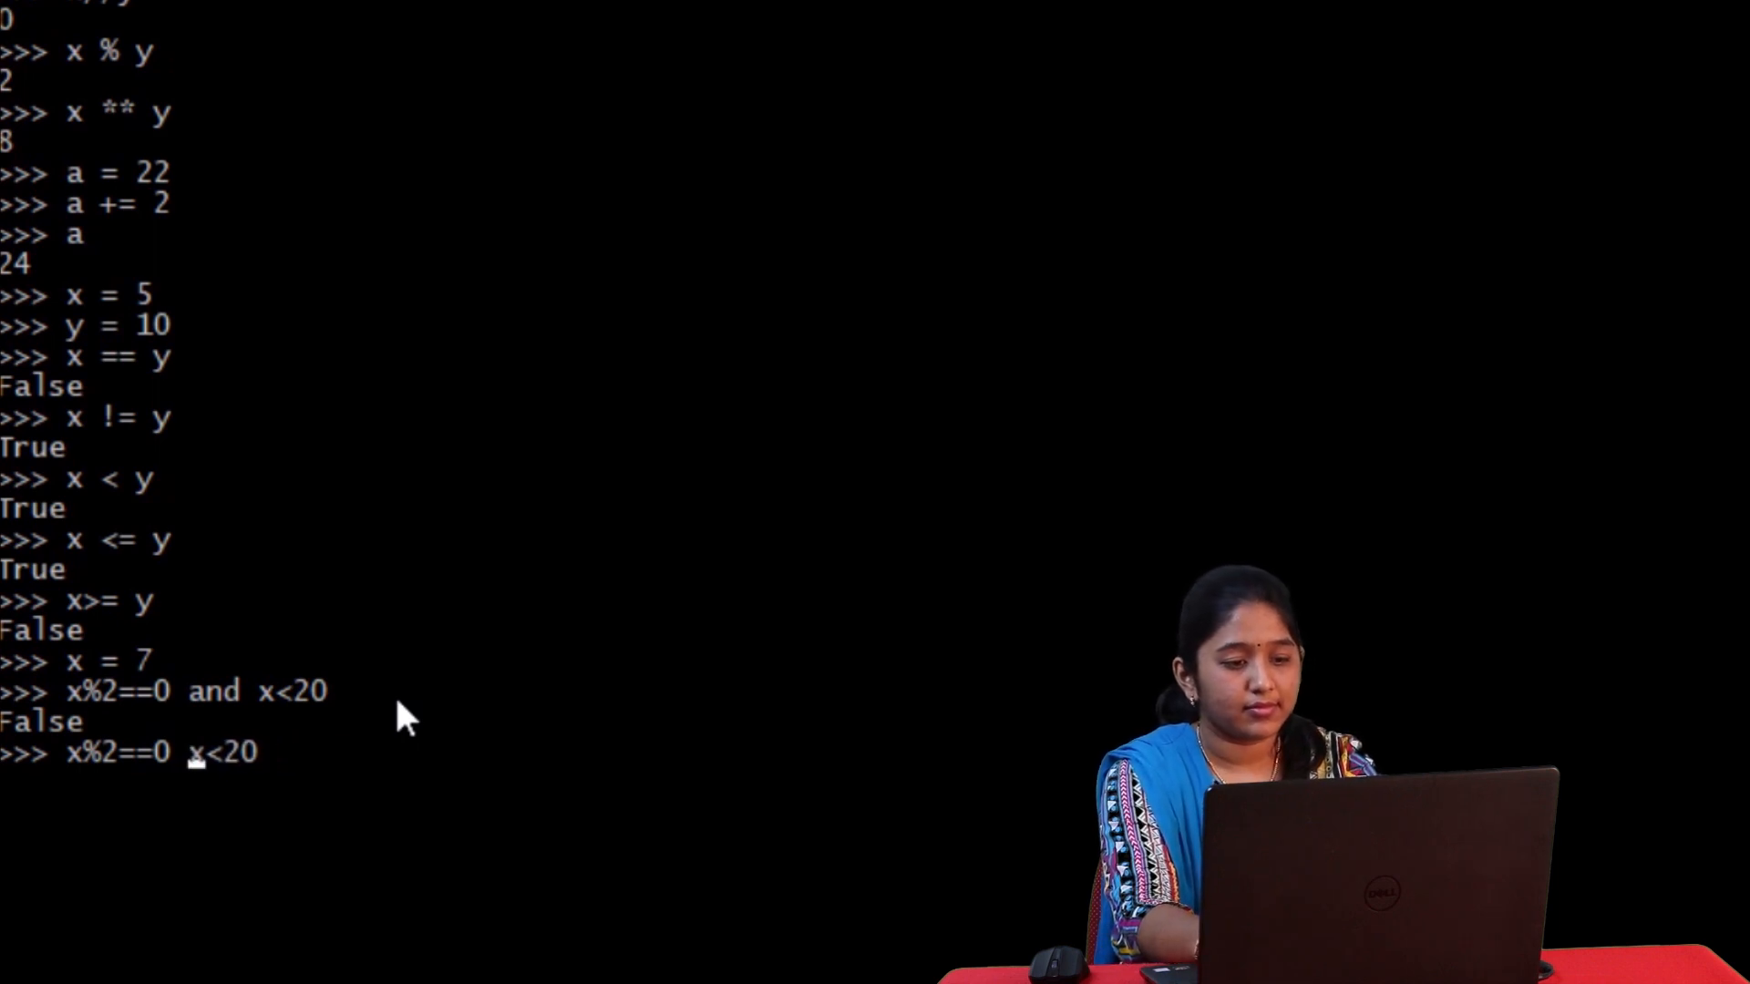
text(or)
text(seq =)
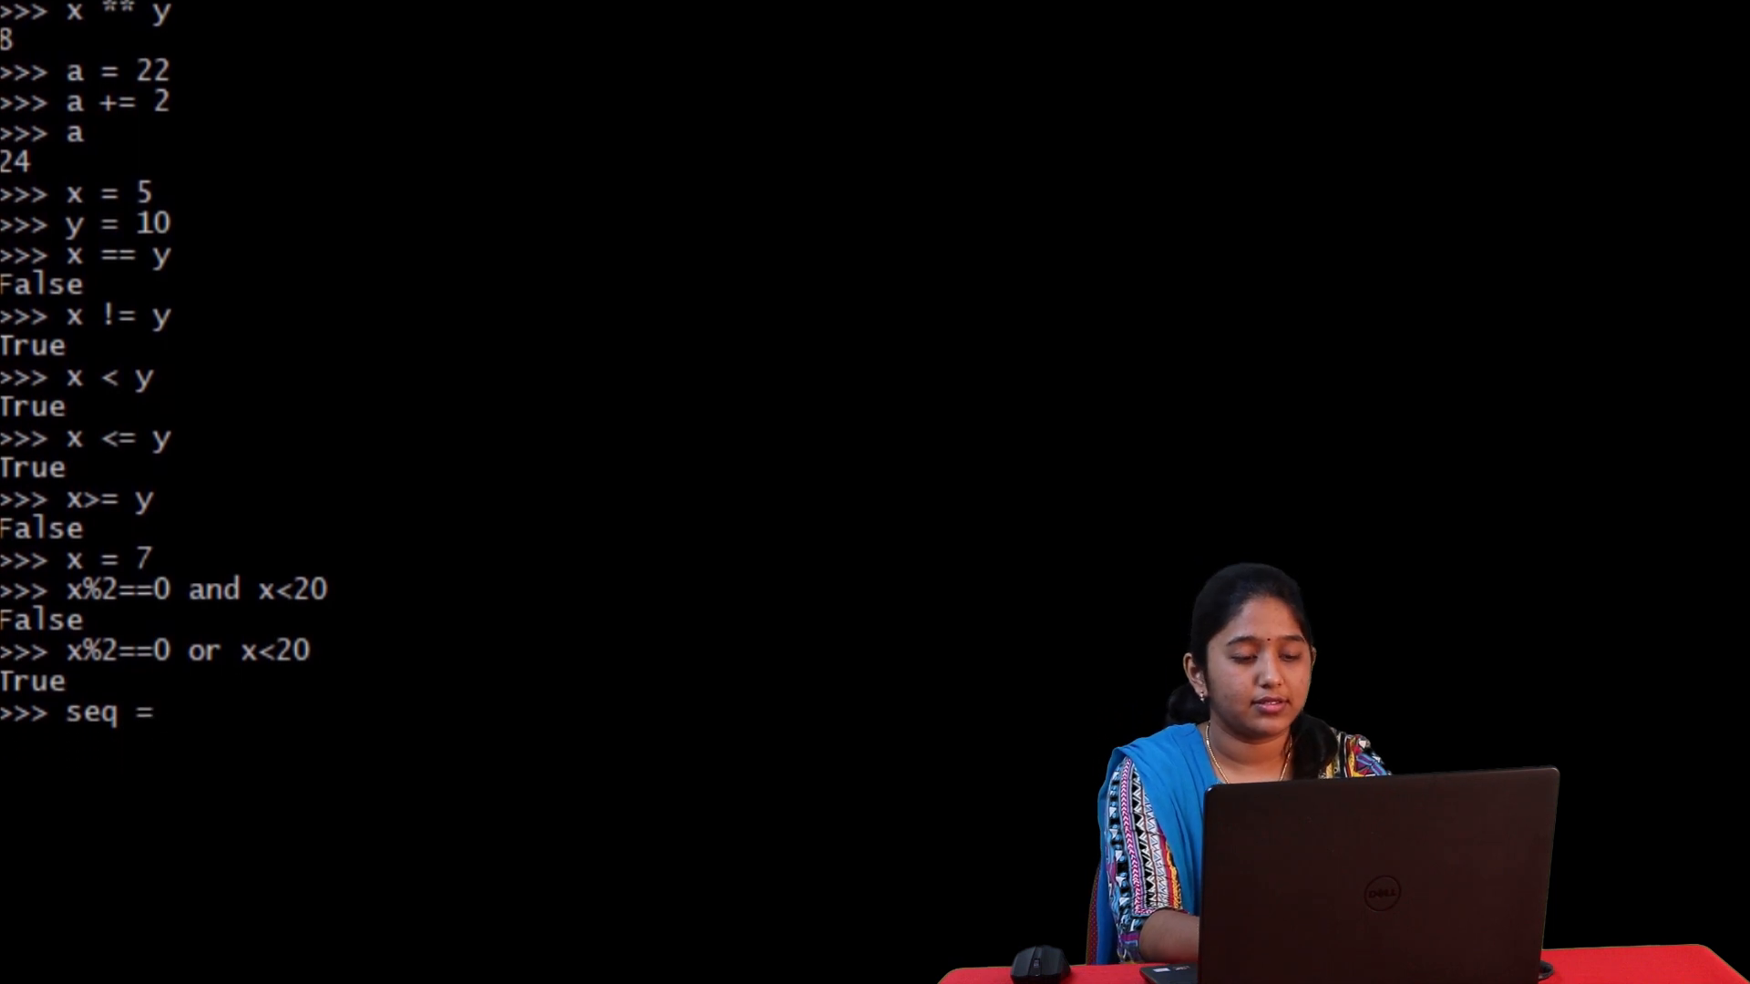
- Create seq = [1,2,3,4,5] and print 1 in seq (True) and 1 not in seq (False)
text([1,)
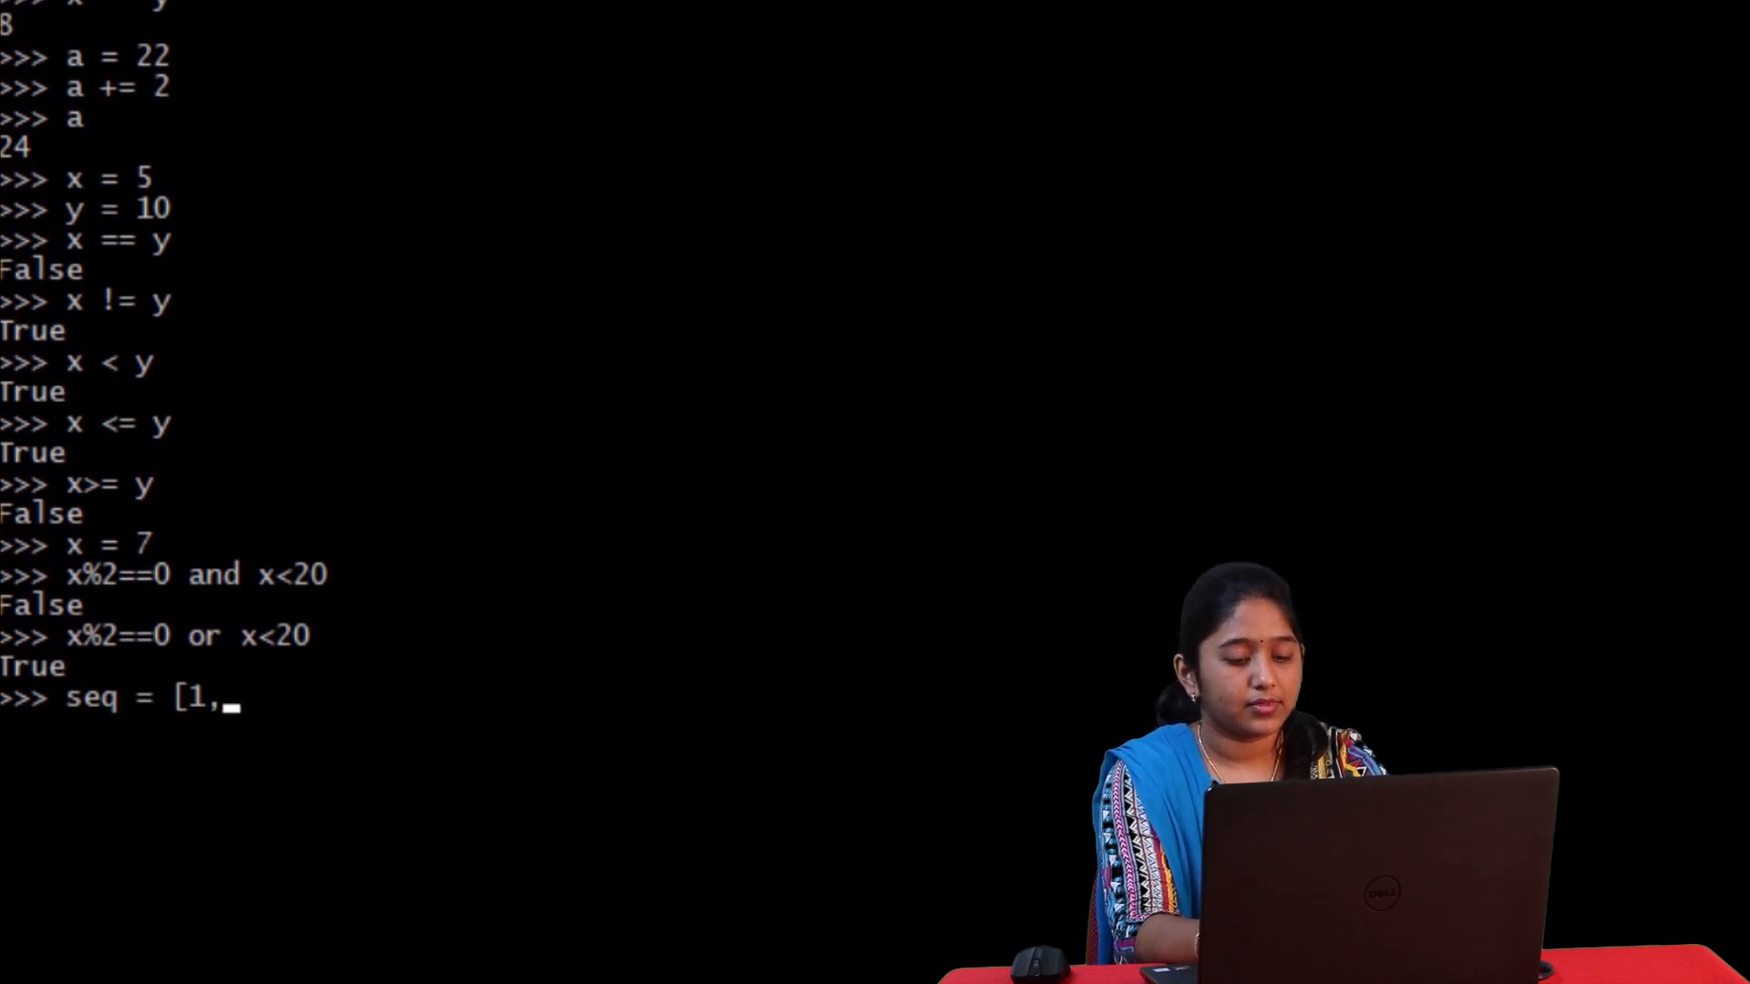
text(2,3,45)
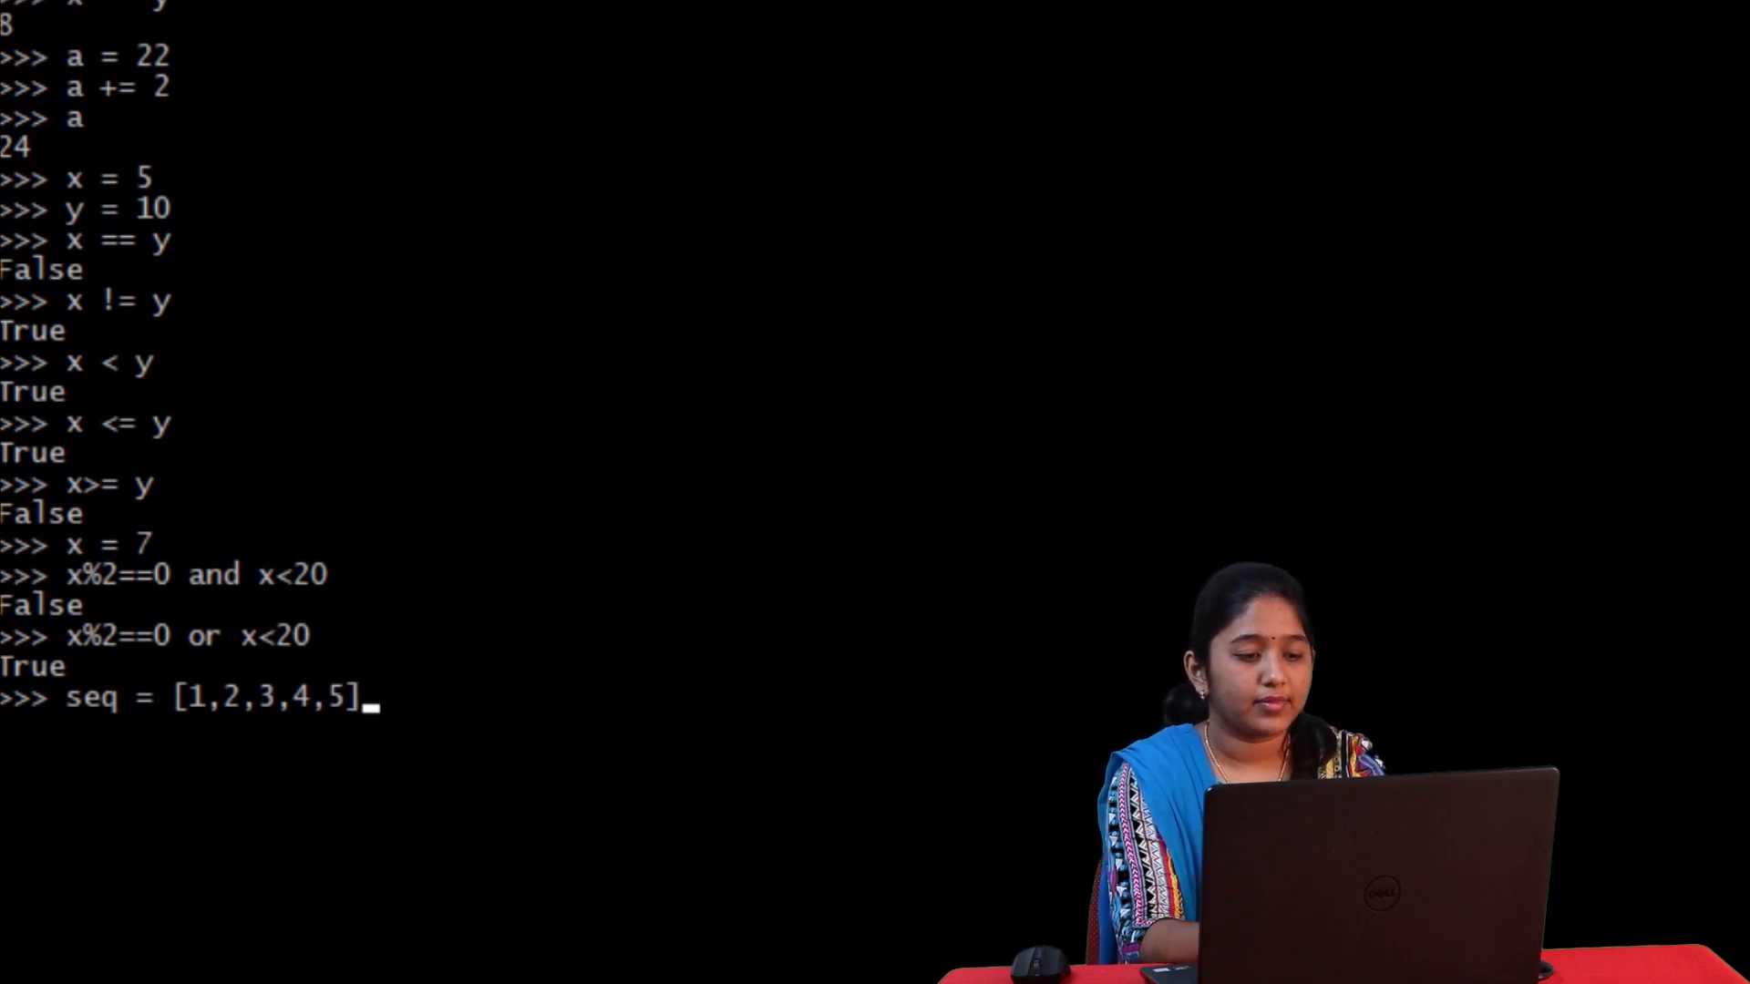
key(enter)
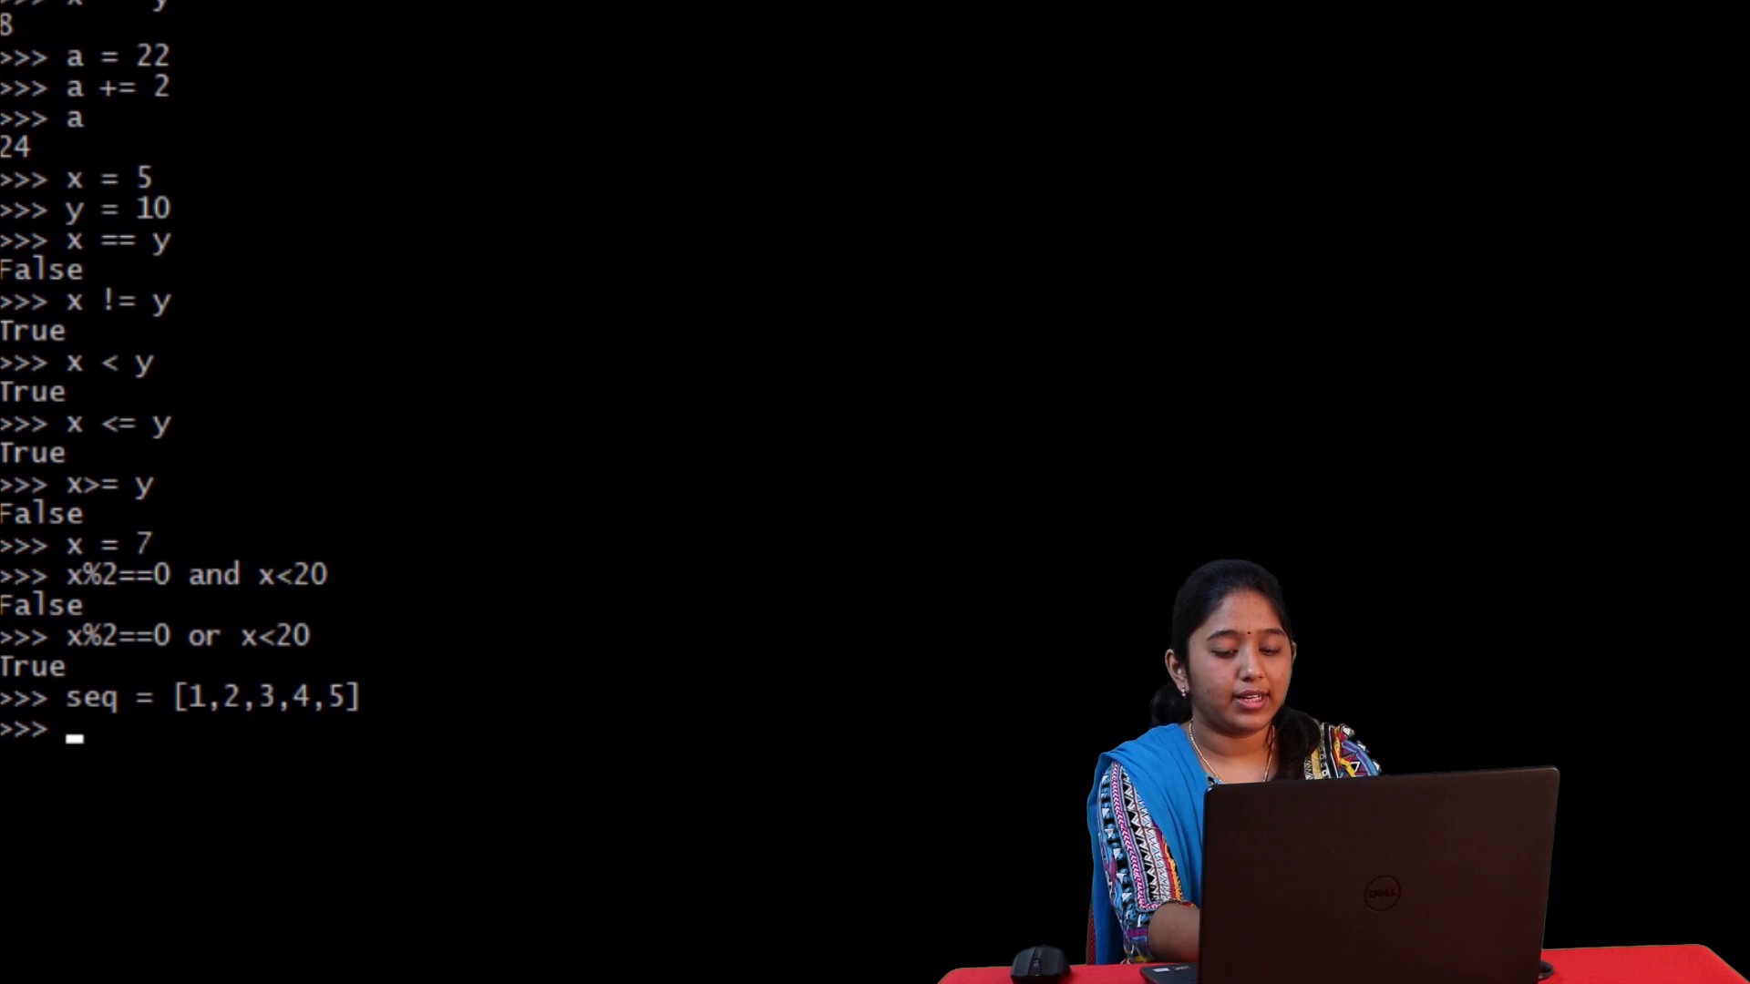
text(print(1 in seq)
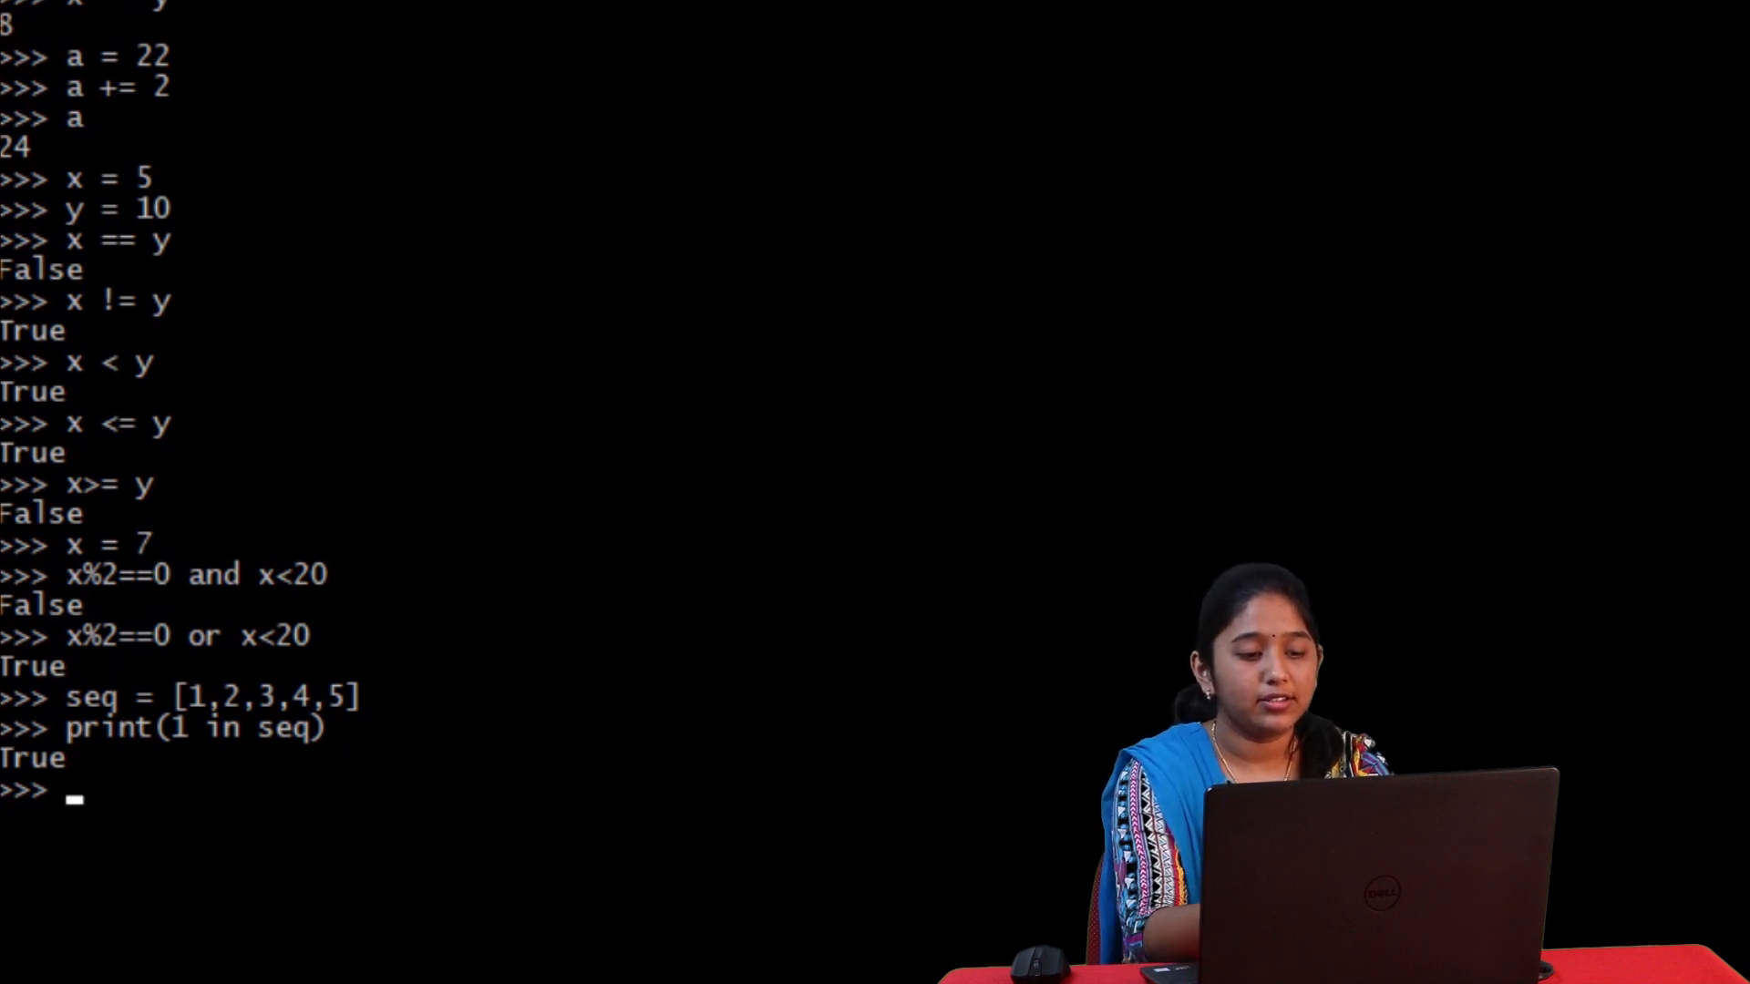
text(print()
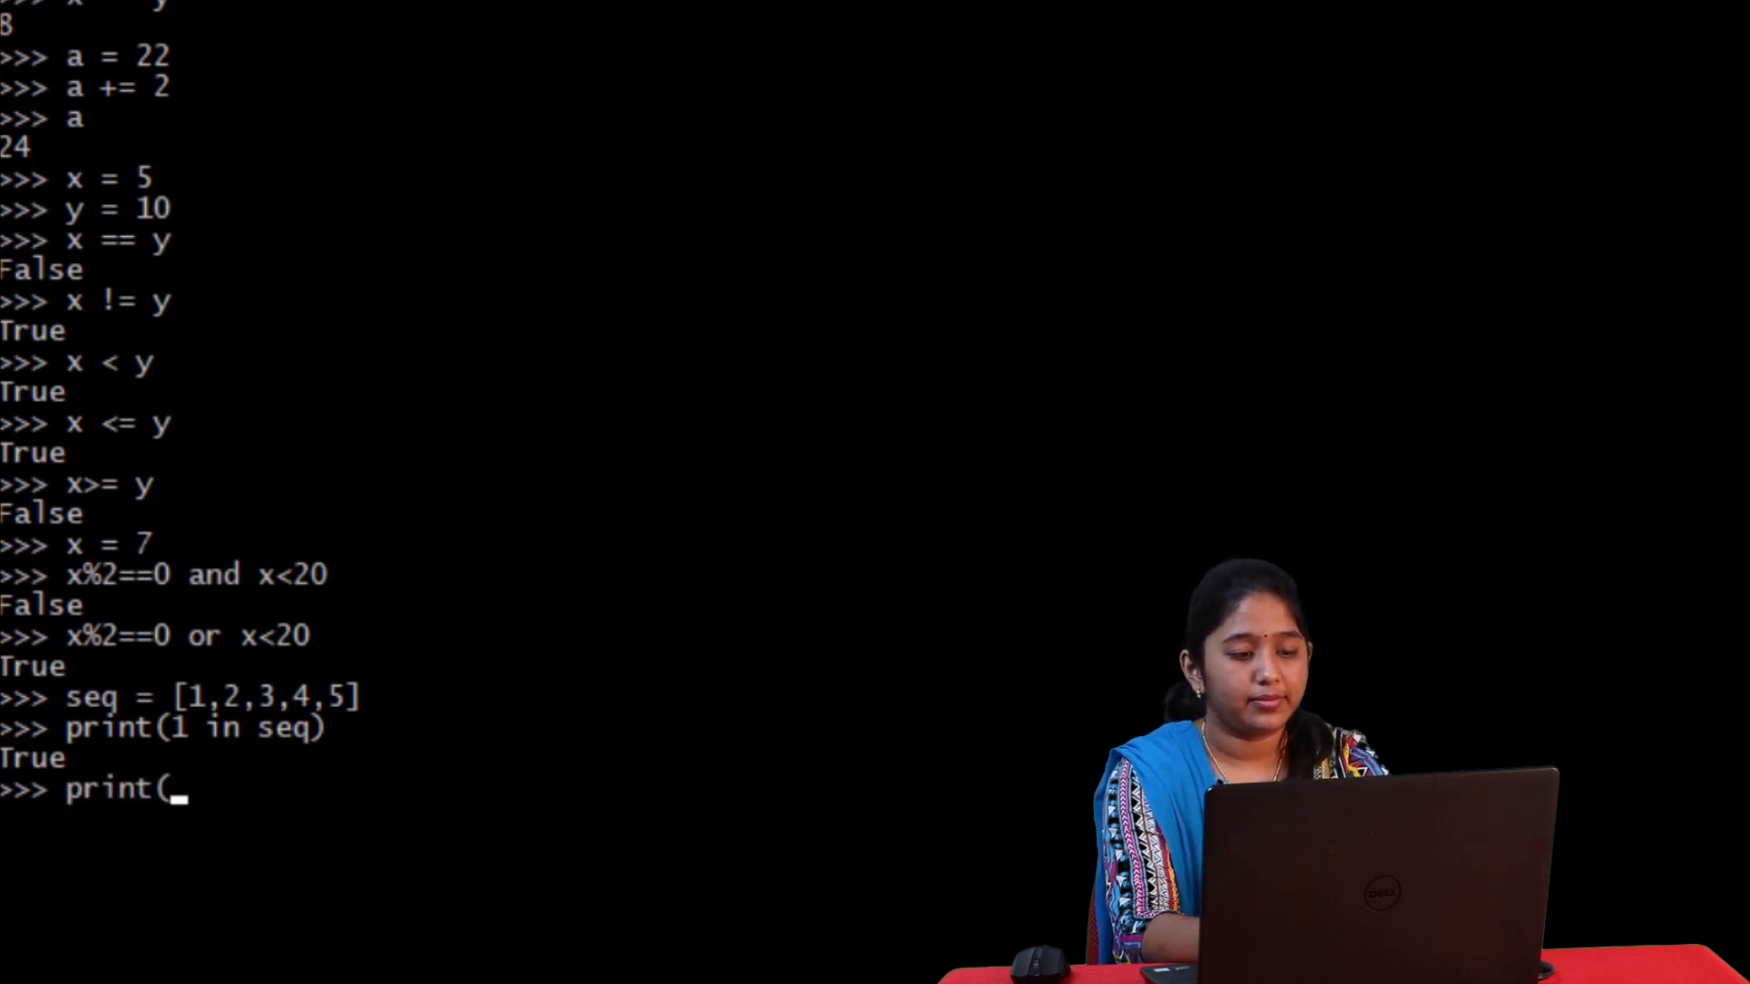
text(1 not in seq)
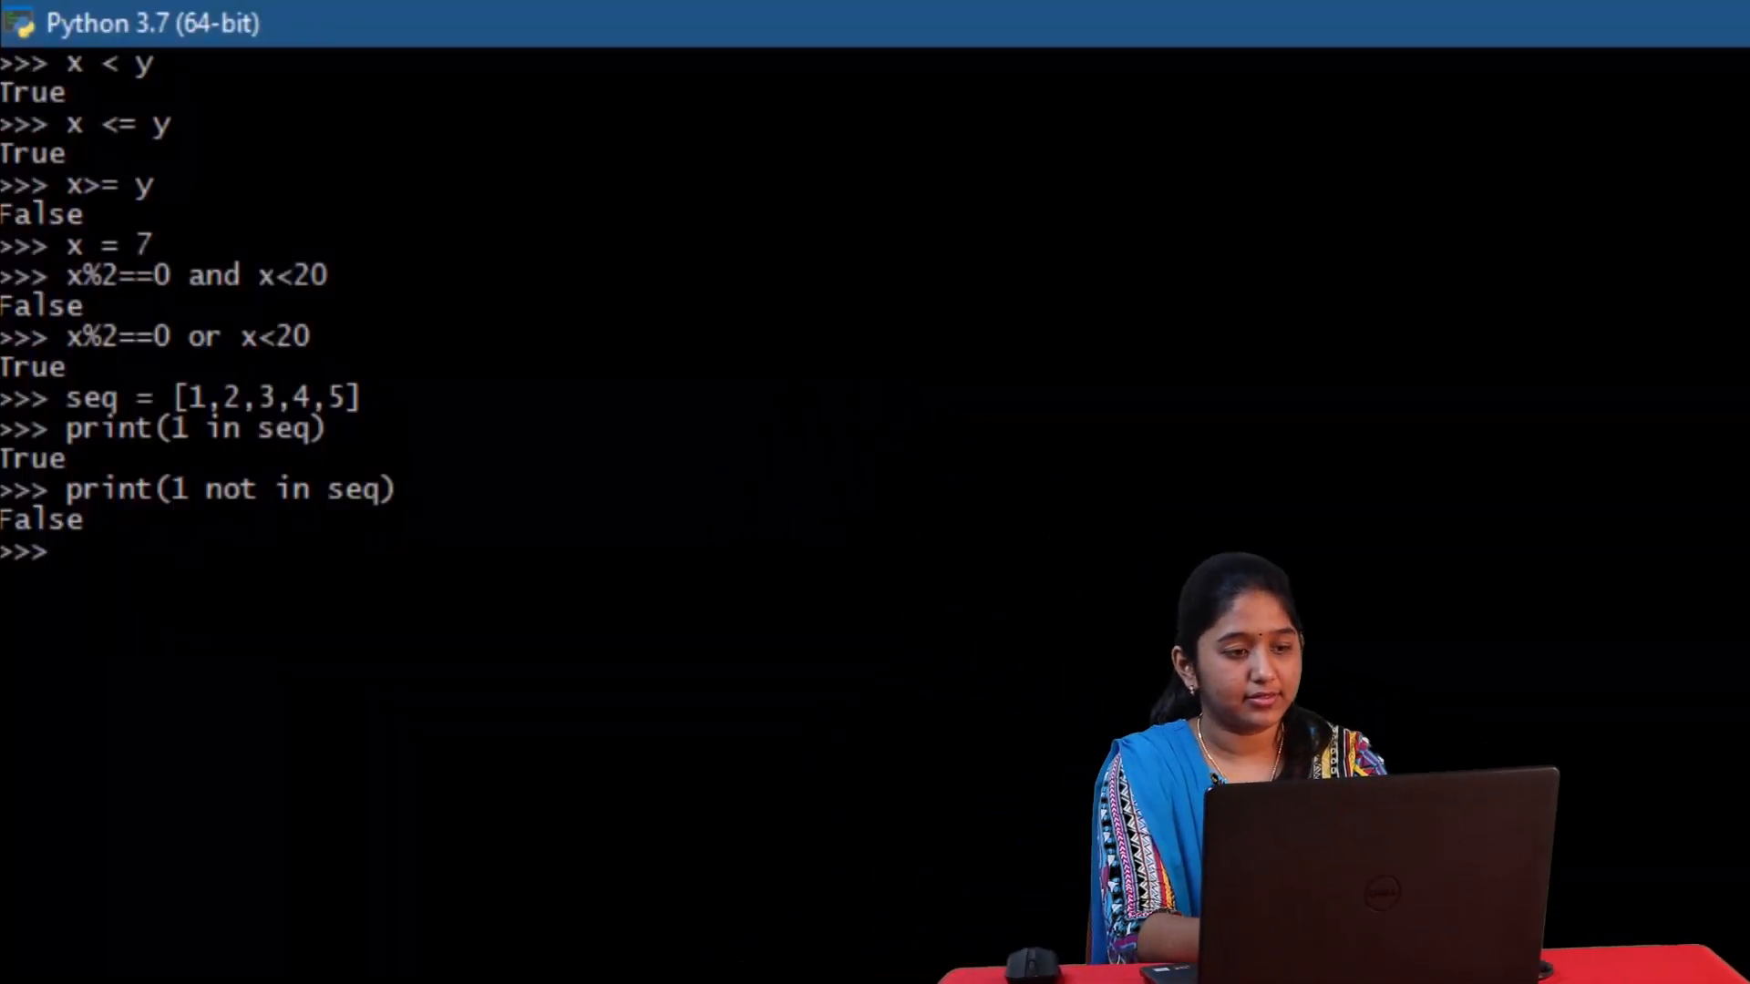
- Set x to 3 and confirm x is y is True, then set y to 4 and check x is not y
text(x =)
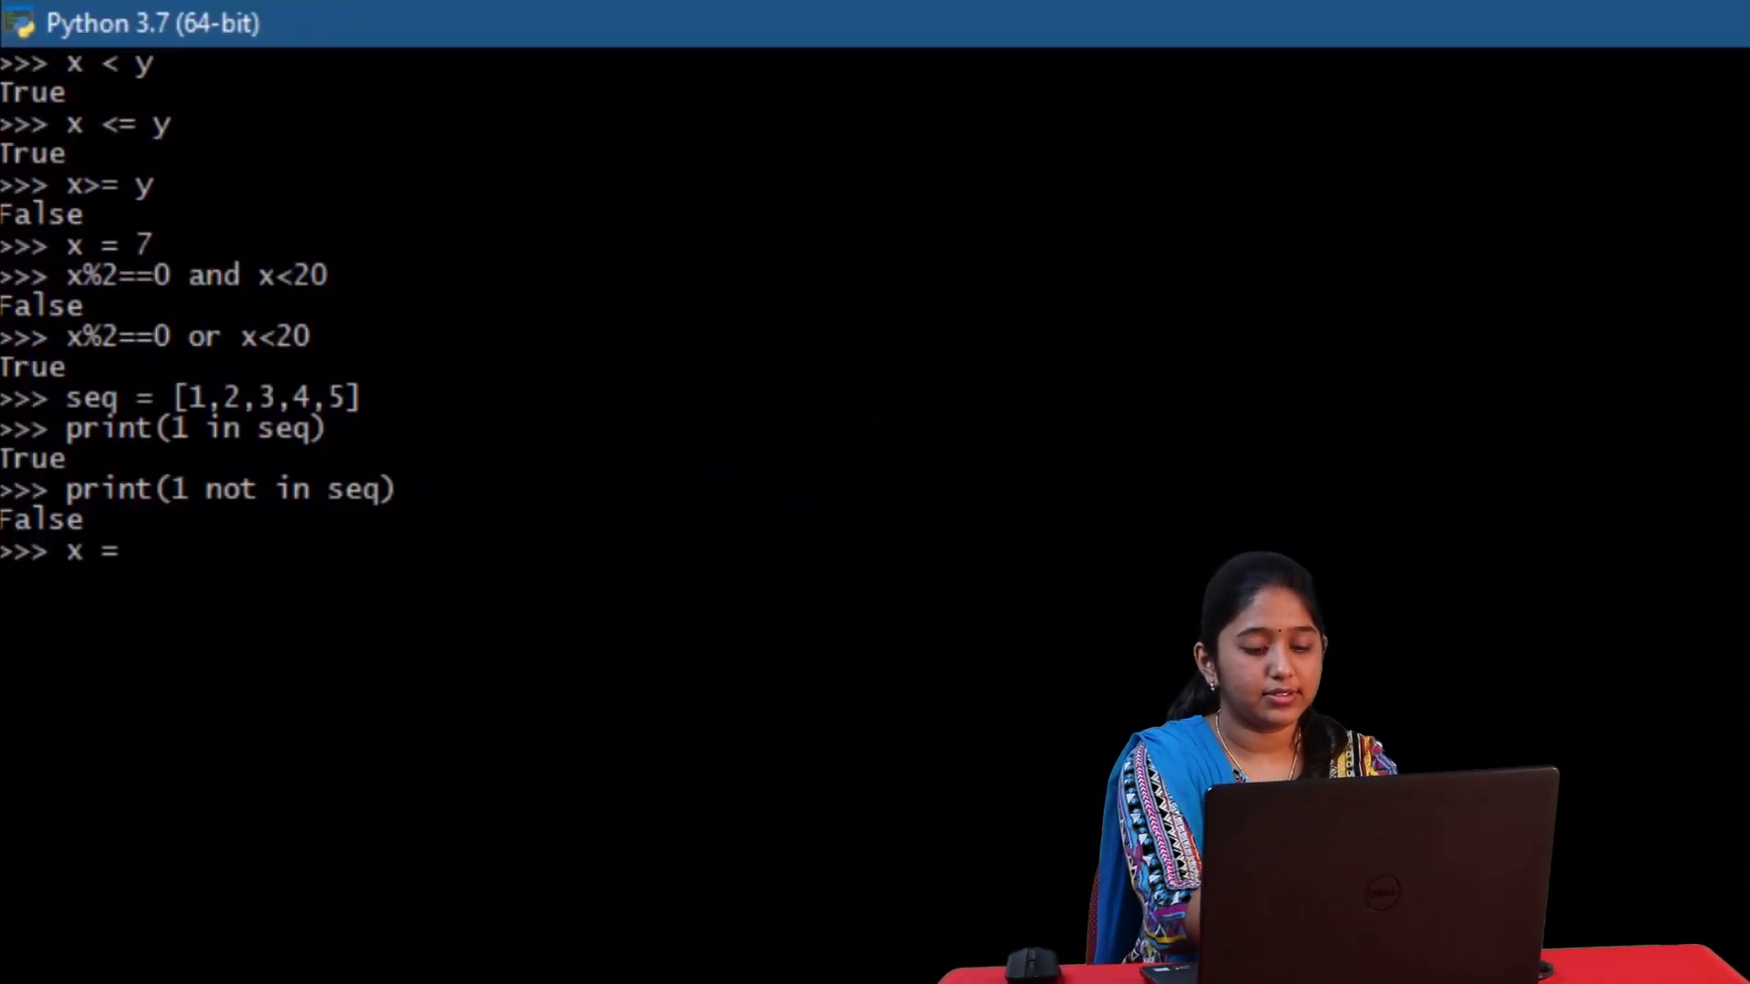
text(3)
text(y = 3)
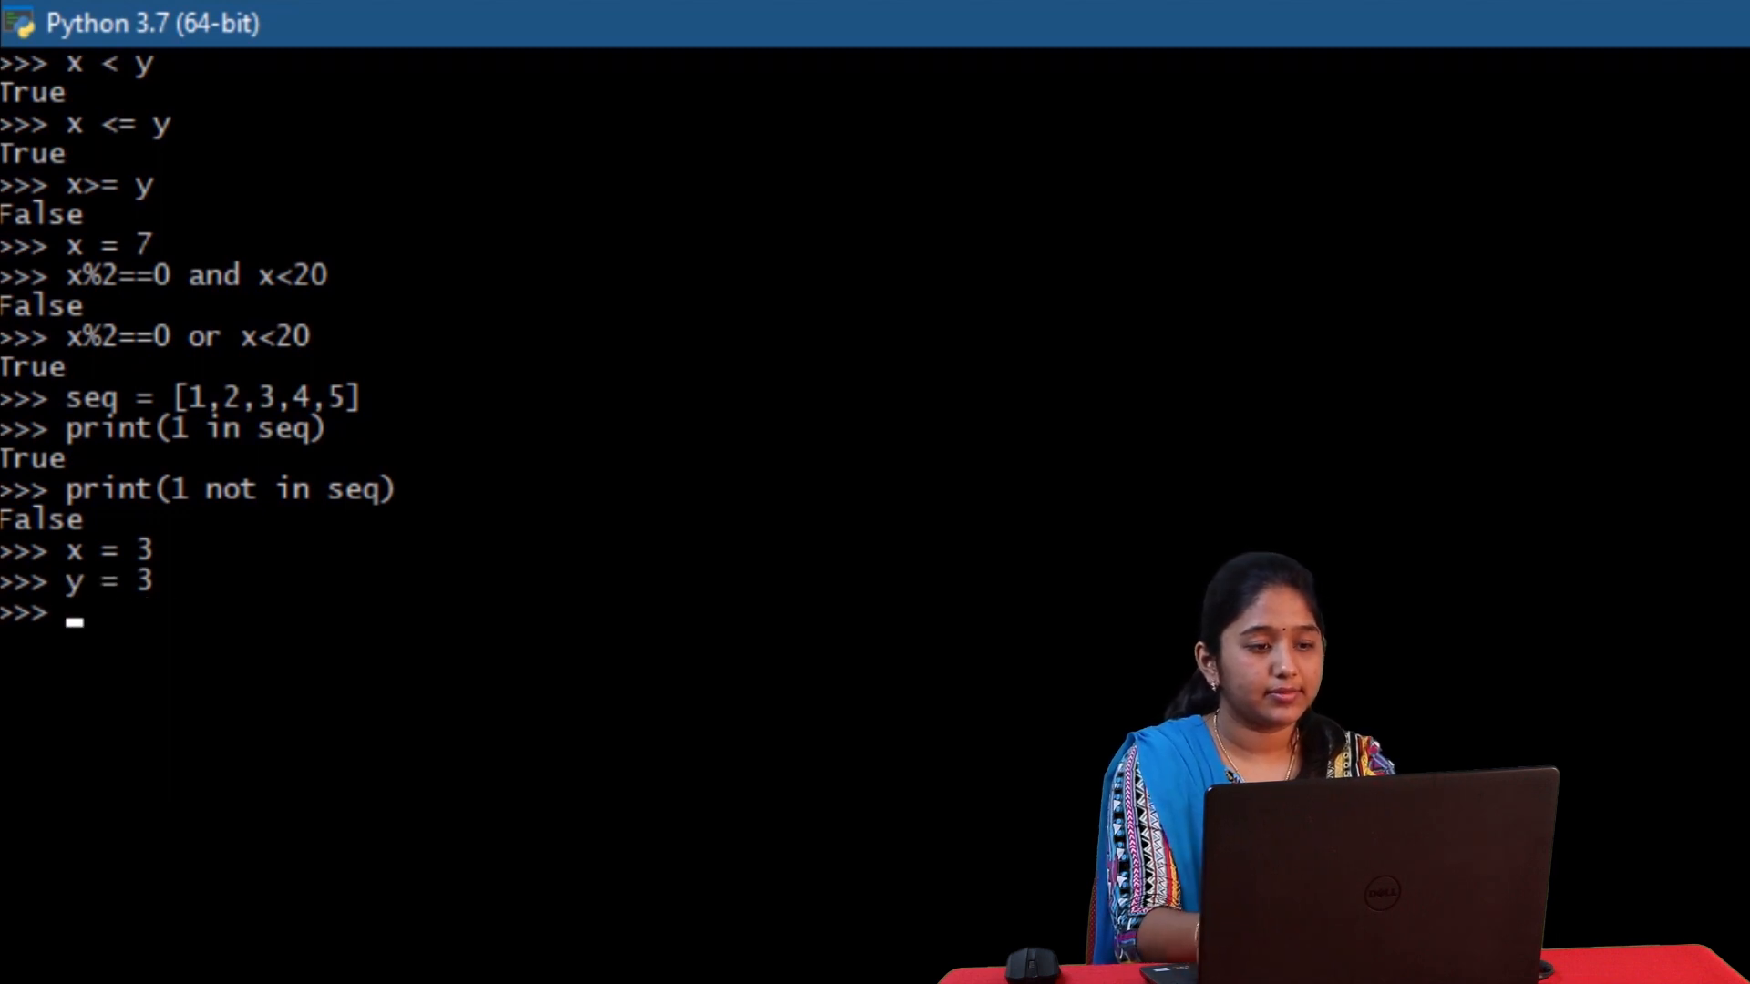
text(x is)
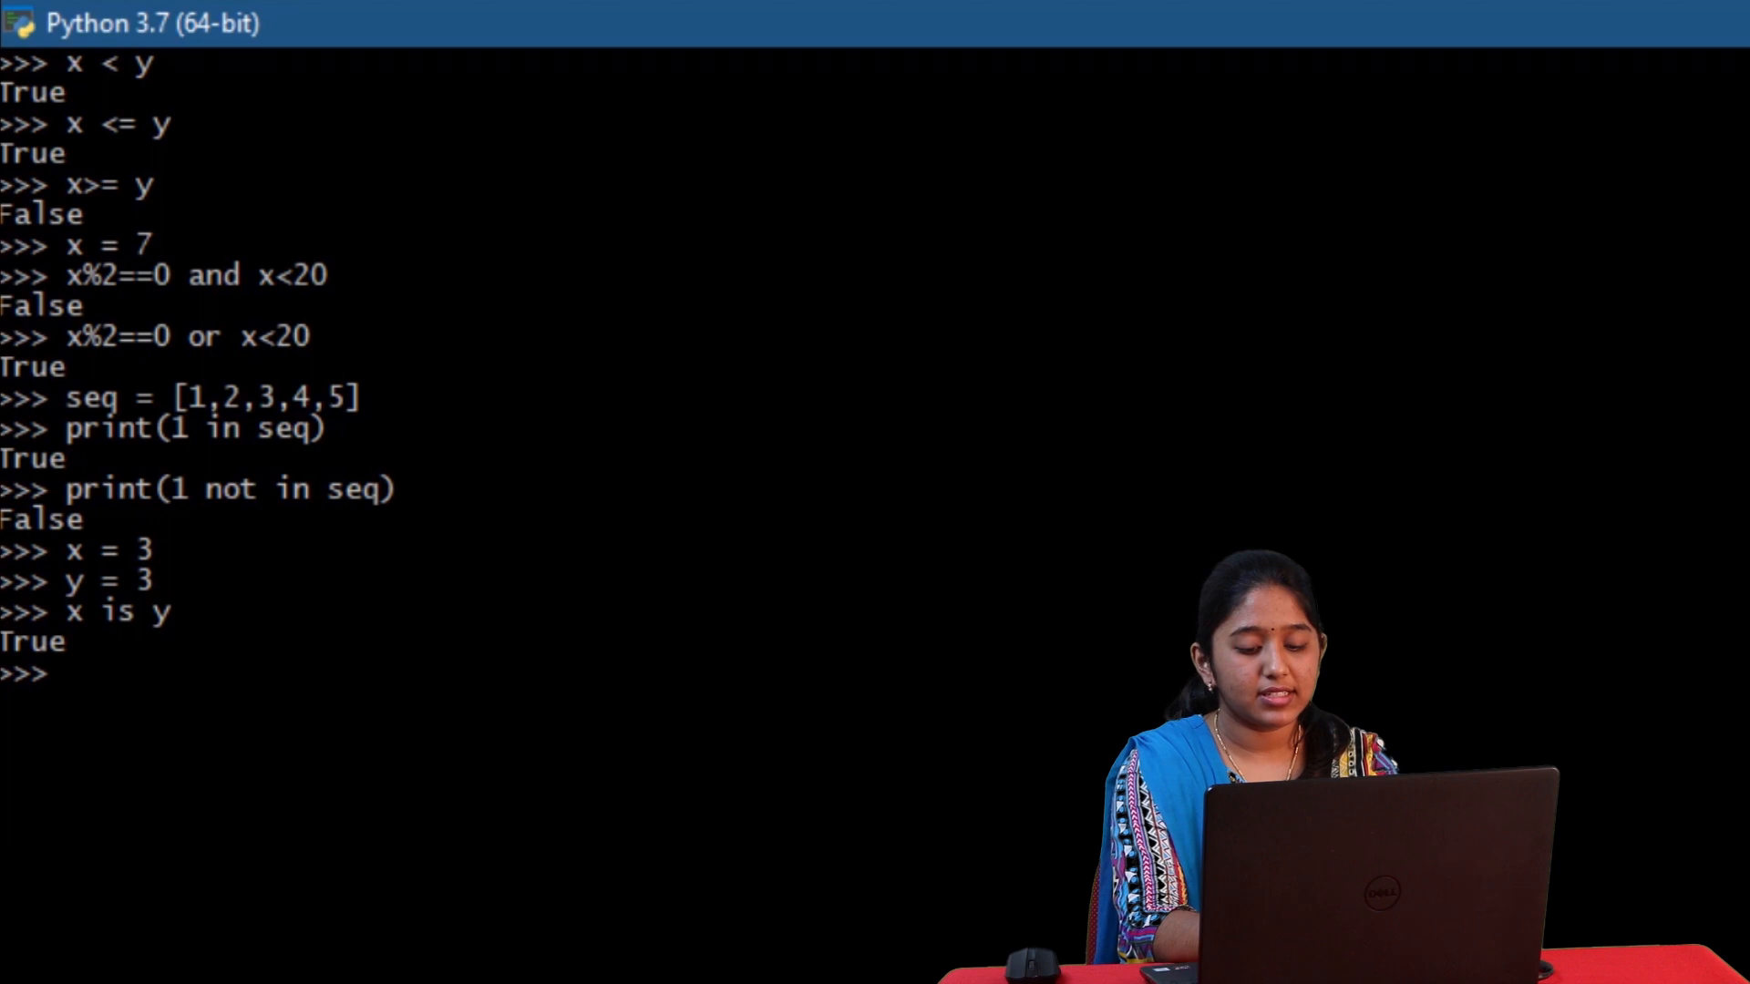
text(y = 4)
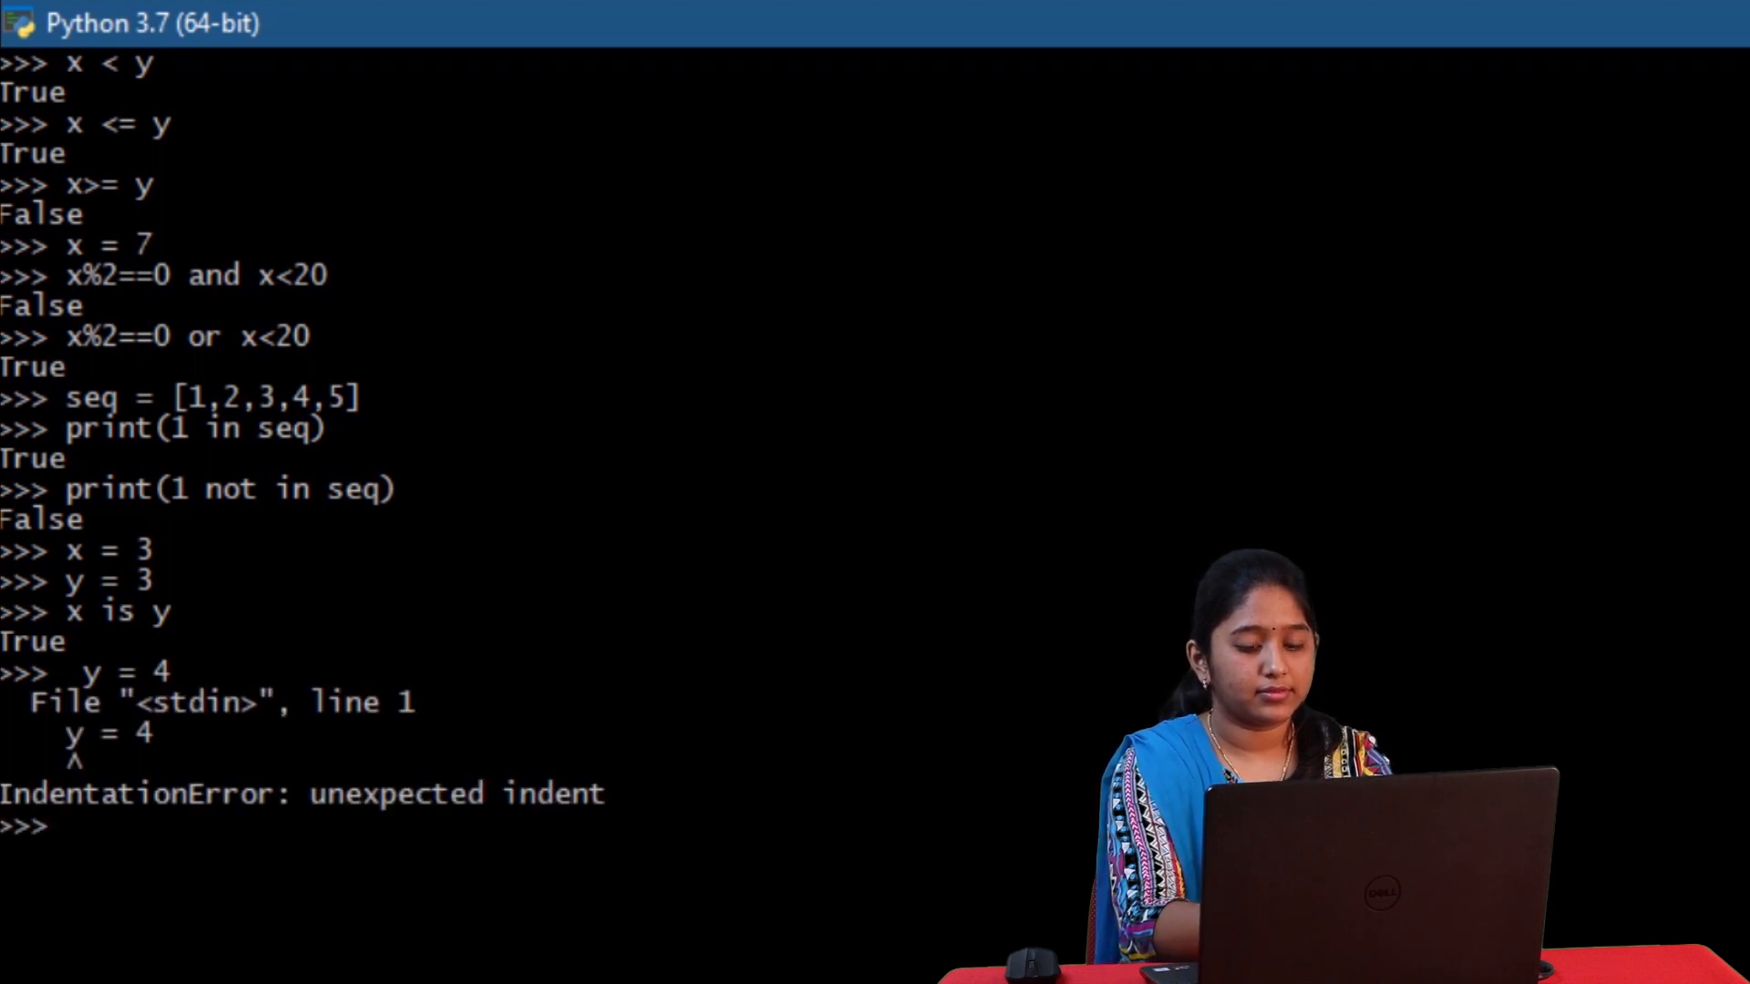
text(y = 4)
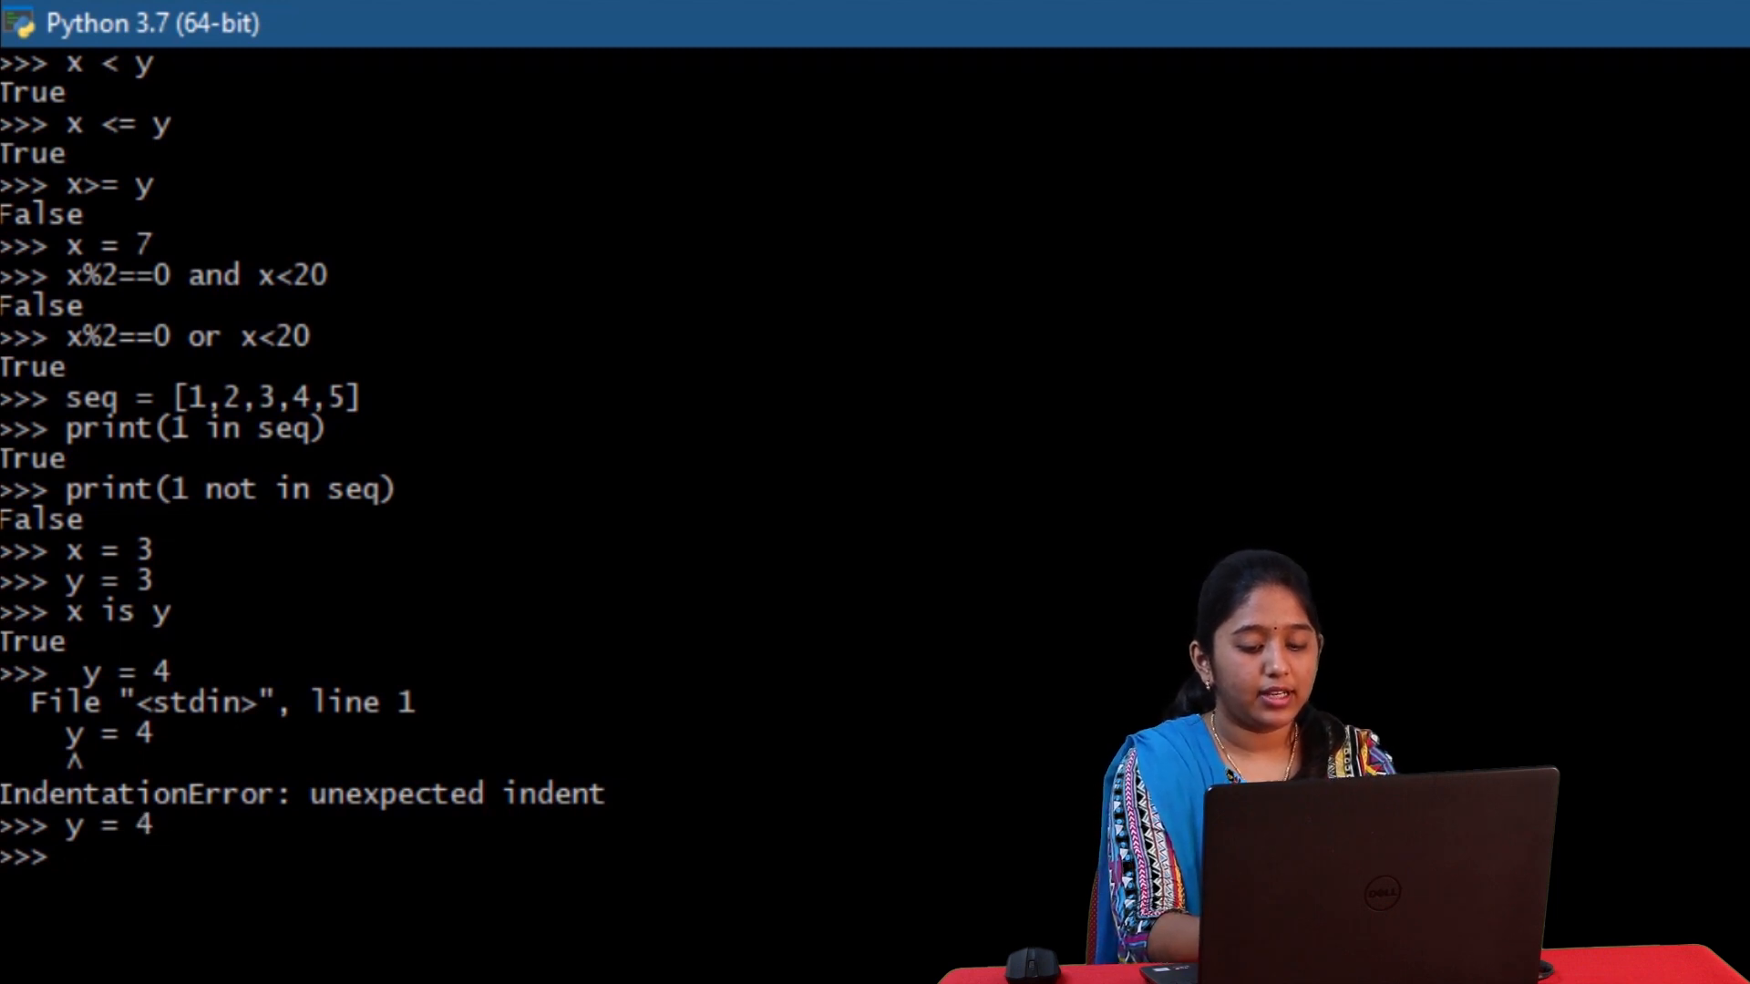
text(x is)
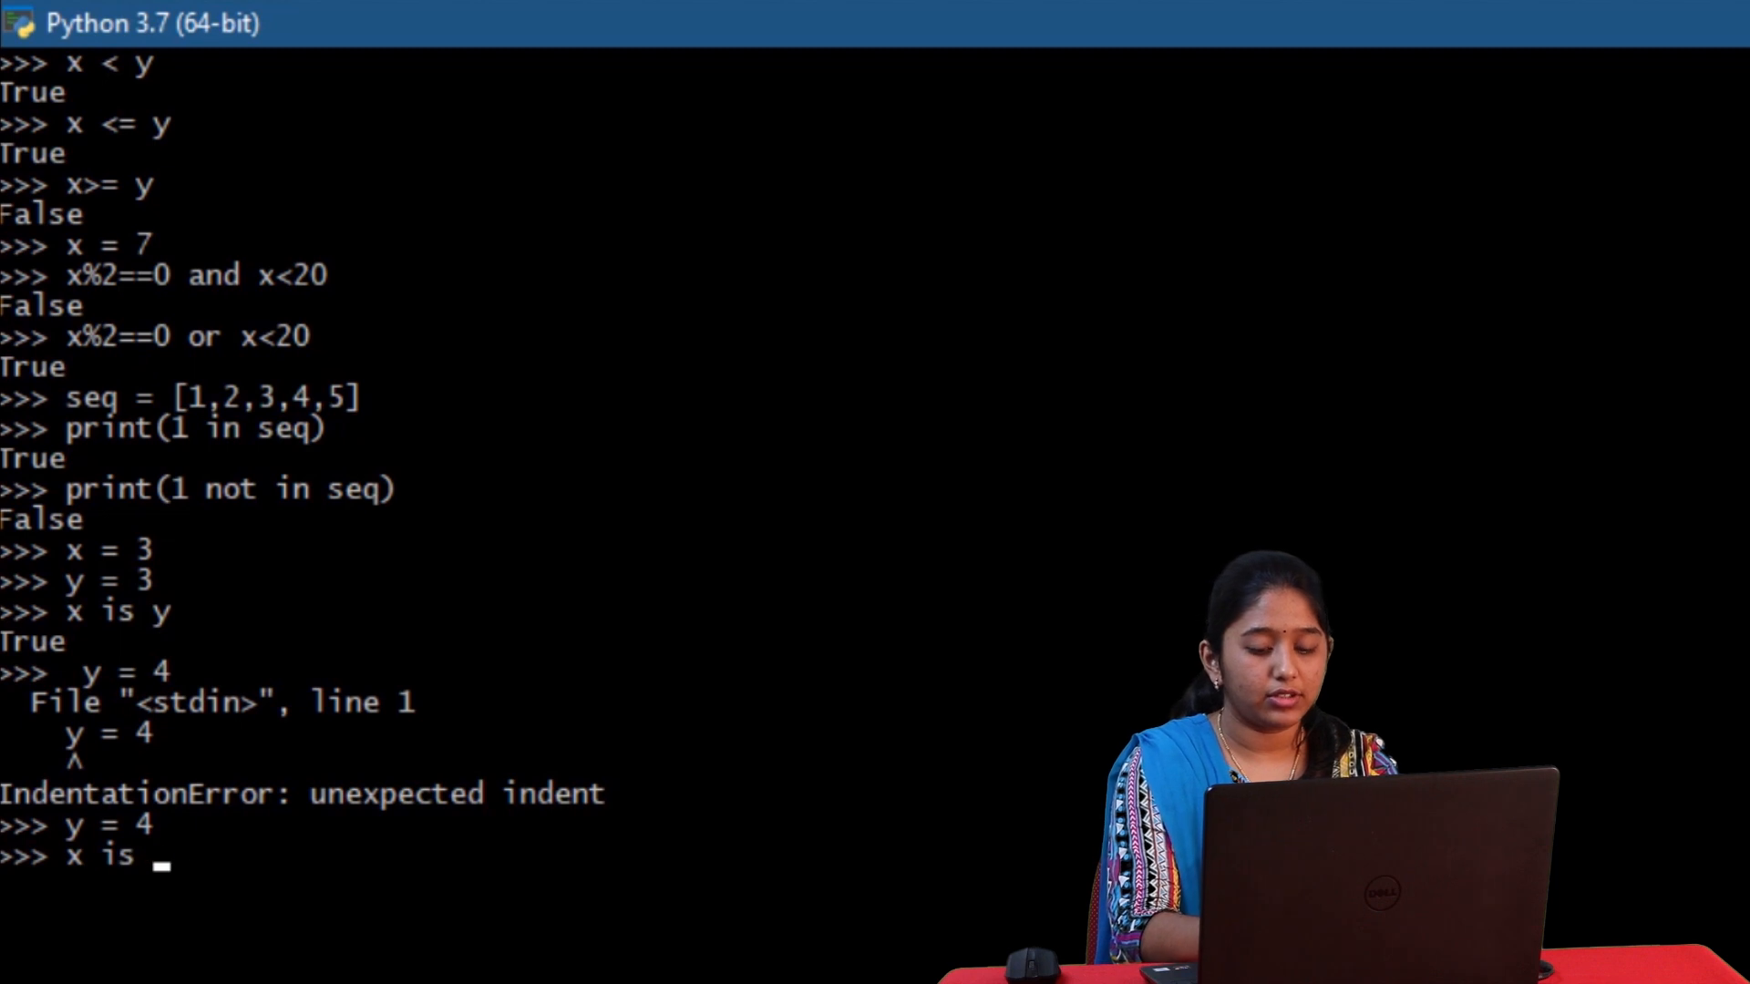
text(not y)
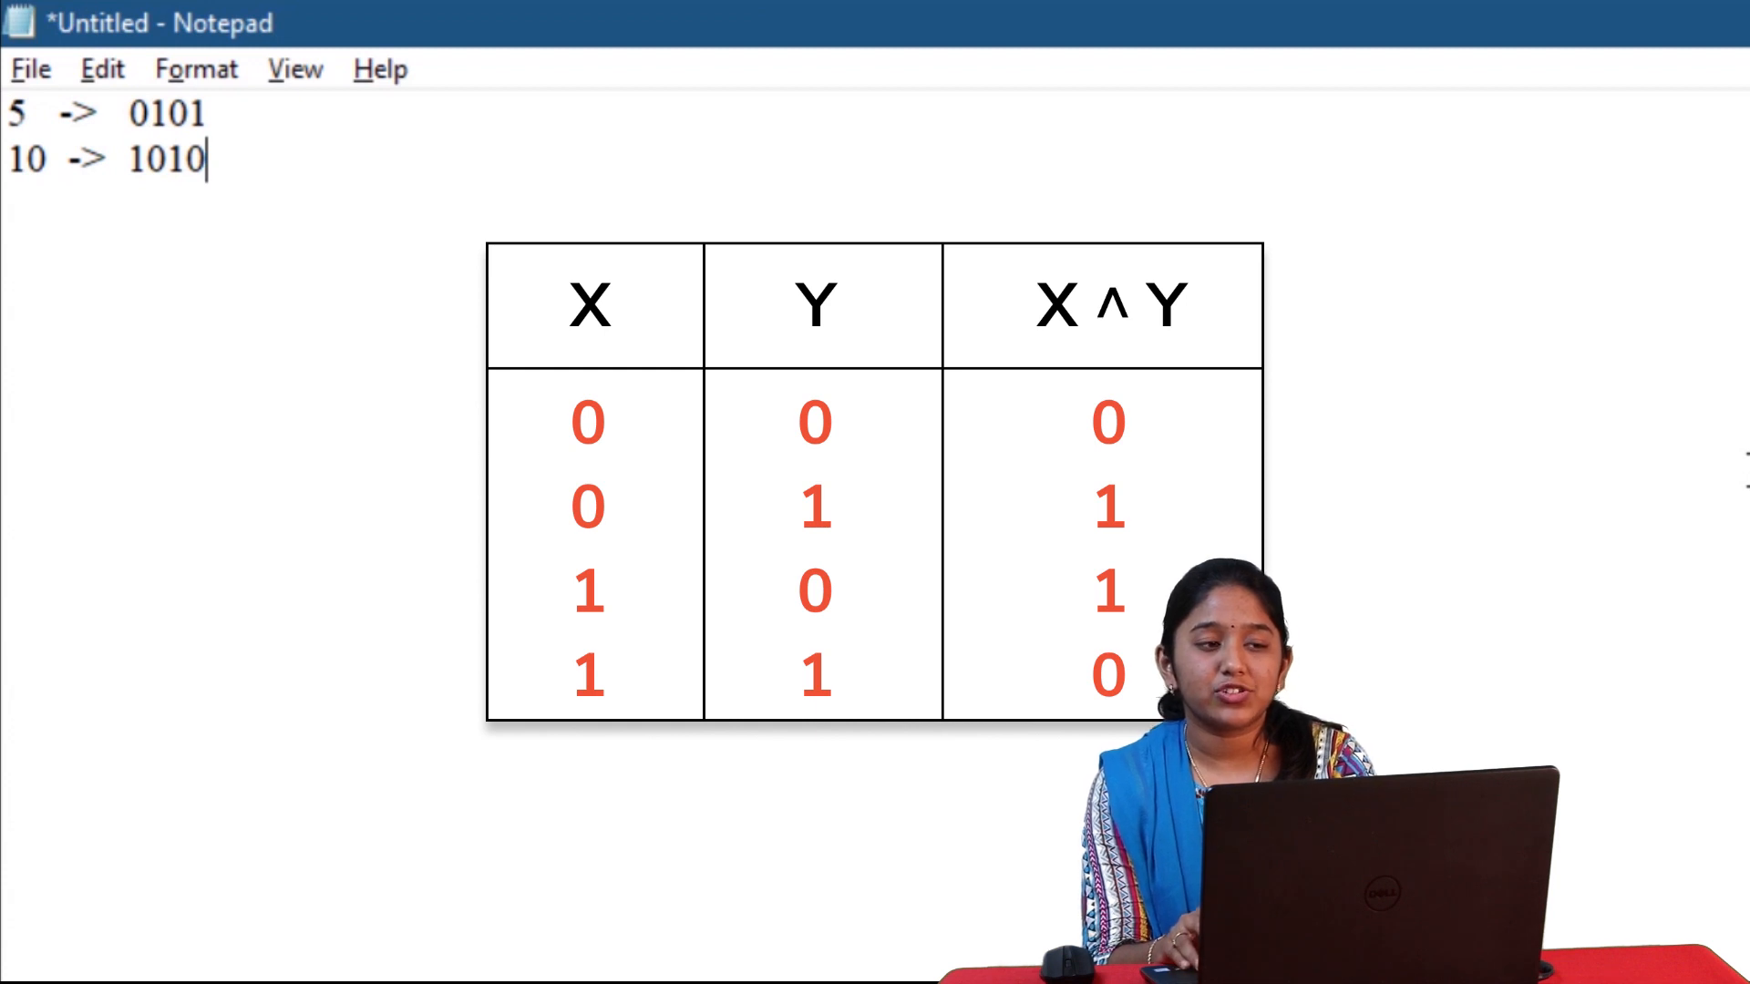
- Write 0101 XOR 1010 under a dashed line giving 1111 -> 15 in Notepad
key(enter)
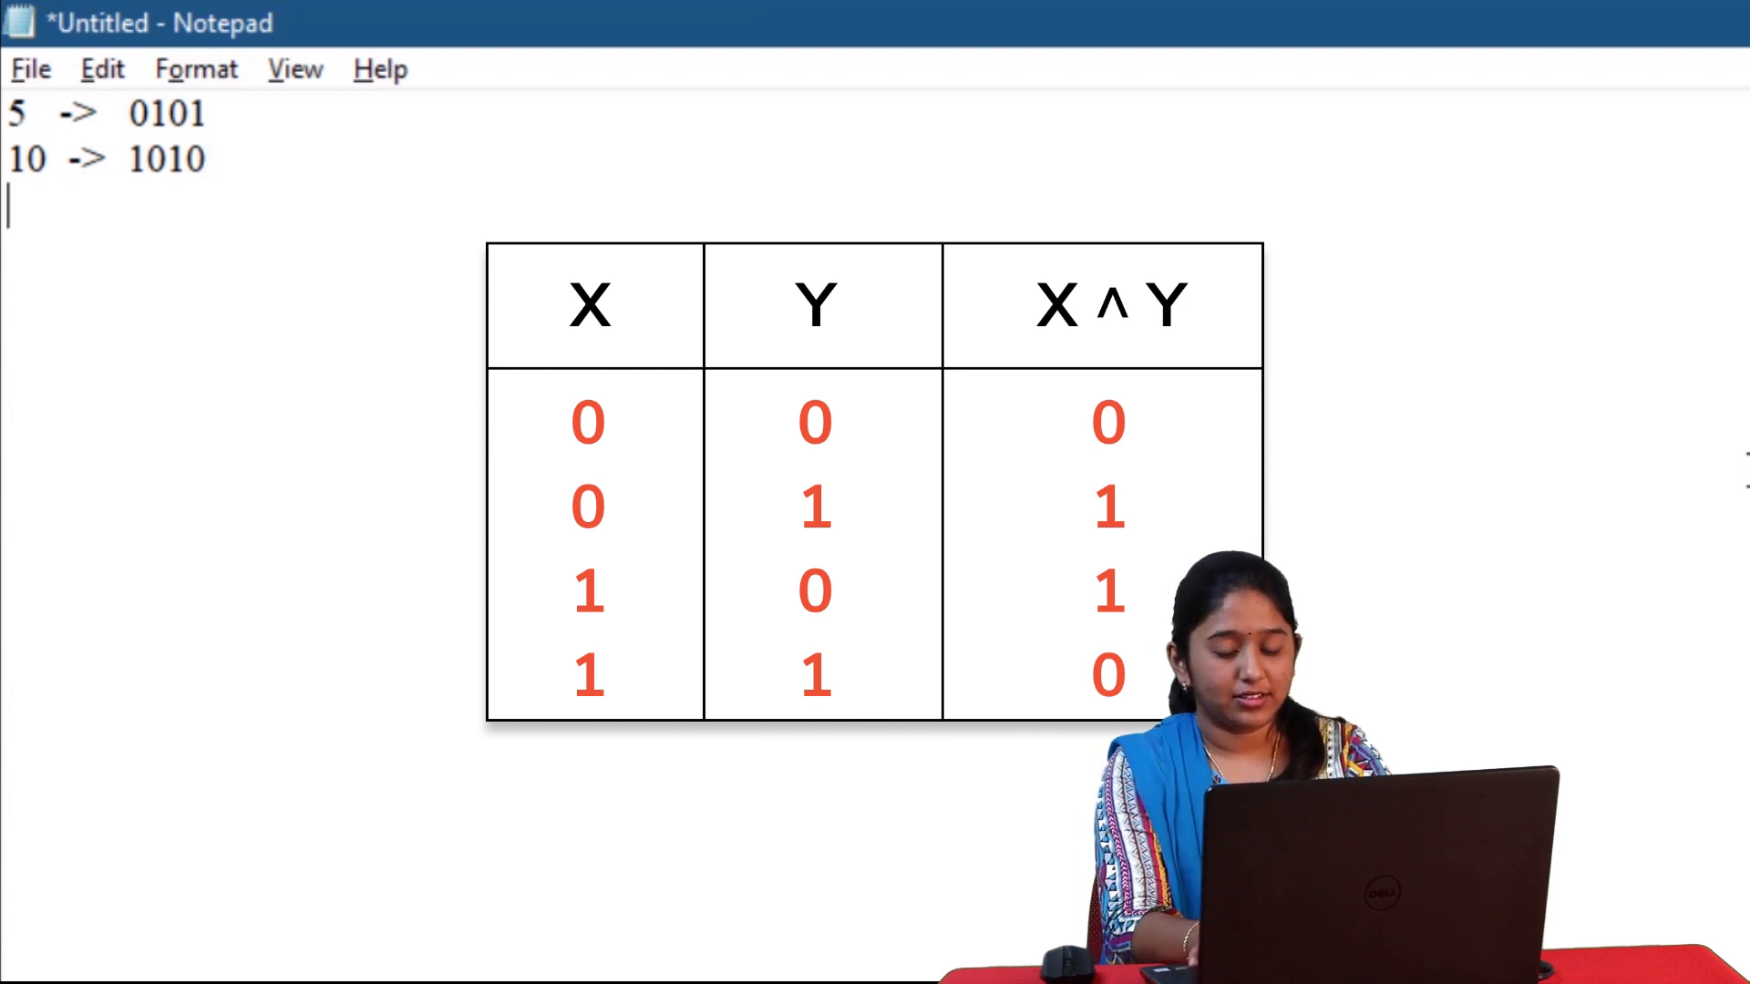
text(0)
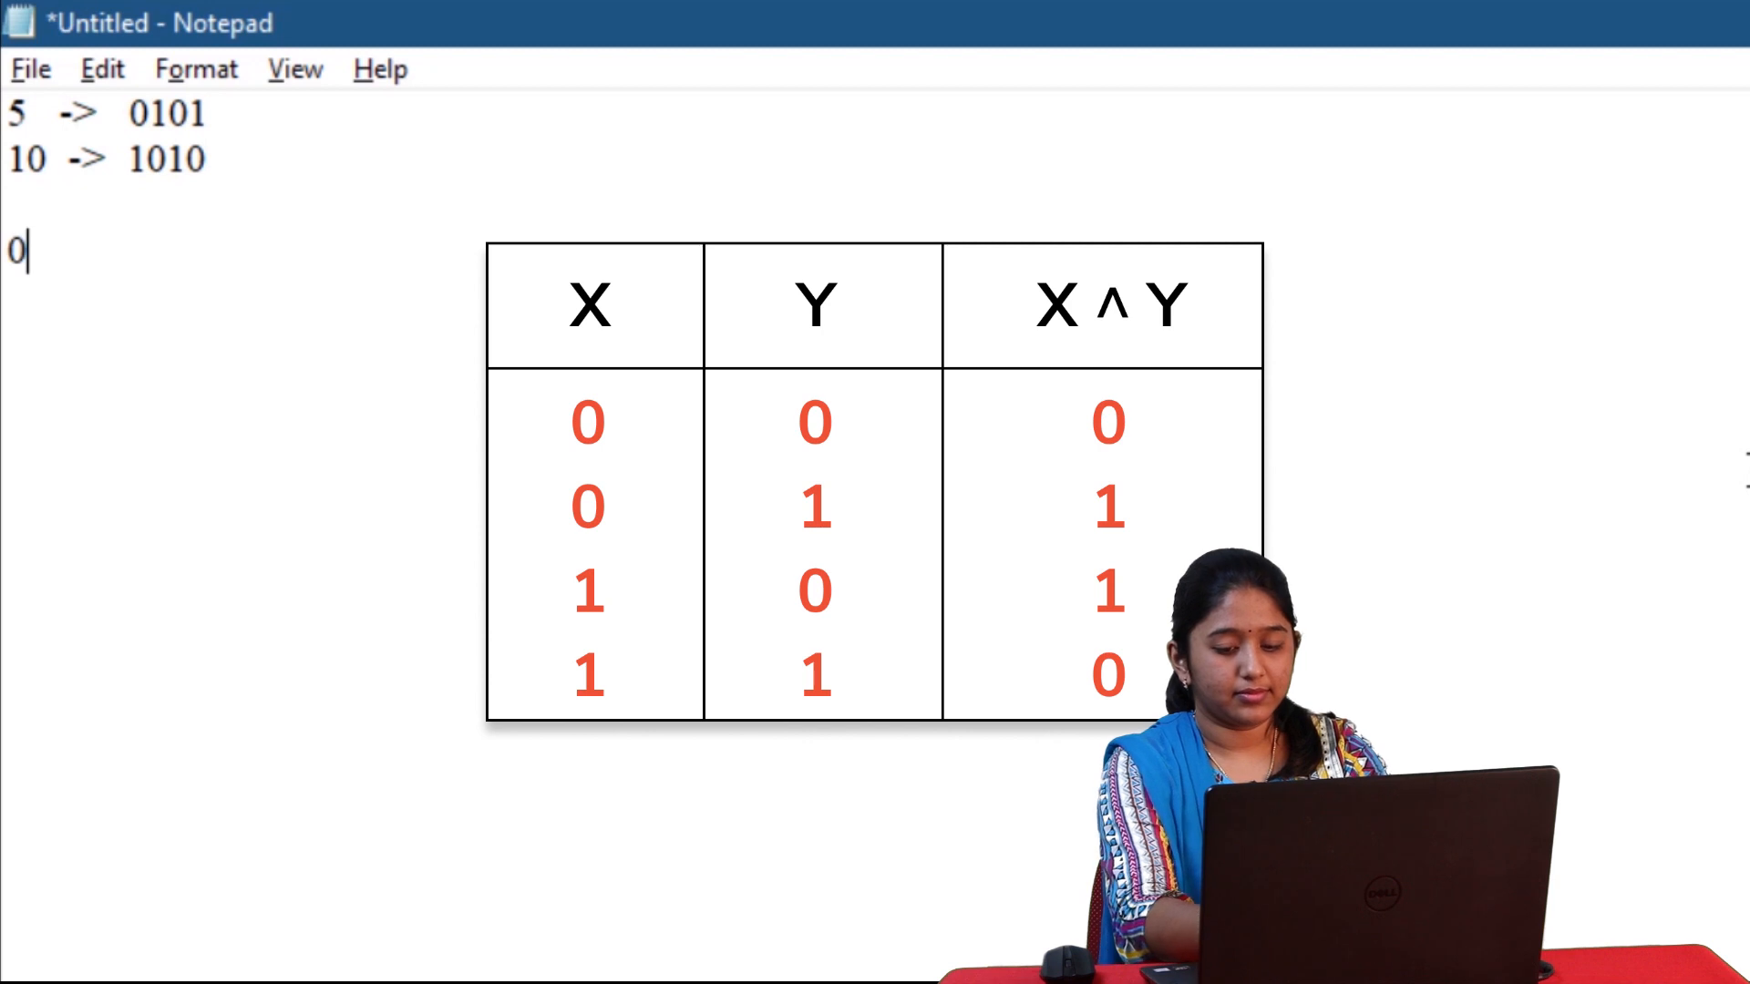
text(101)
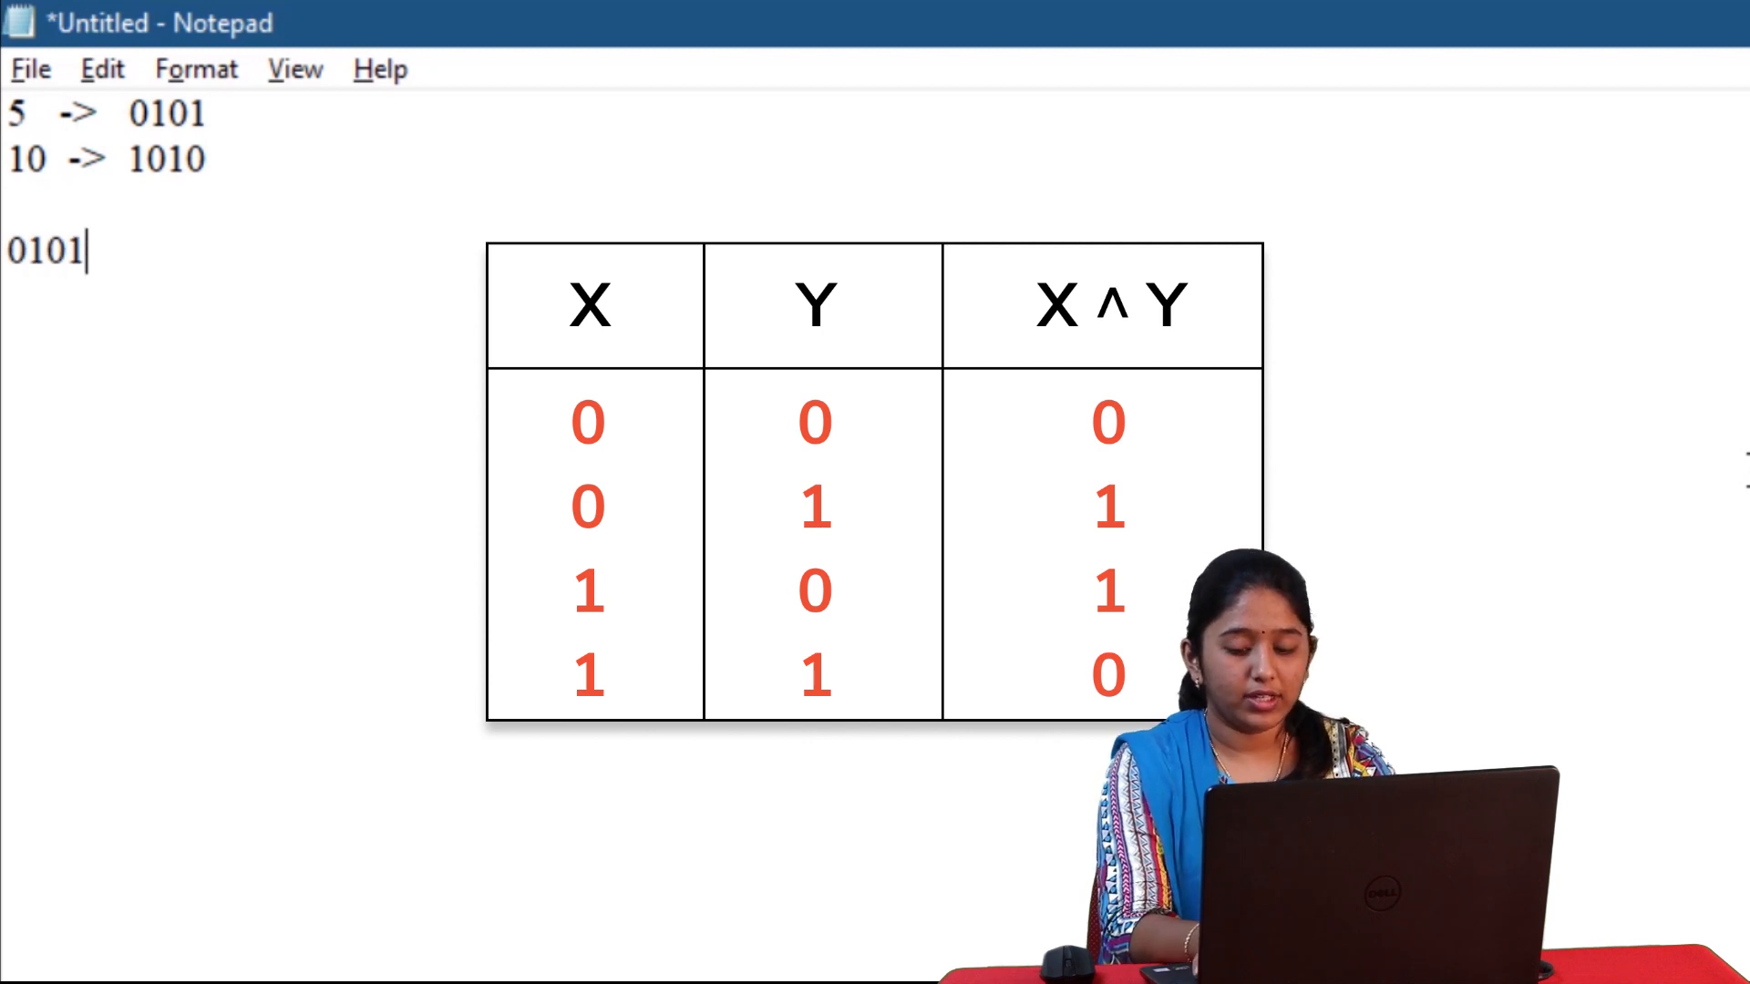
text(101)
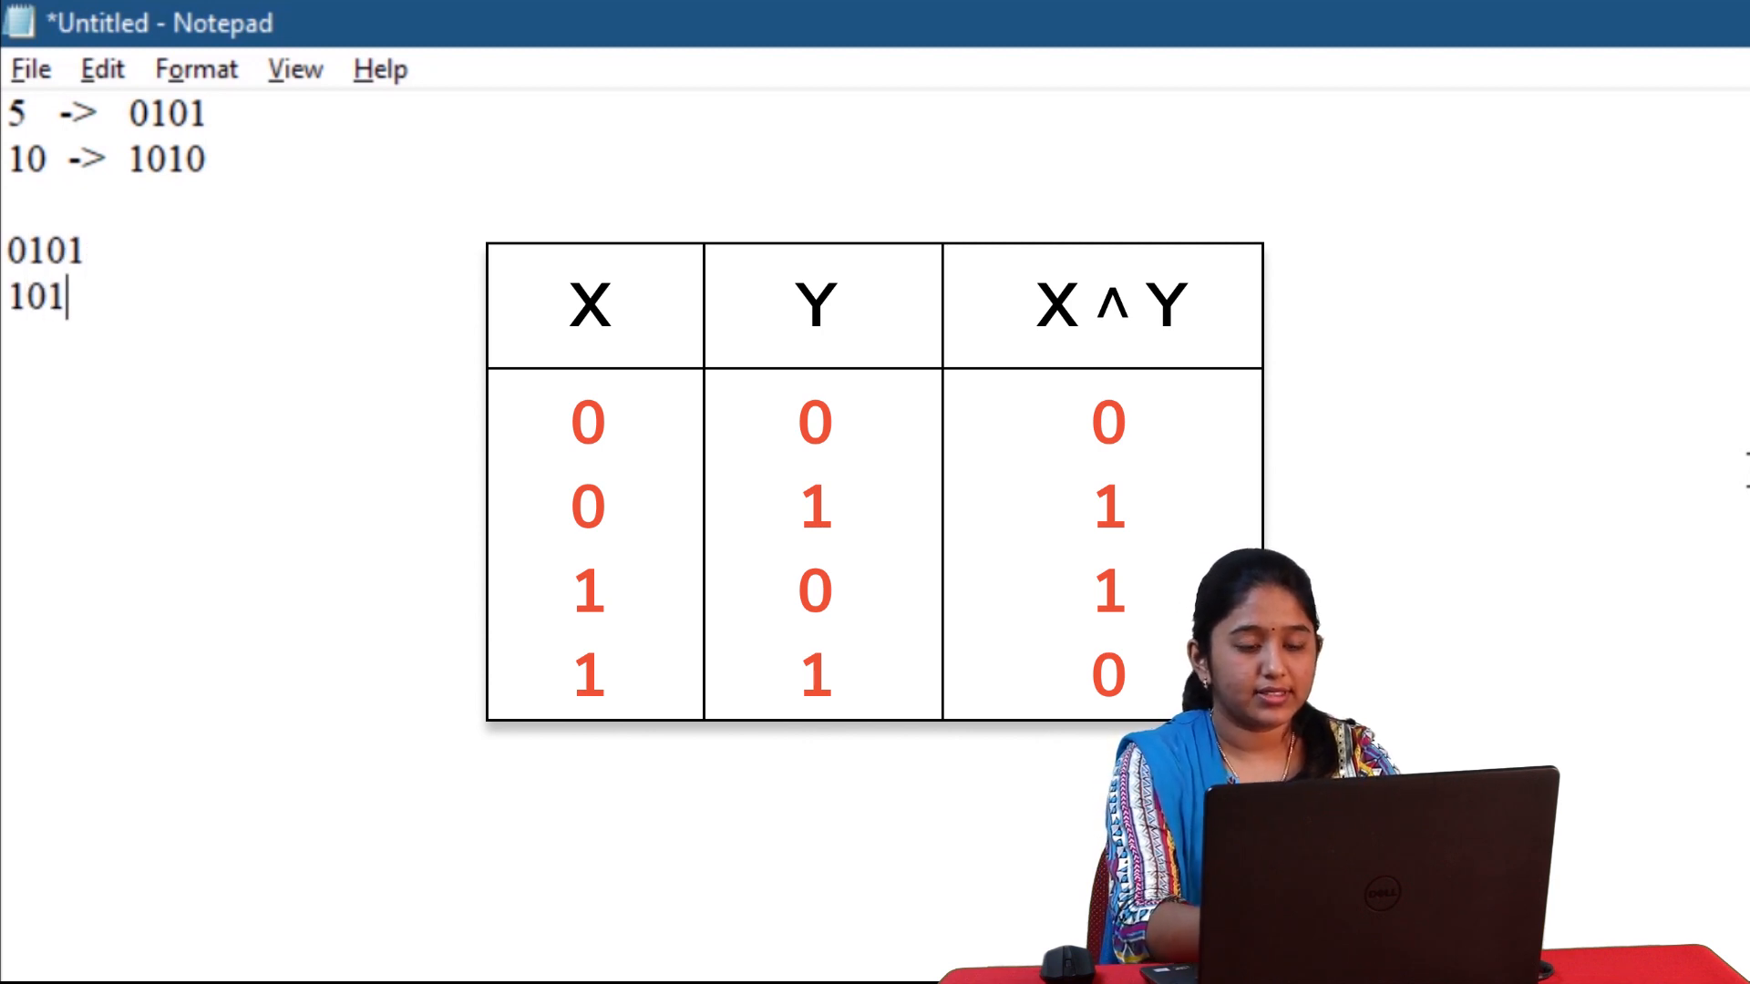
text(0)
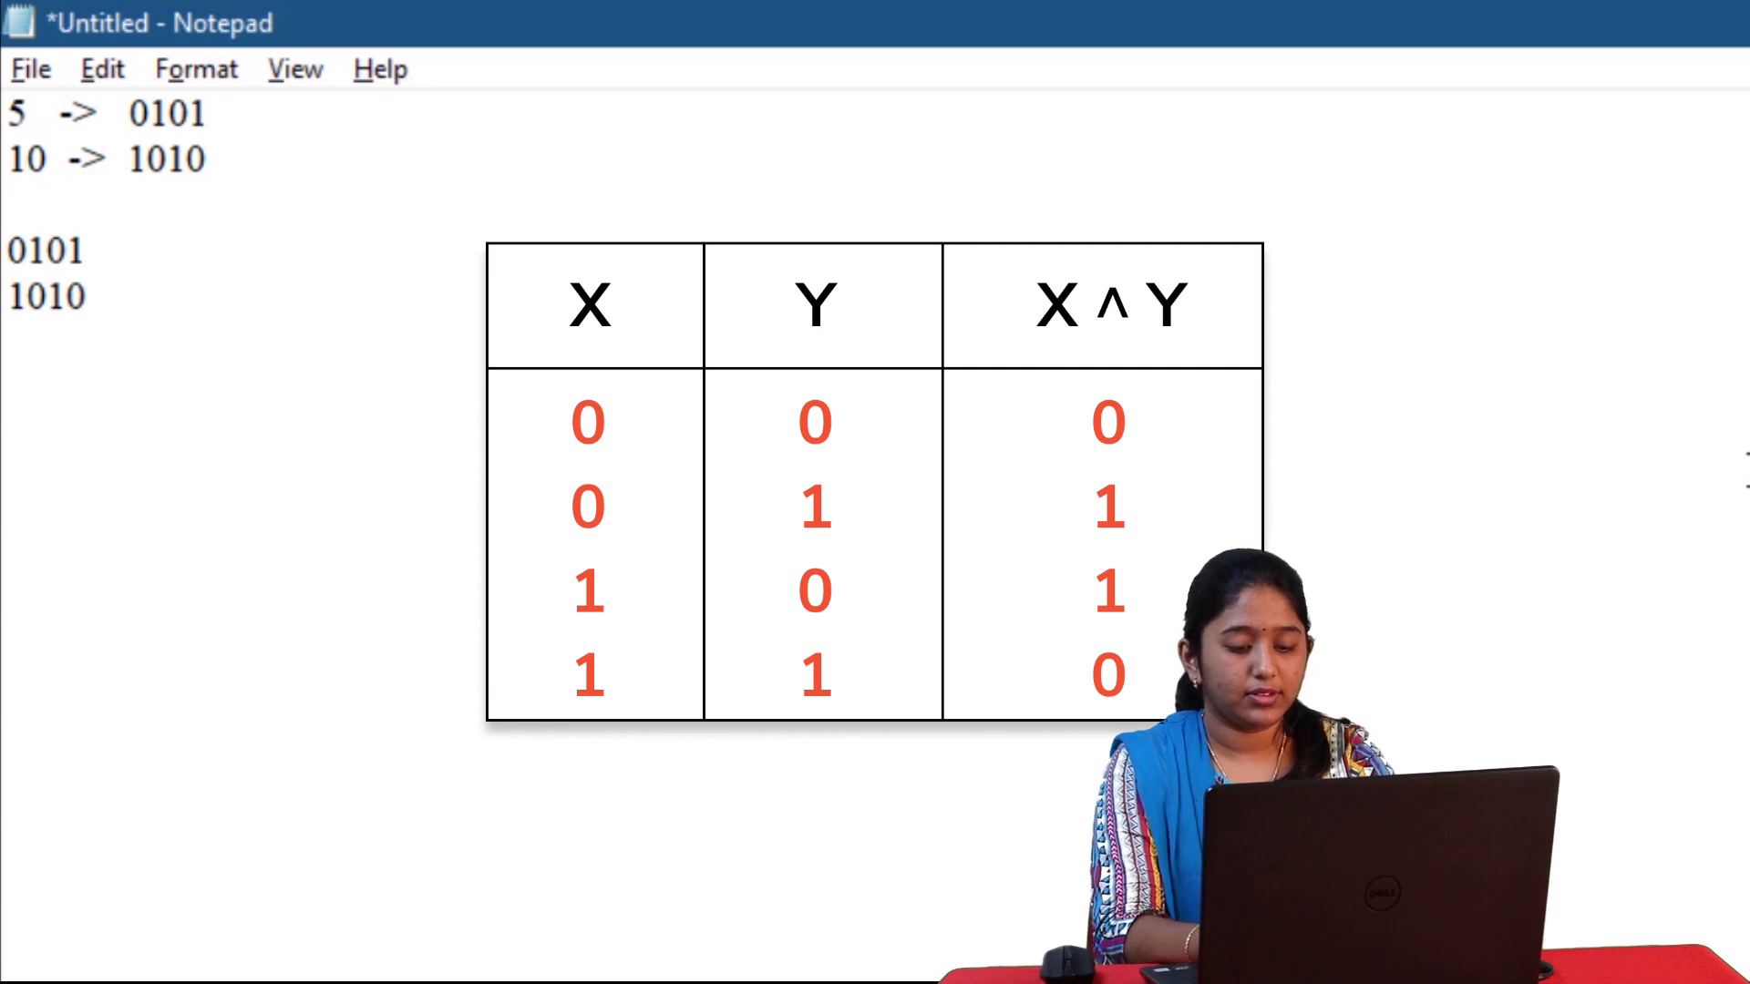
text(^)
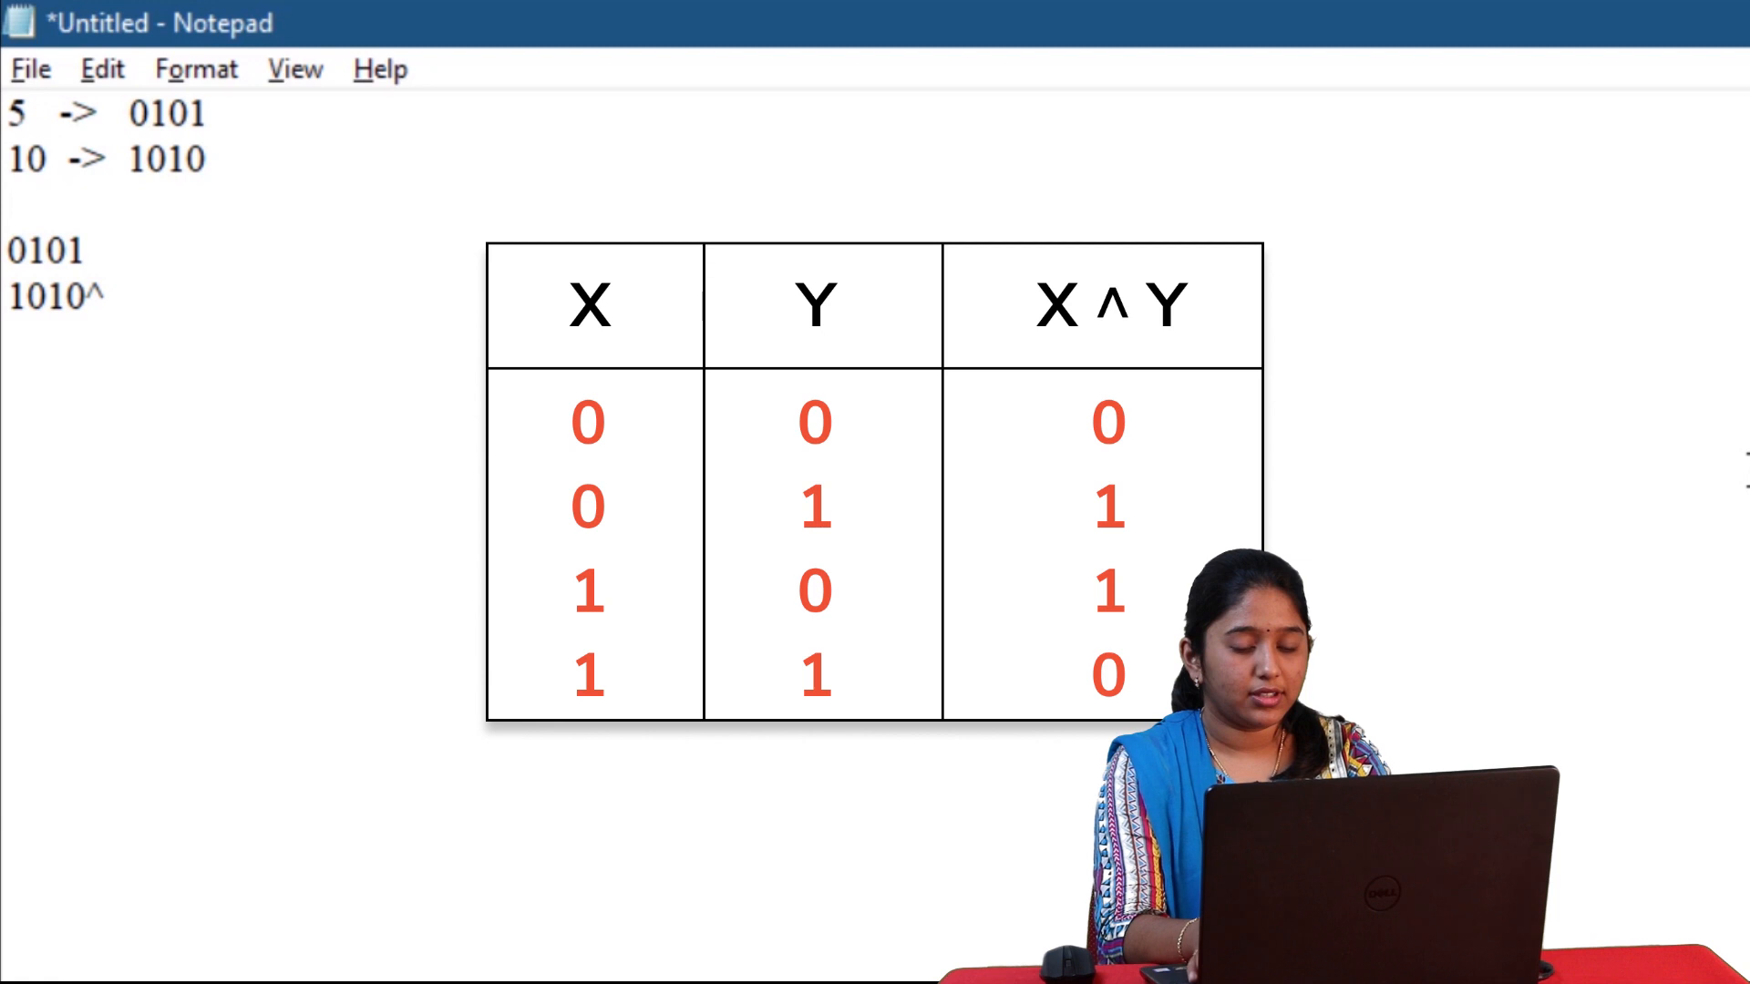
text(------)
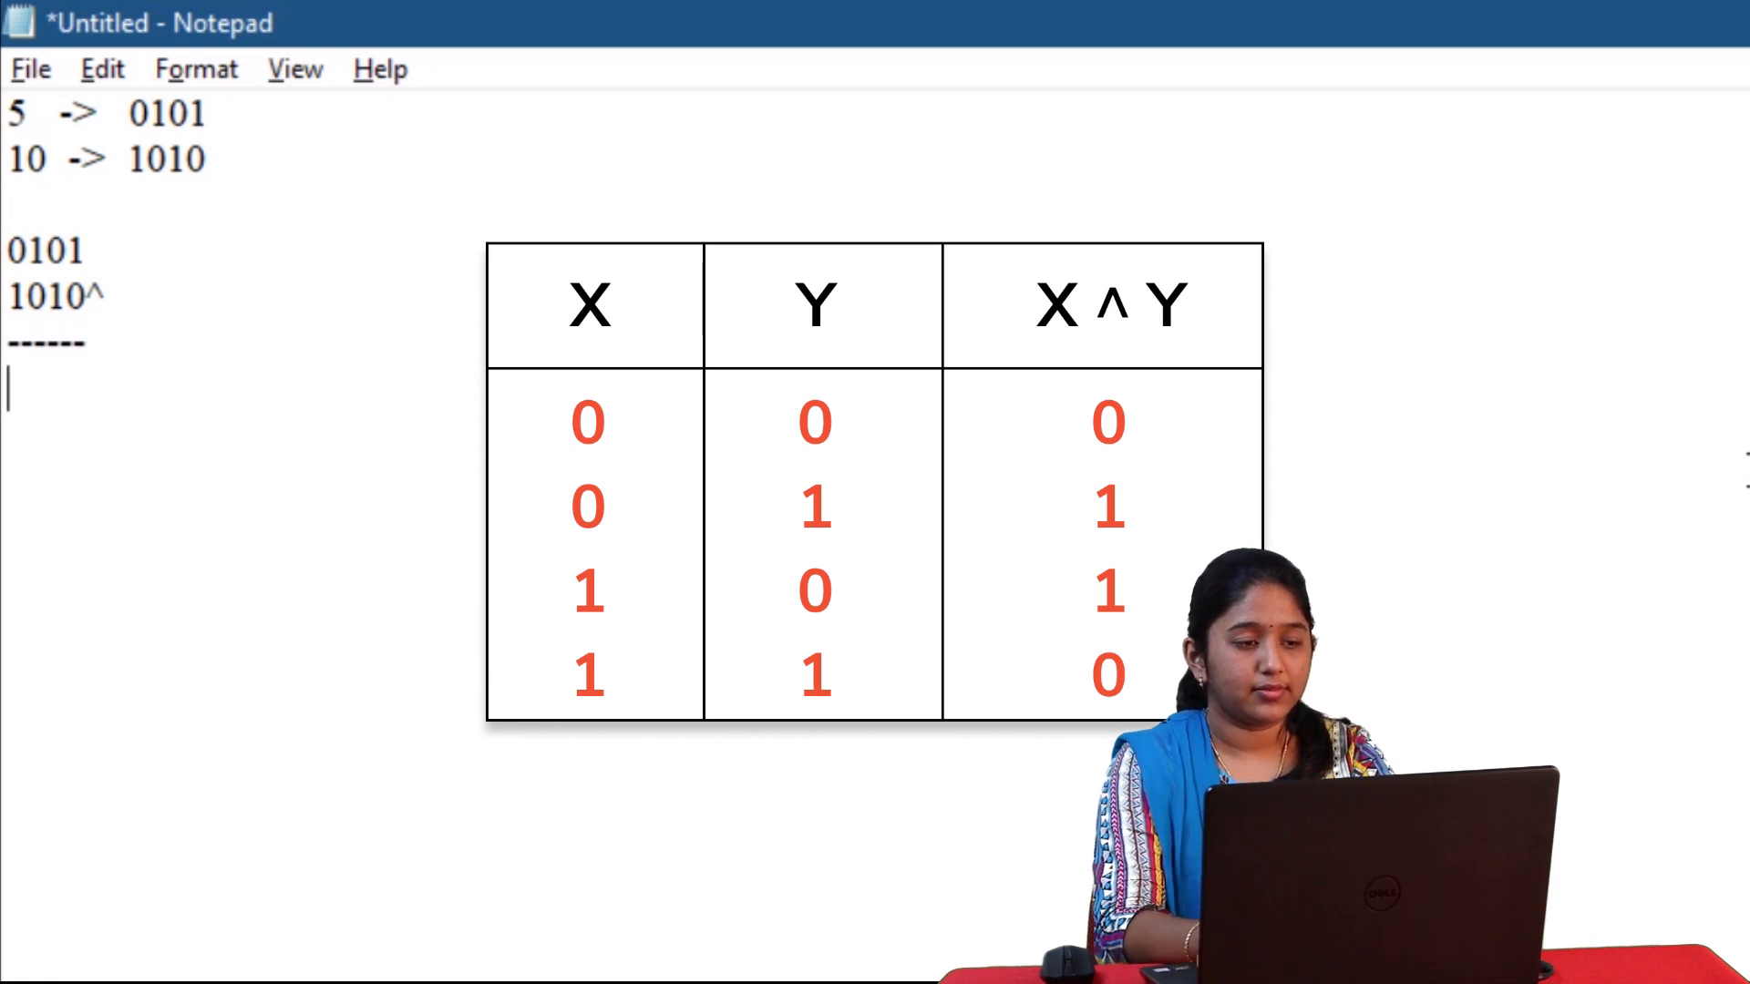
text(1111)
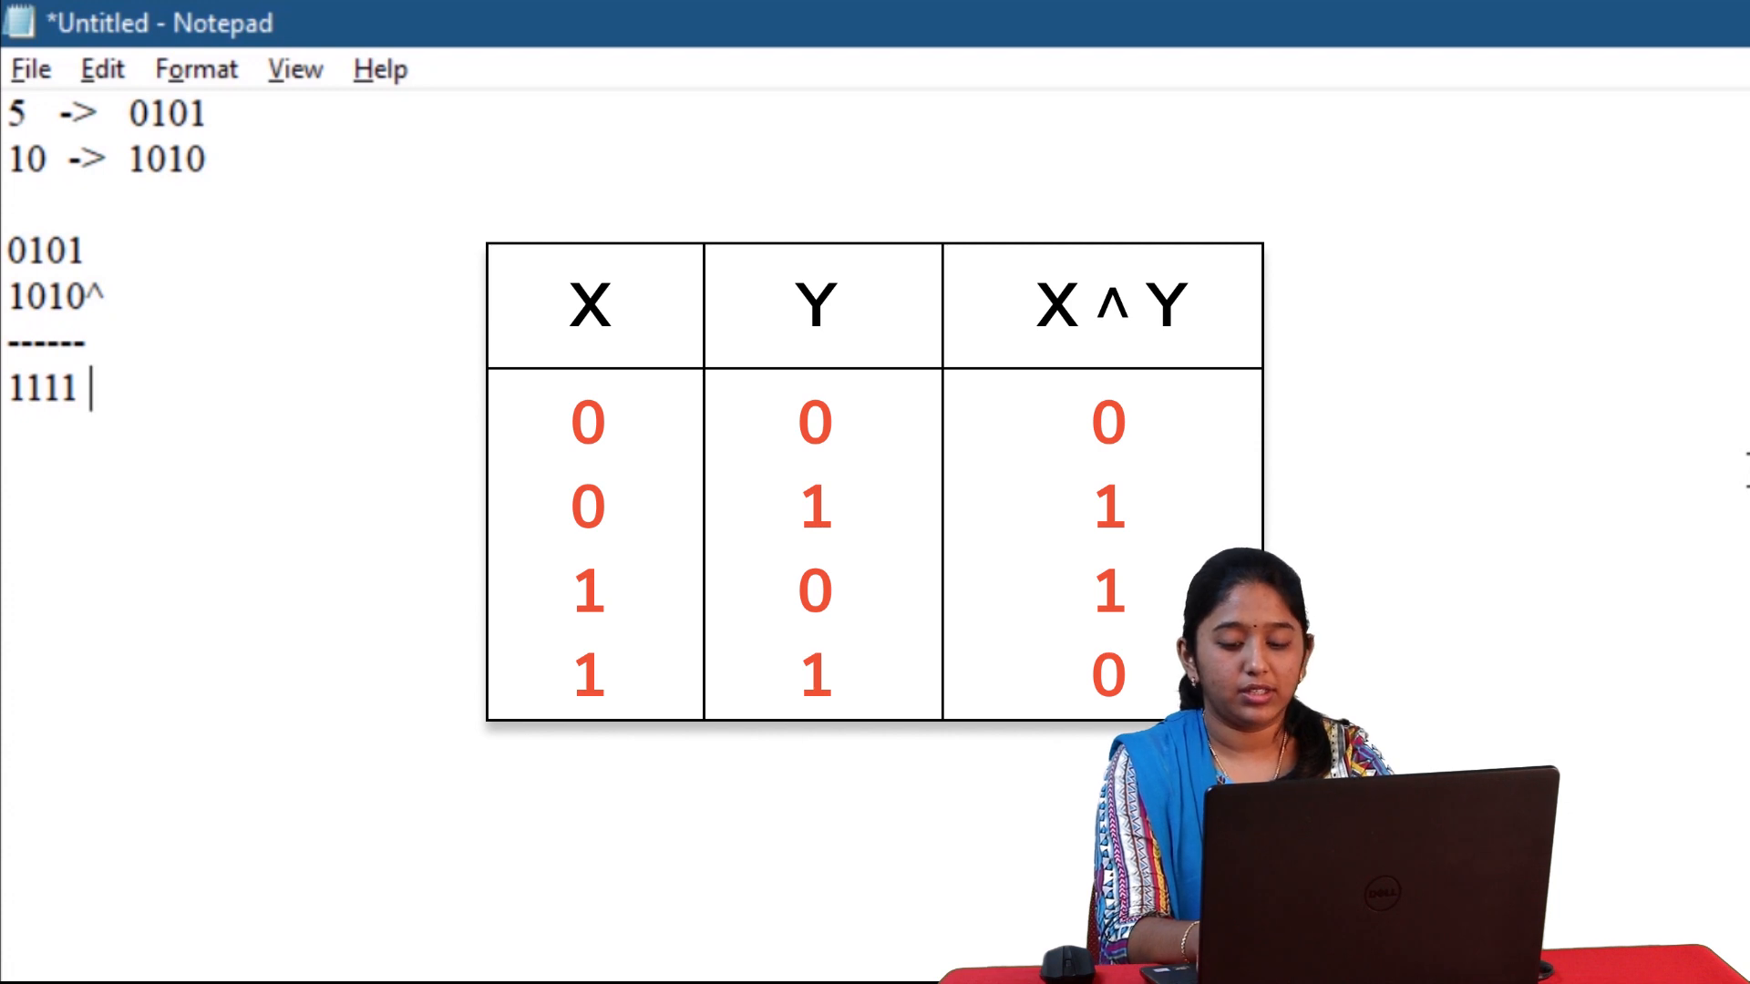
text(->)
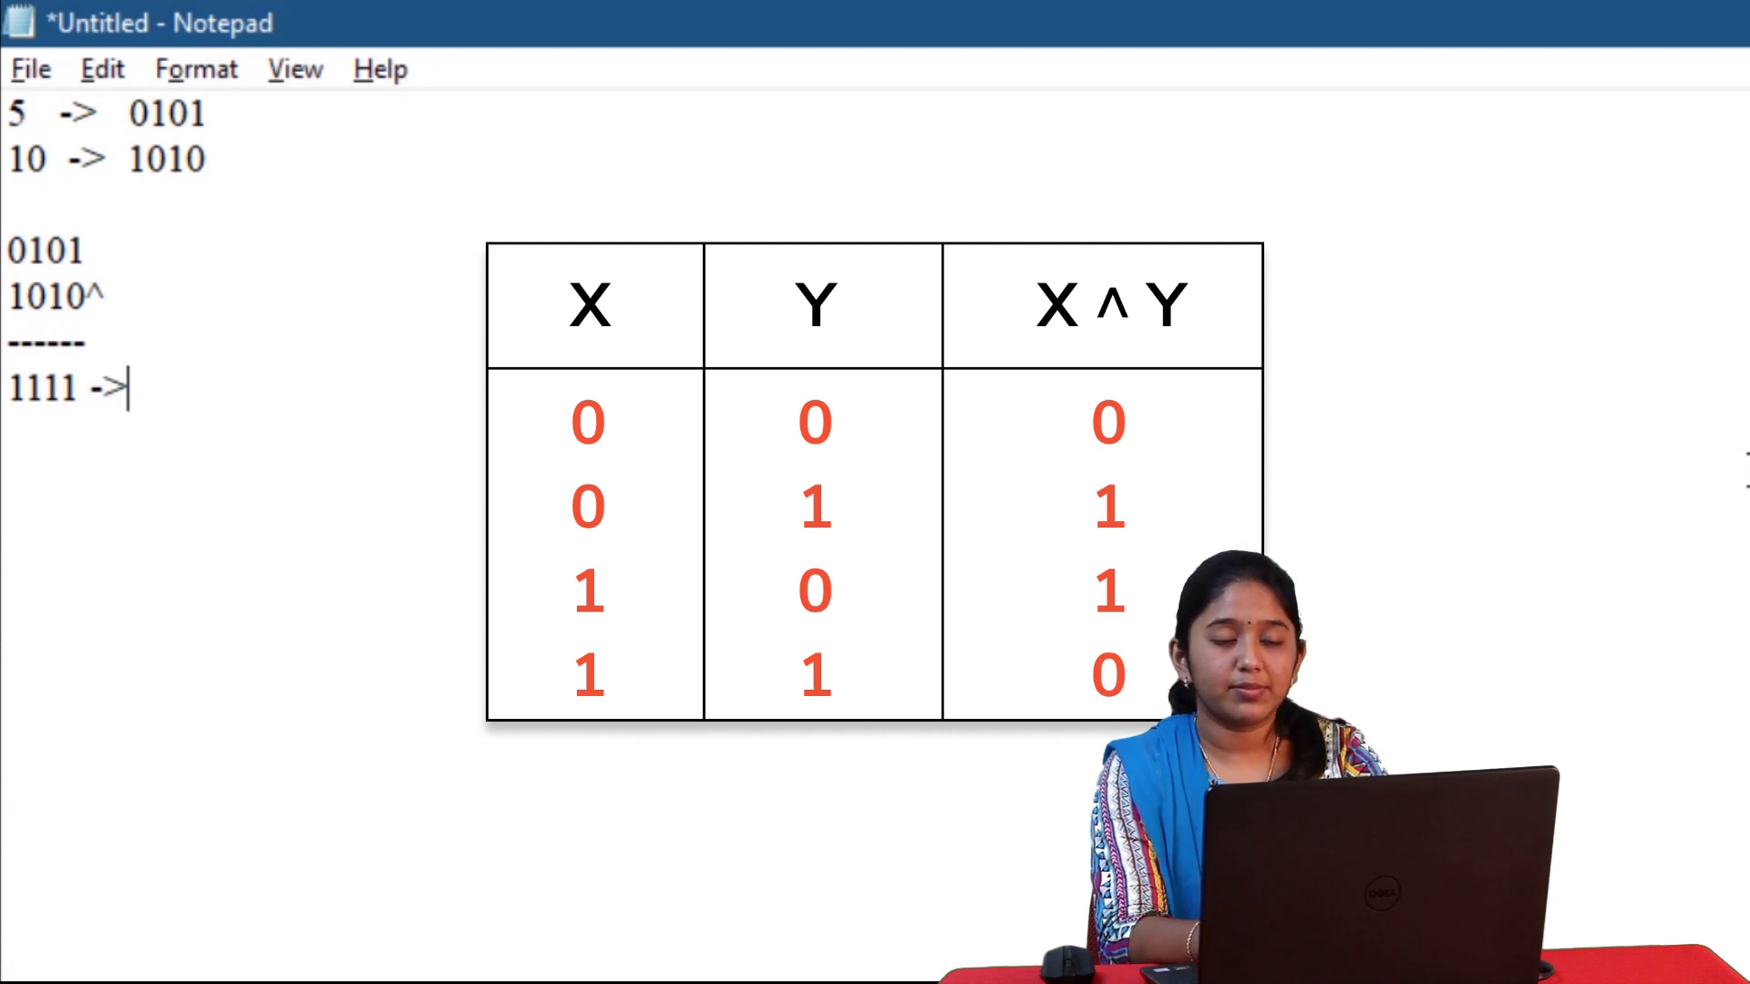
text(15)
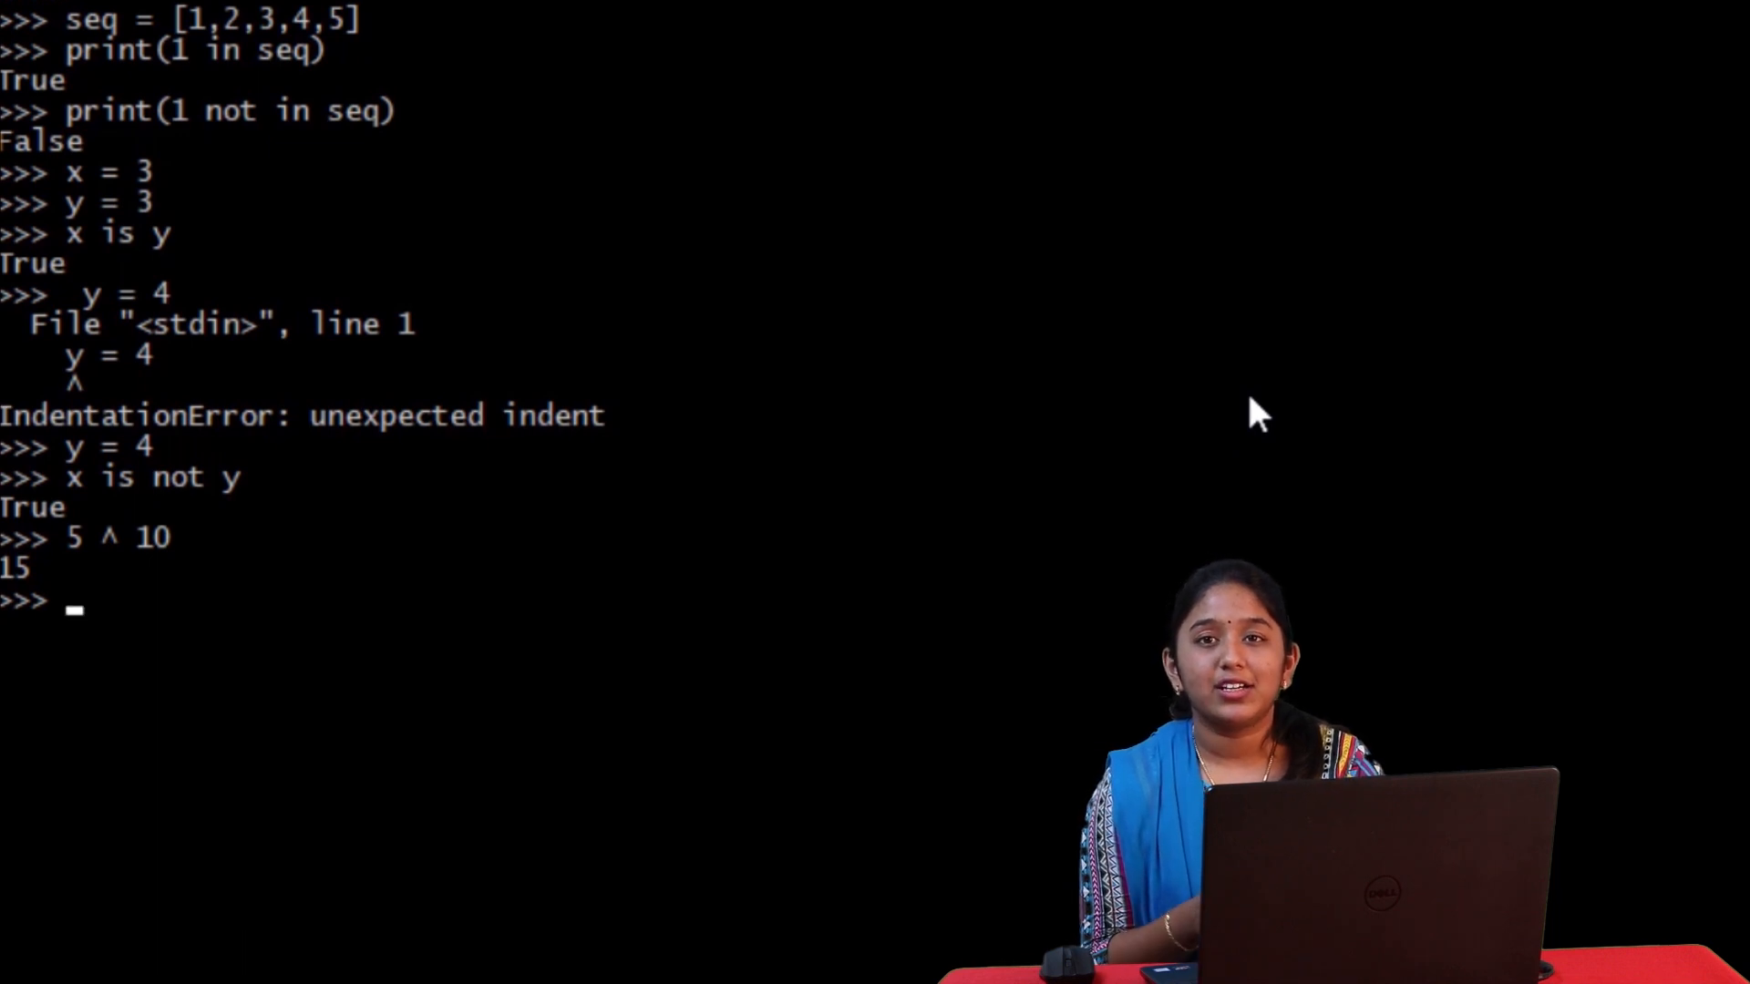
- Evaluate 12>>1 at the Python prompt to shift 12 right by one bit
text(12)
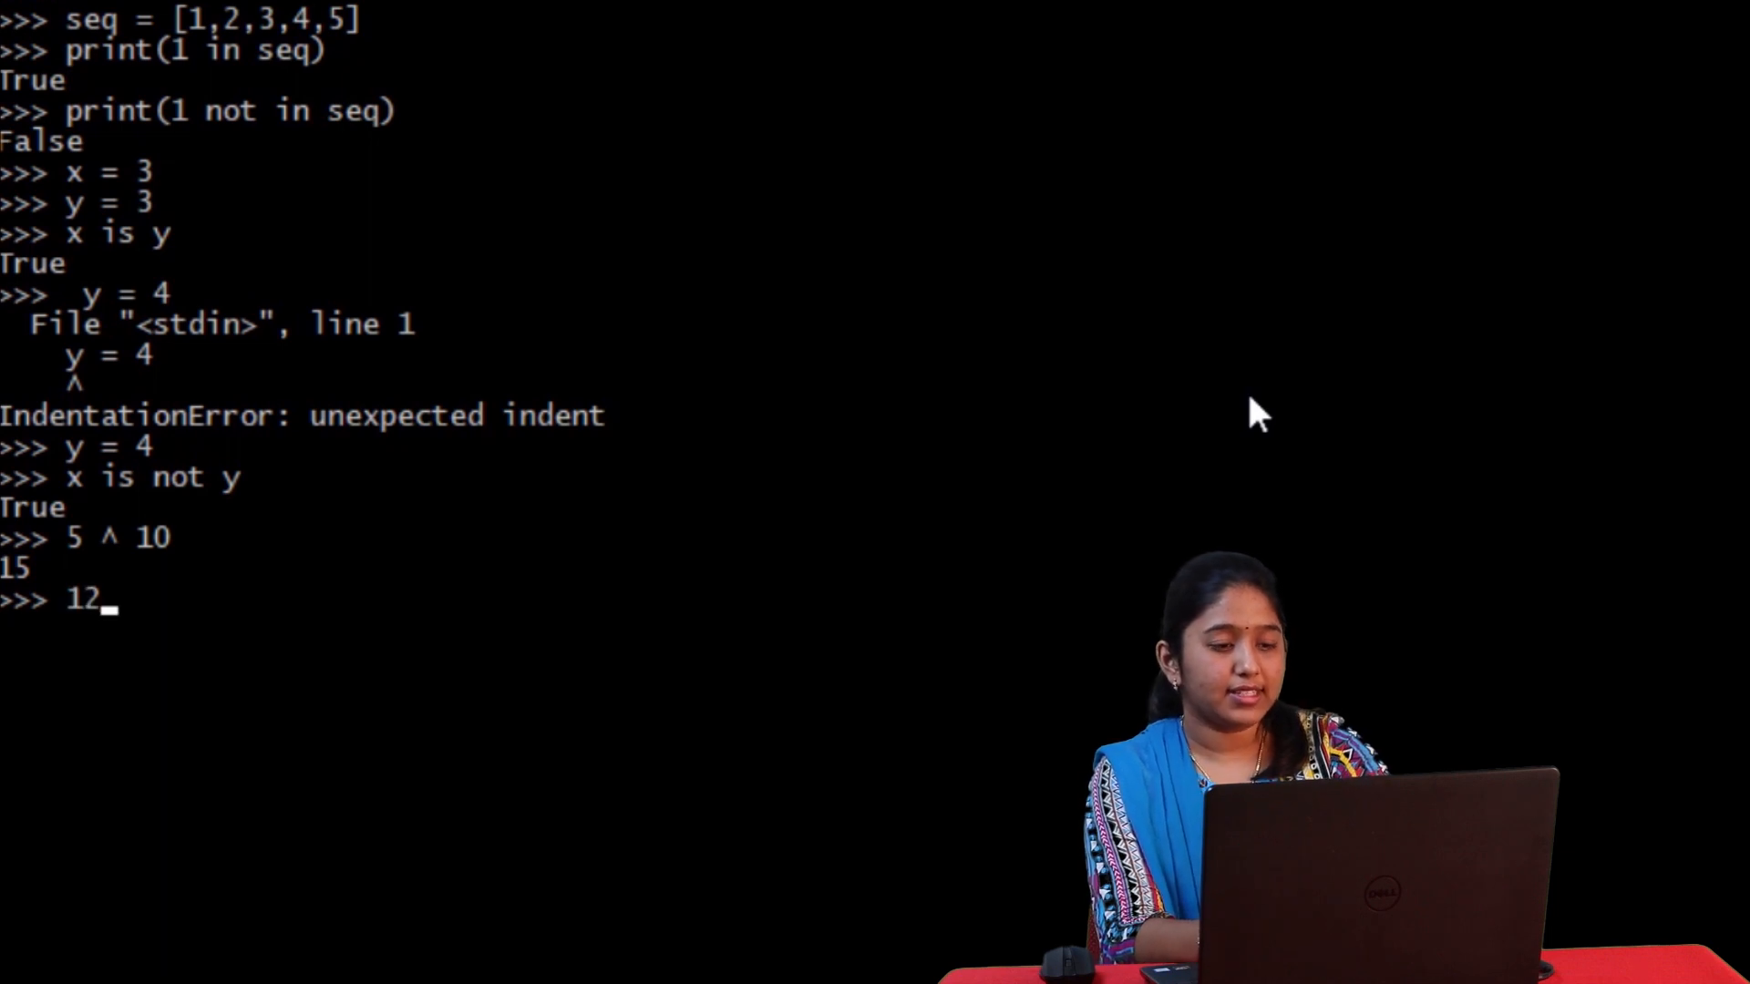
text(>>1)
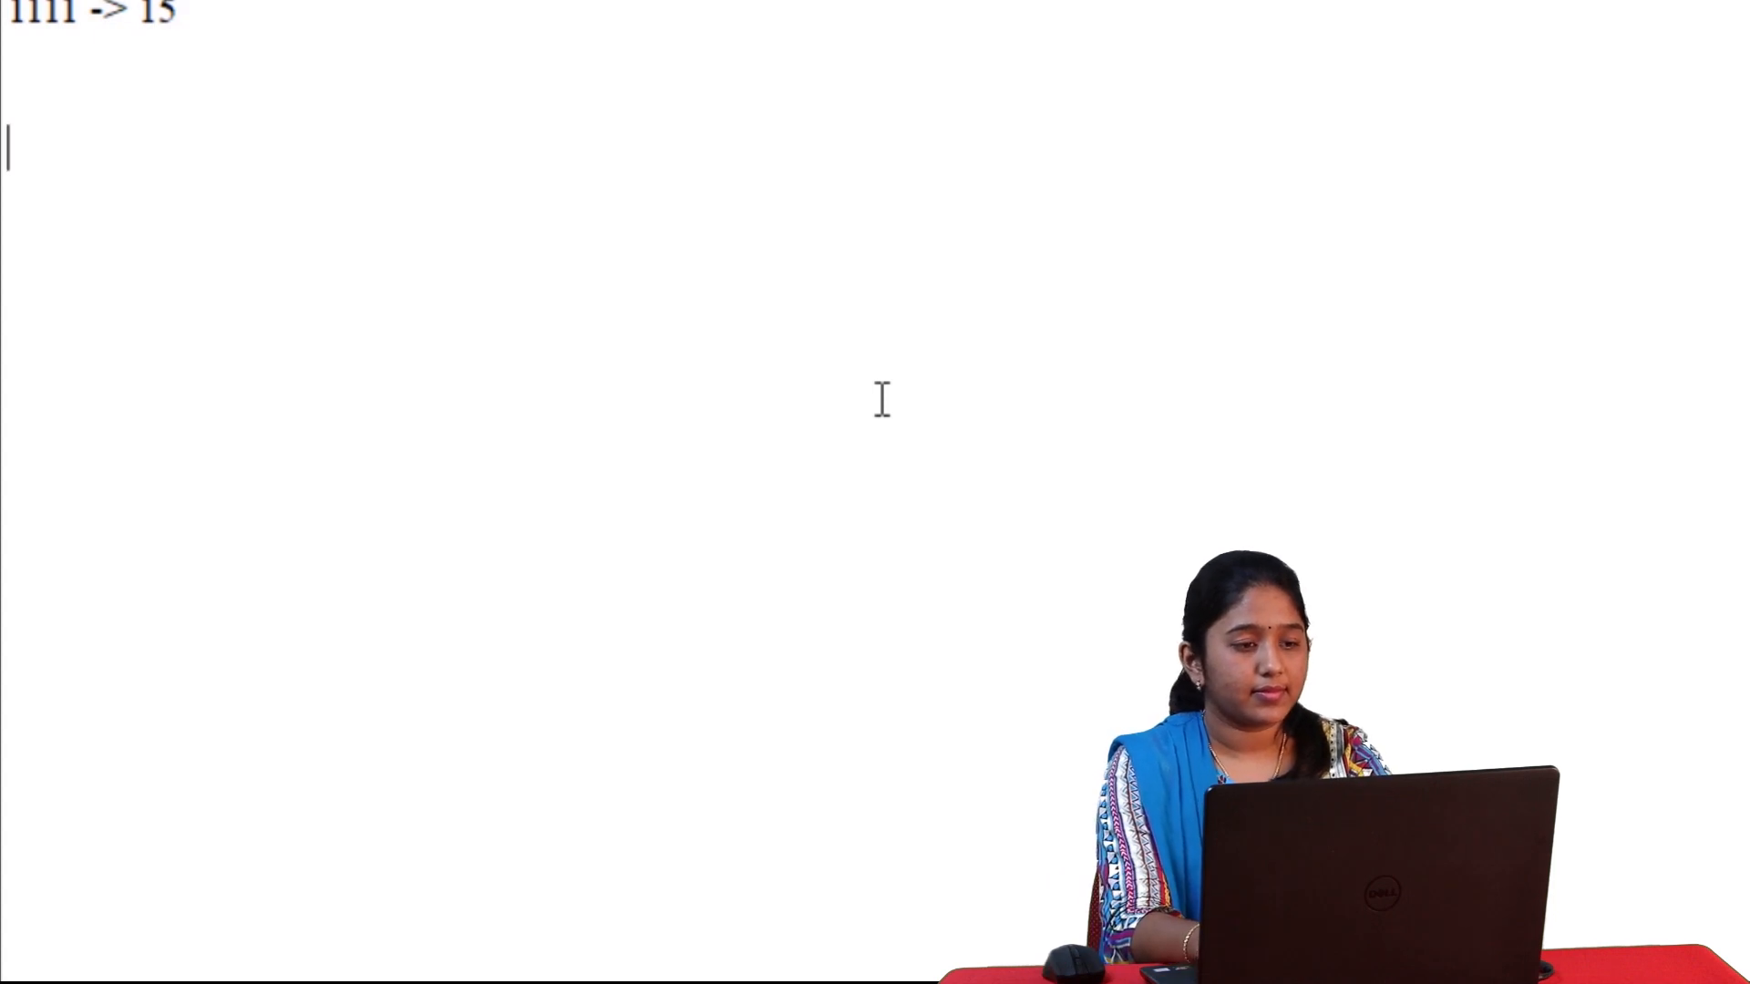
- Write 1100 with a shift marker and its one-bit right shift 0110 -> in Notepad
text(1100)
text(>>>)
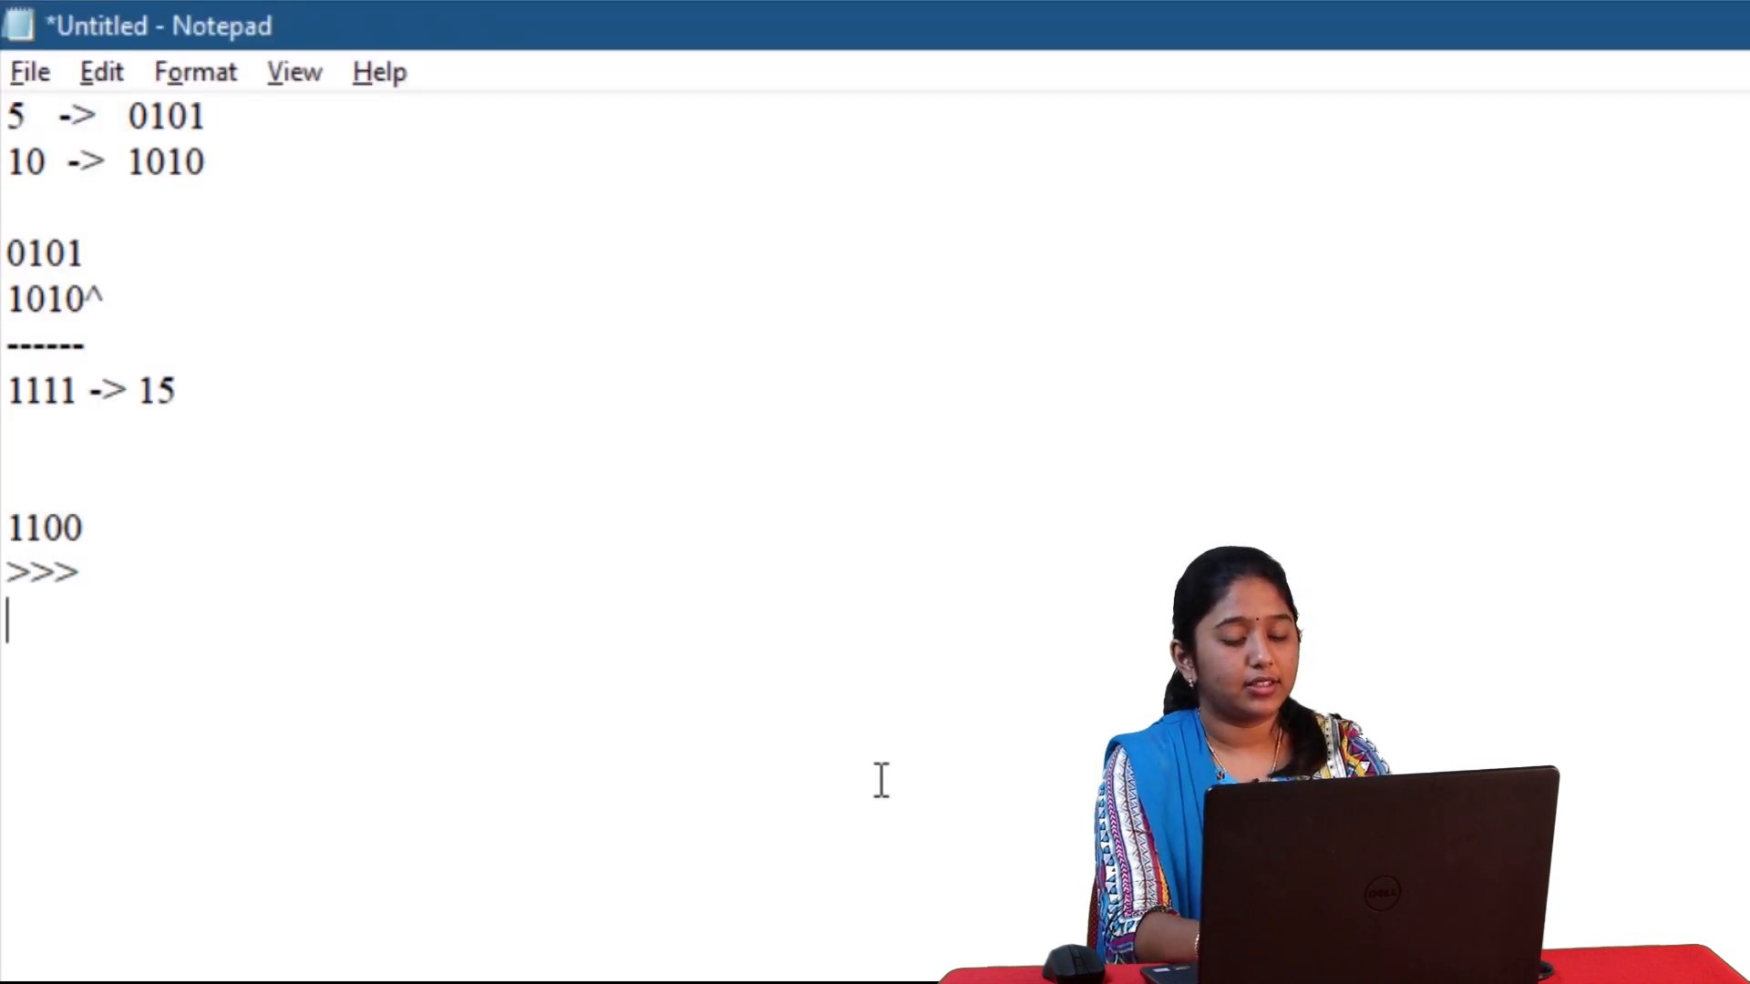
text(0)
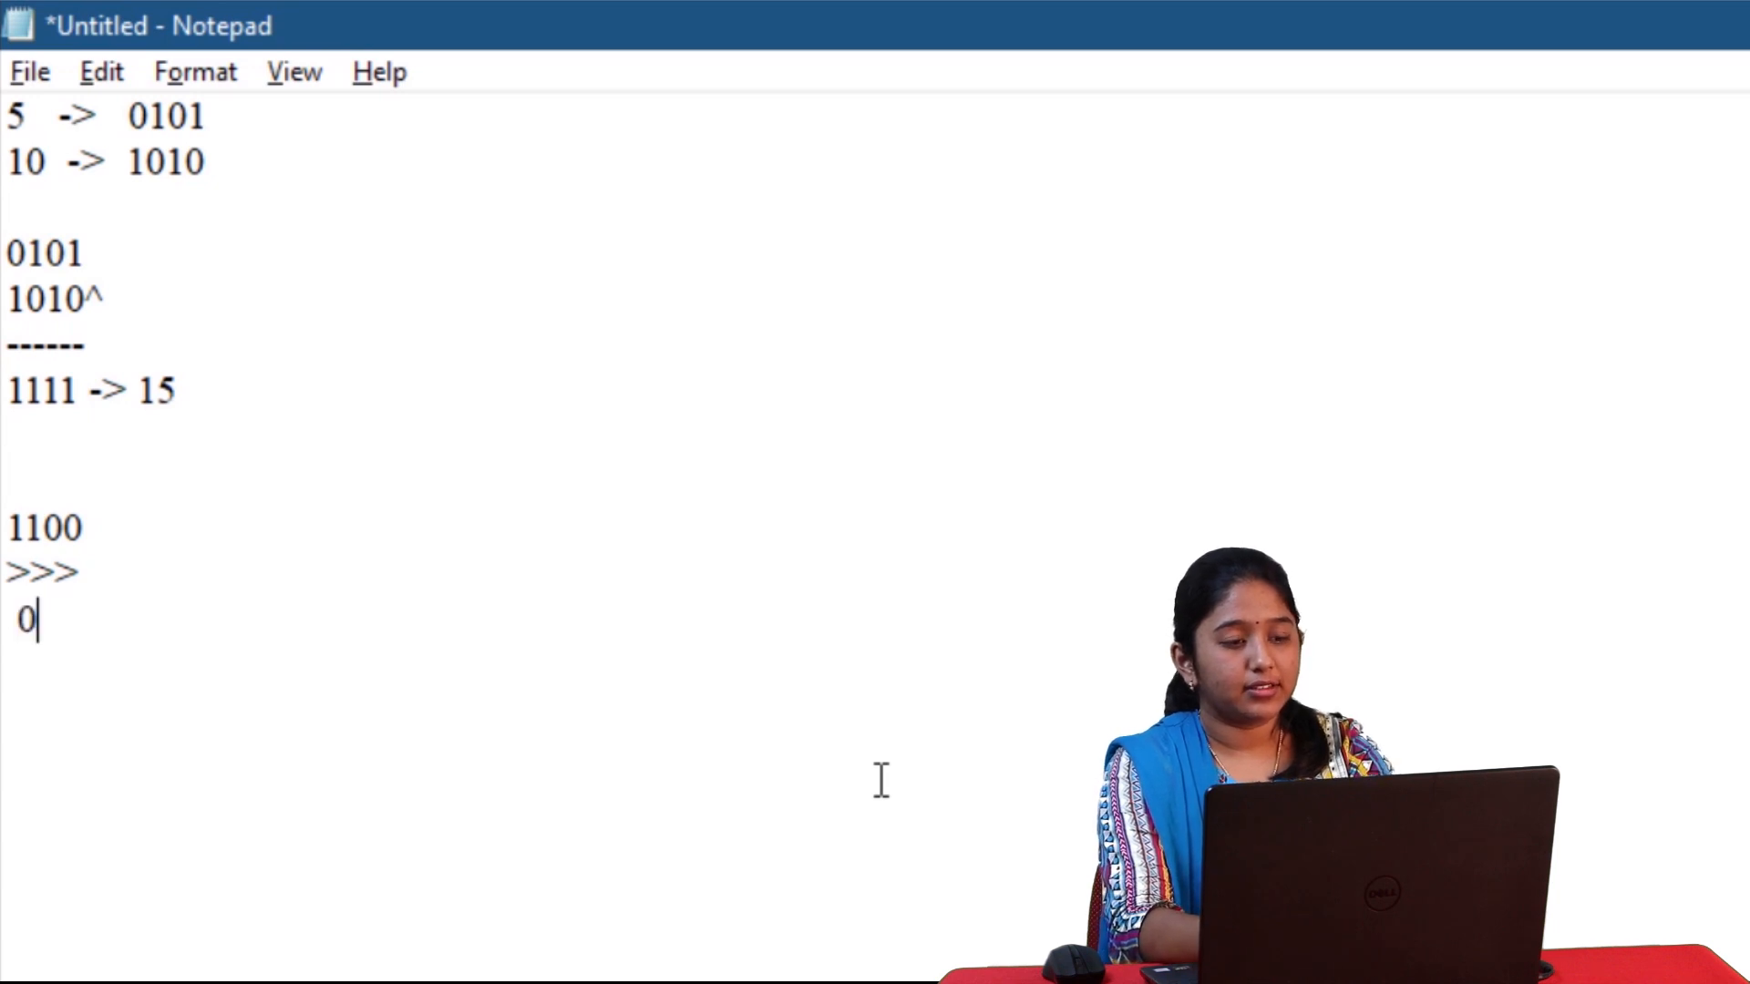
text(110)
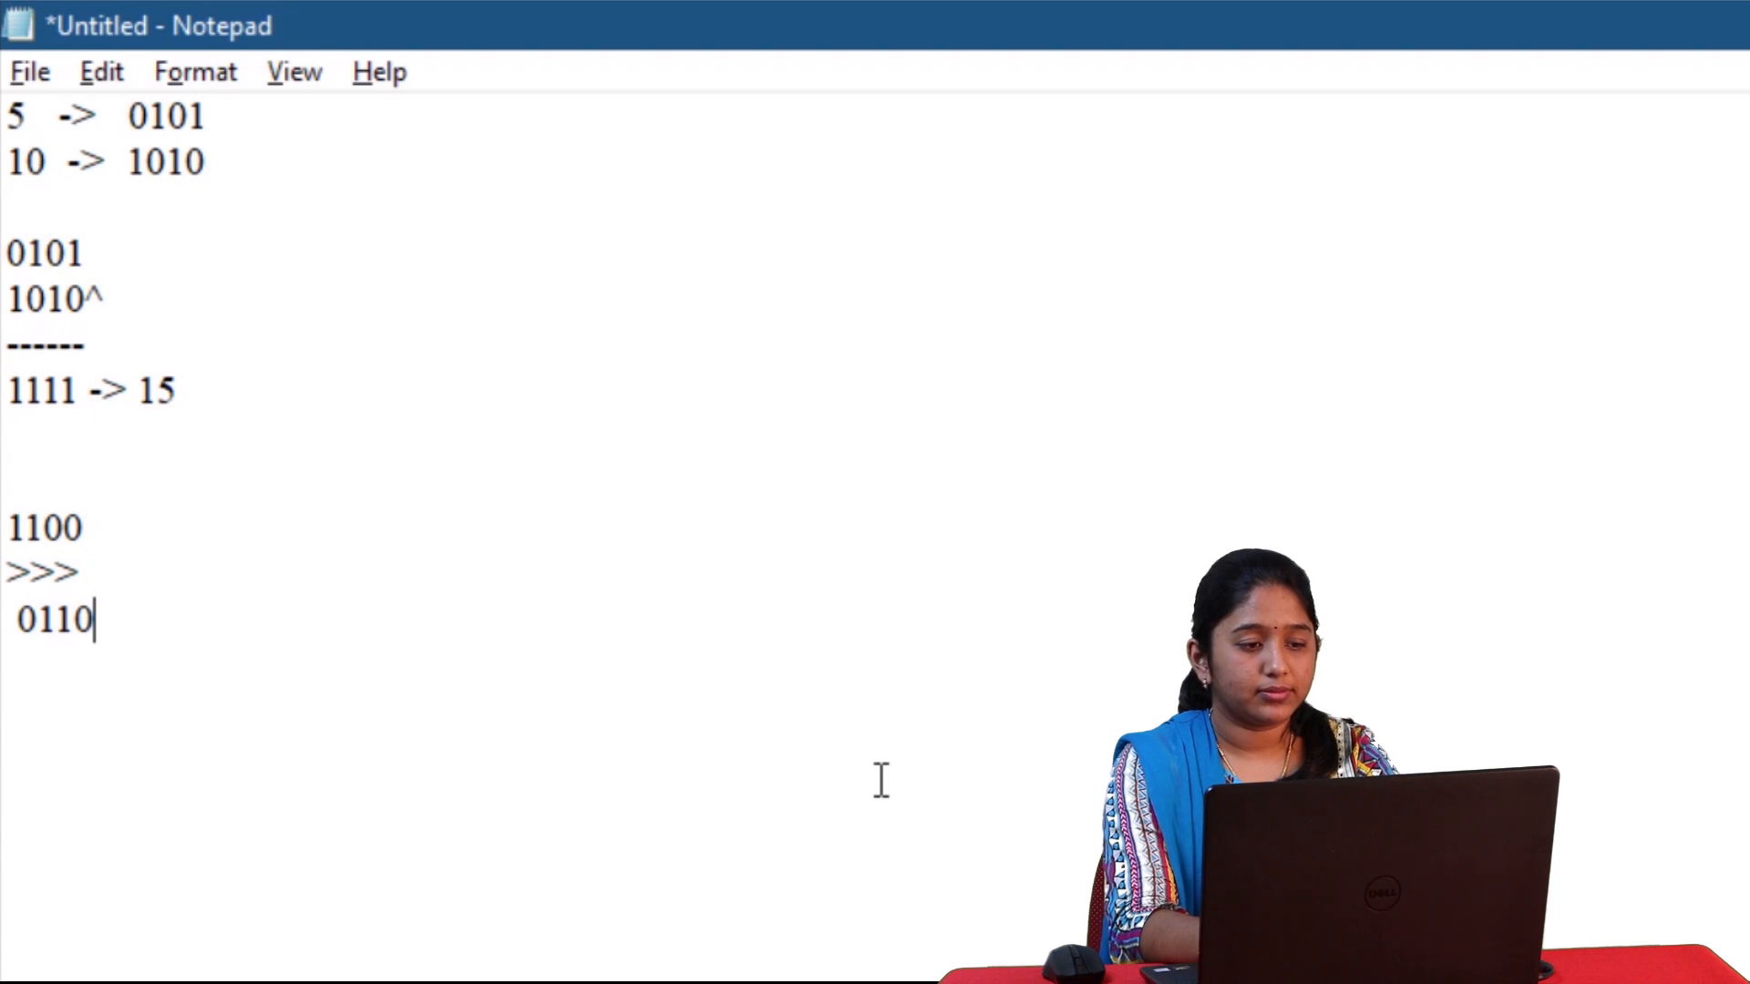
text(-)
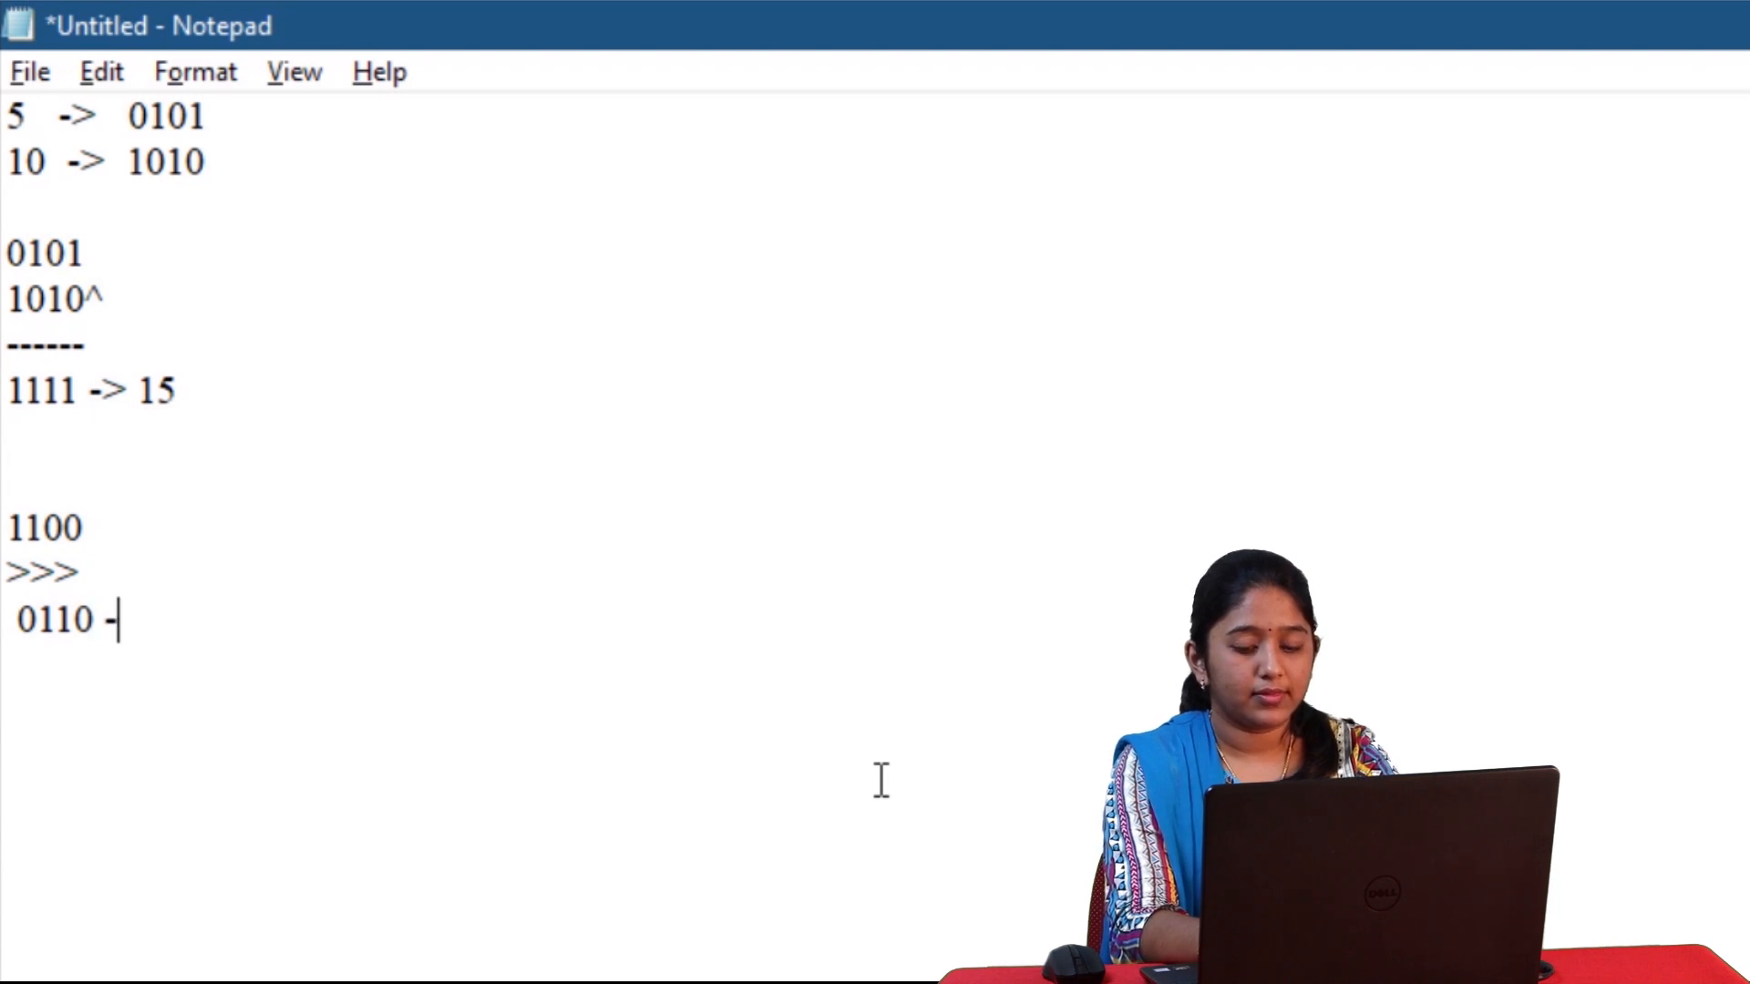
text(>)
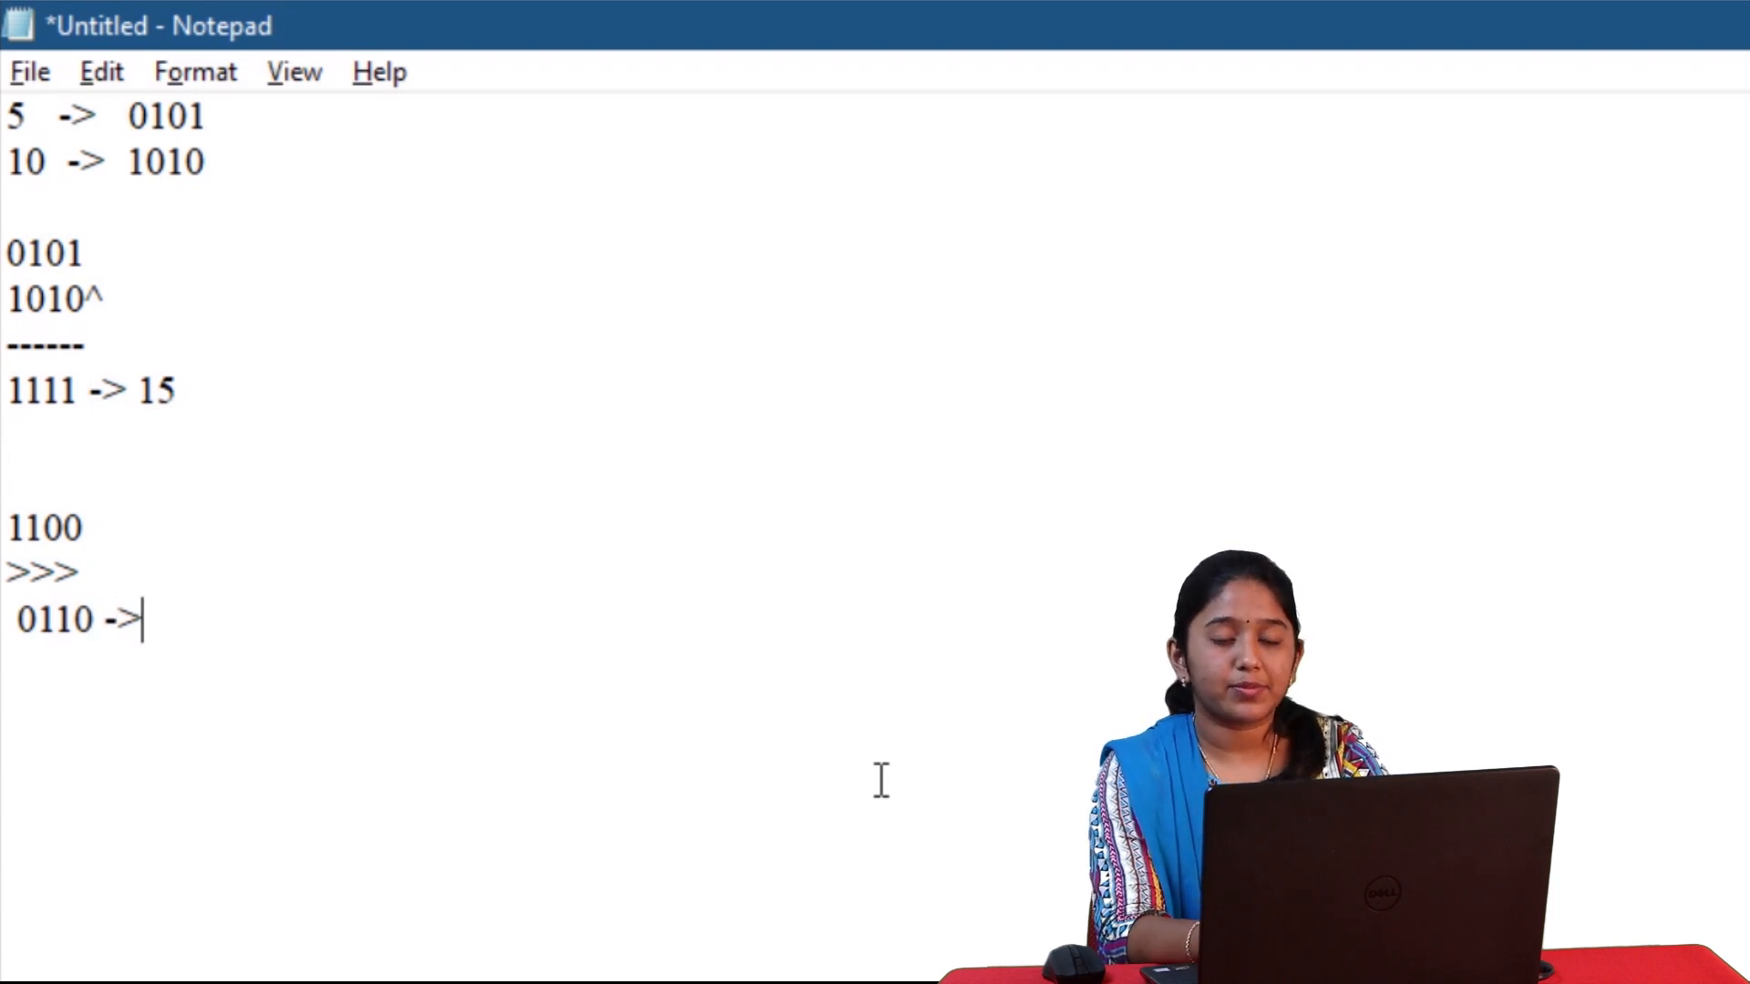